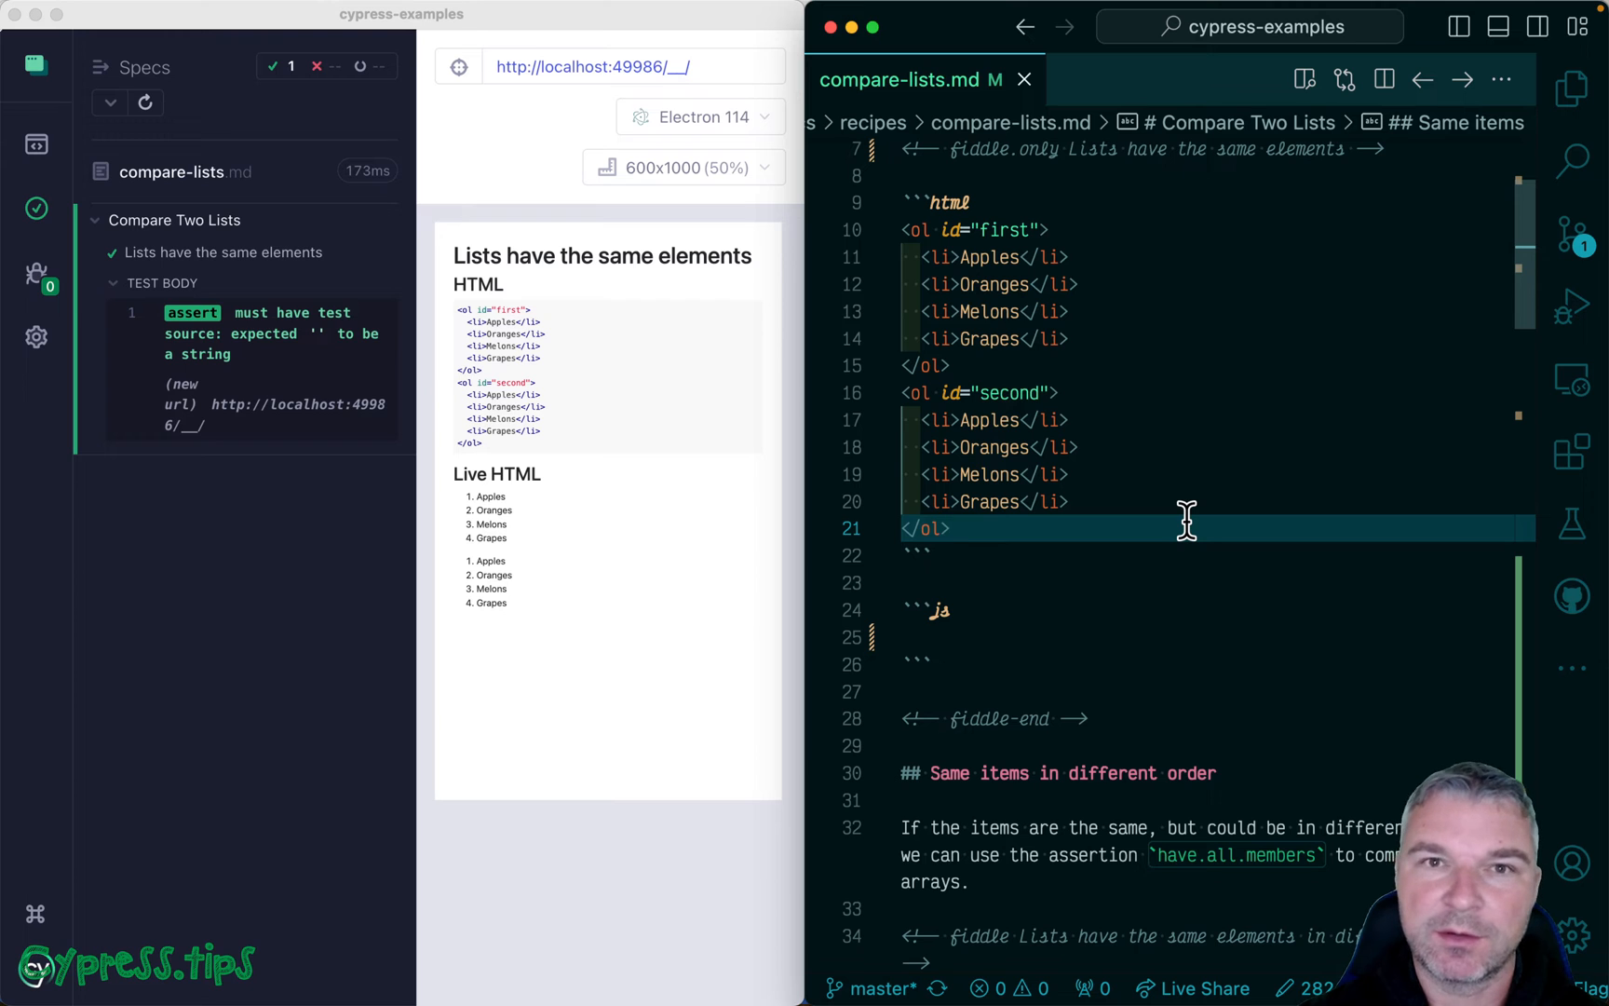
mouse_move(1127, 355)
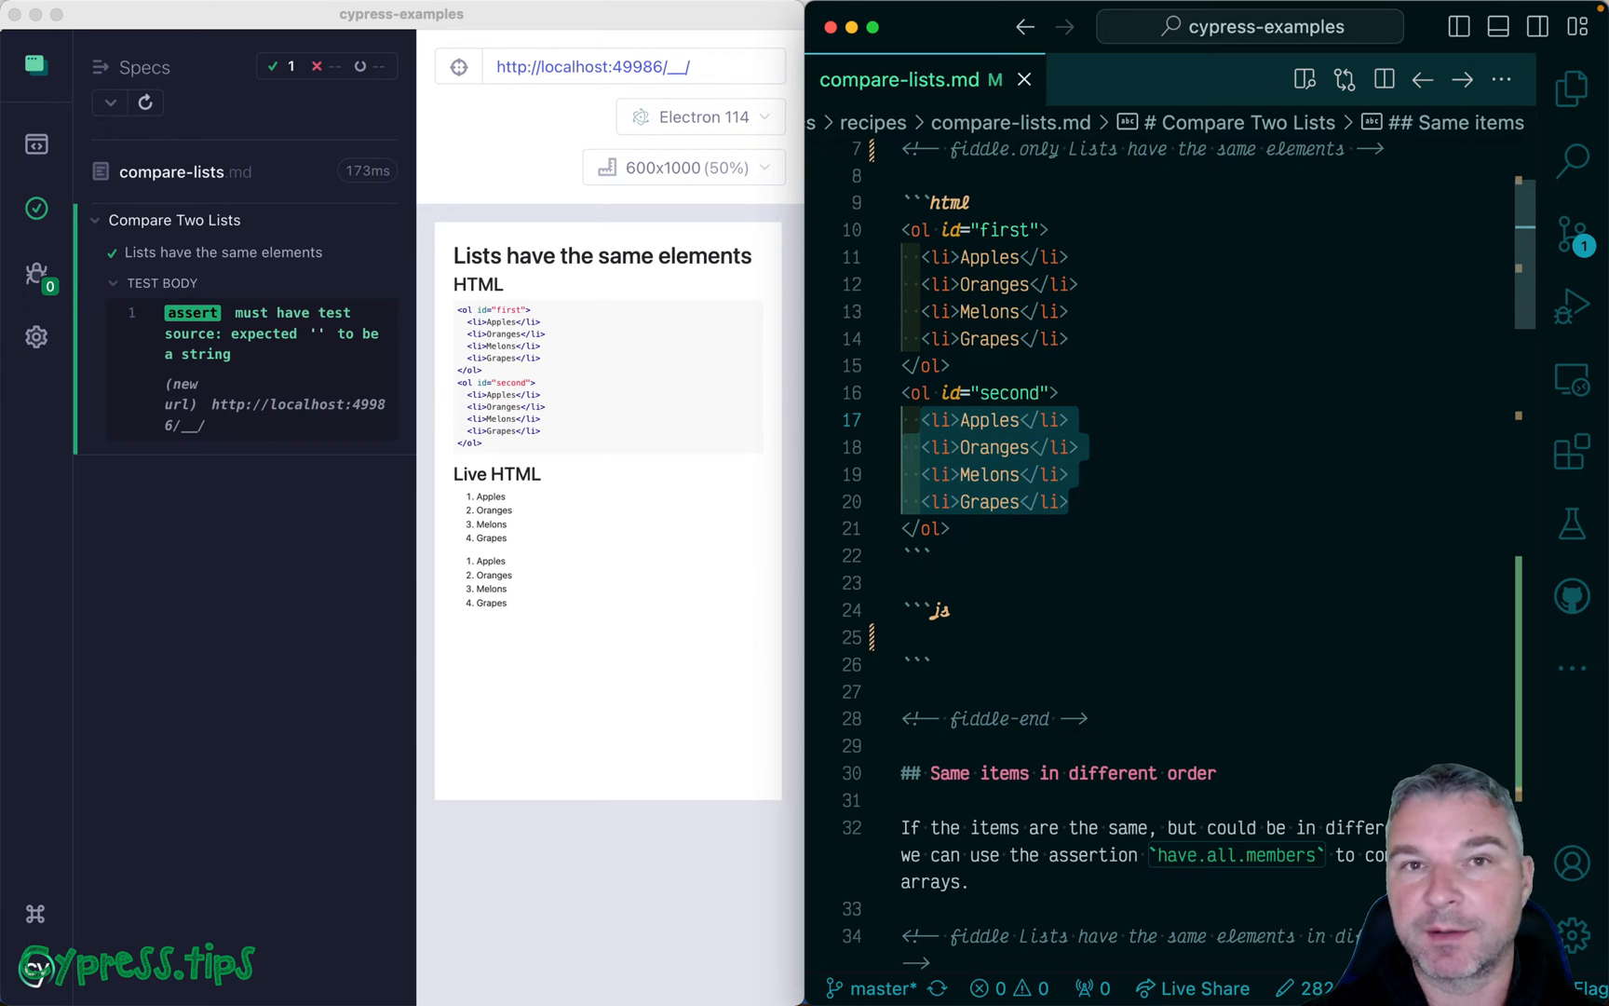
Step: Map the '#first li' items to innerText and start a then callback receiving the list
type("cy.get()")
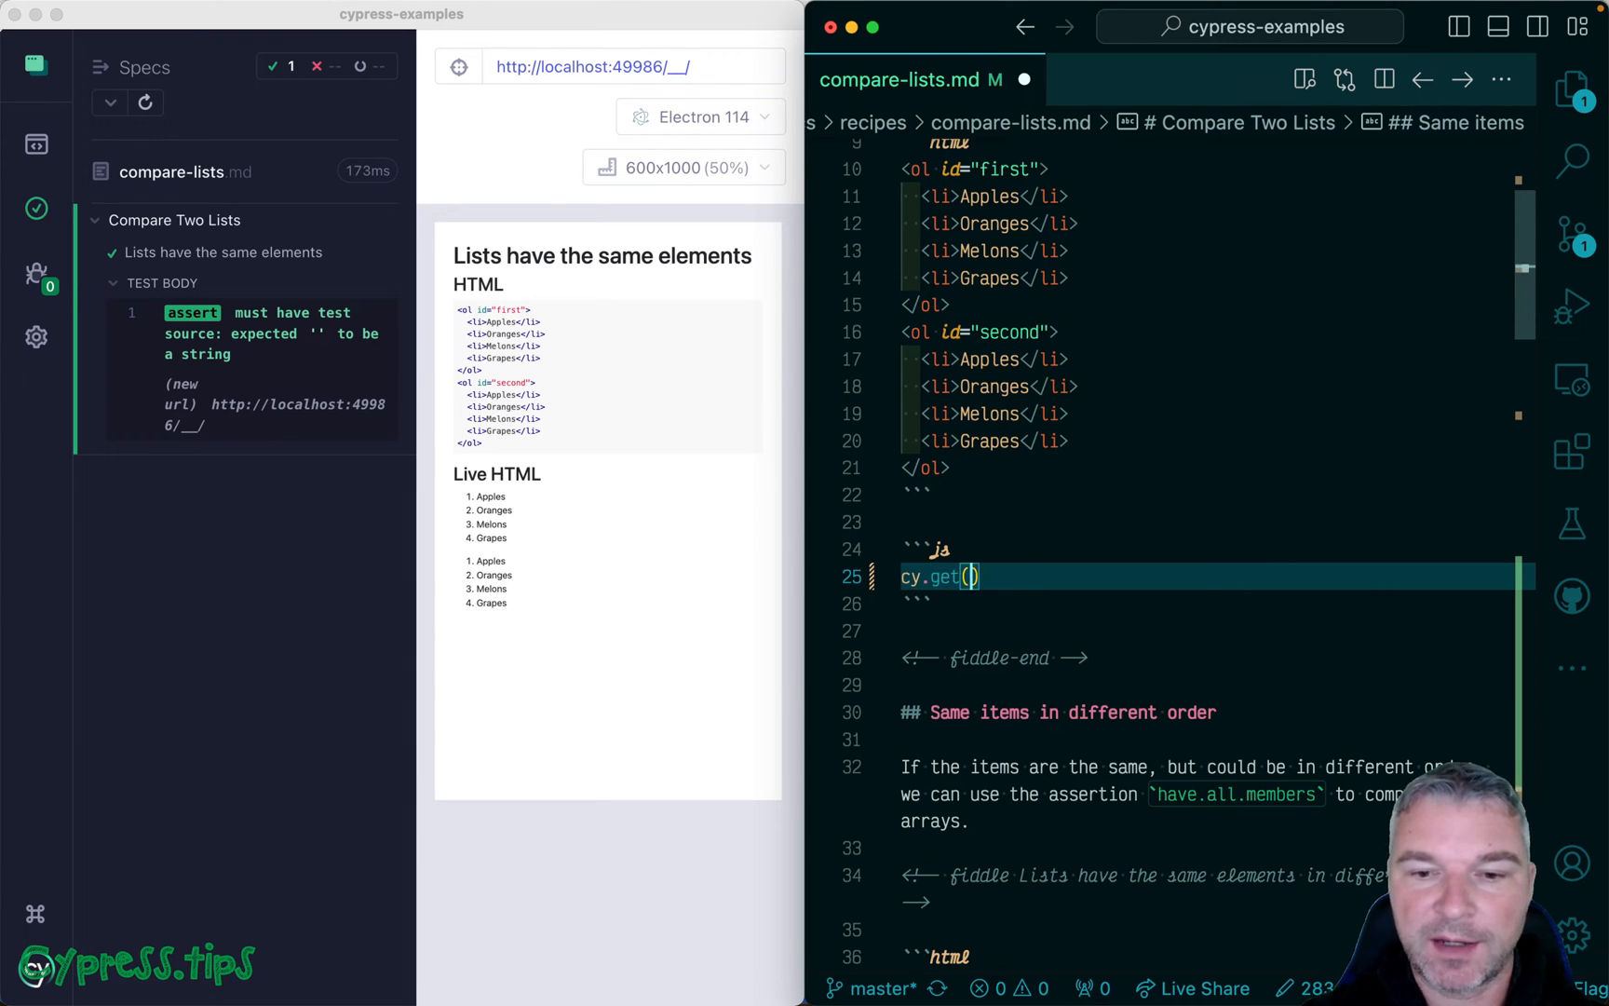
type("'#first li'")
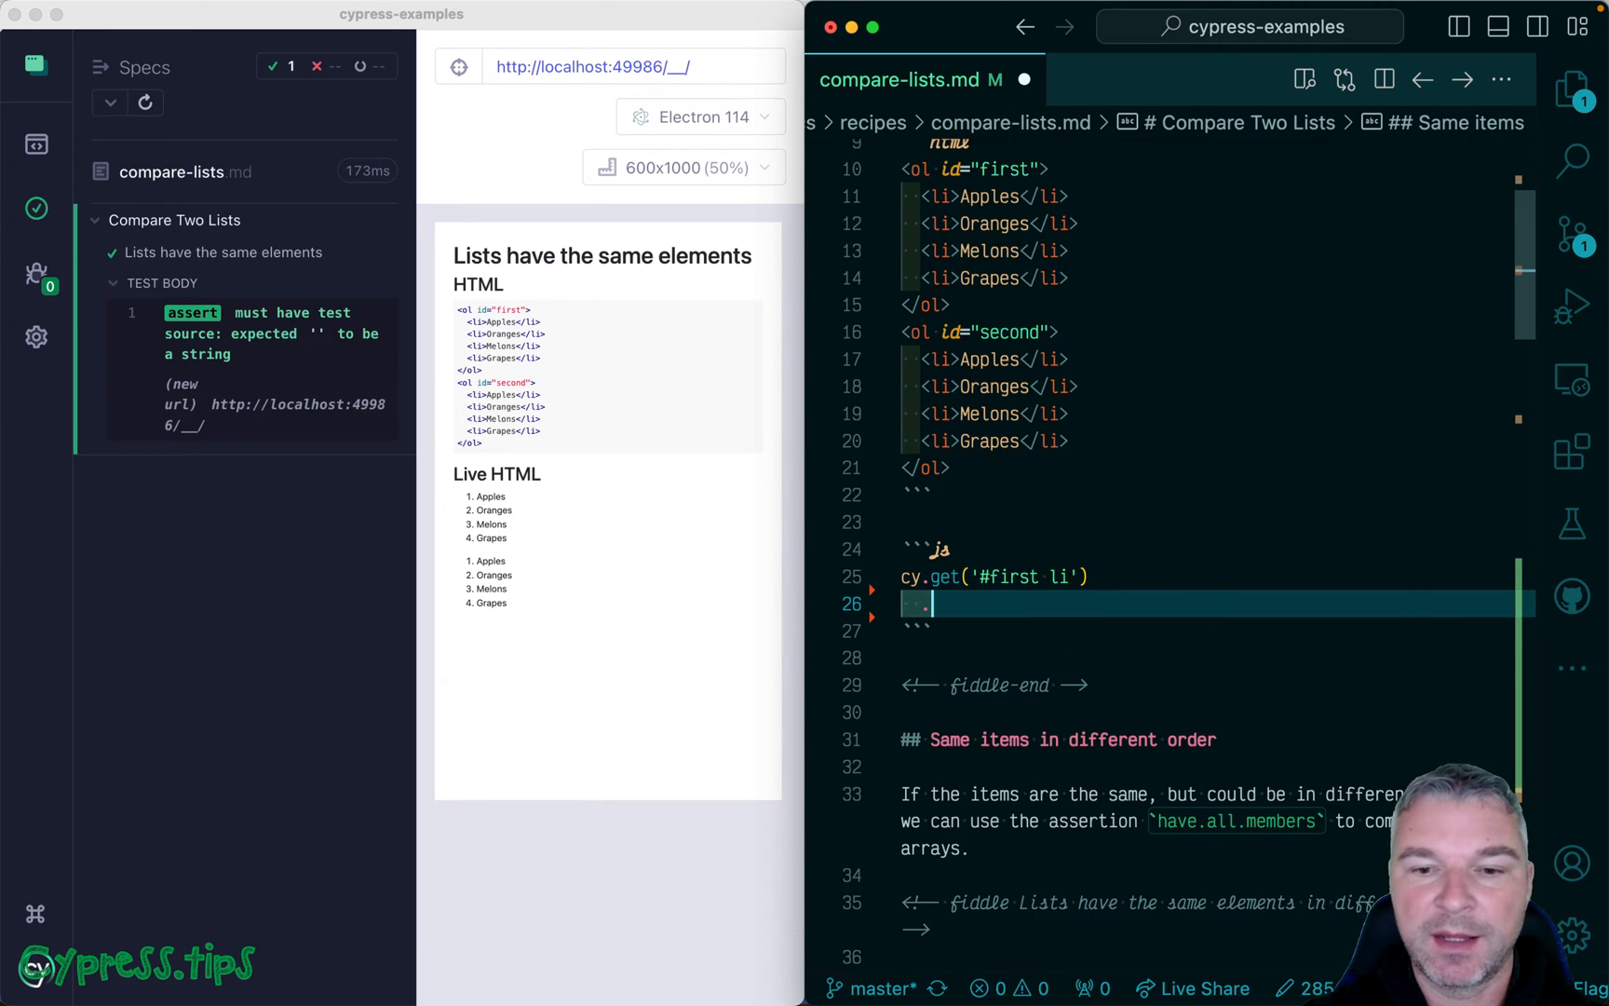
type(".map('inner')")
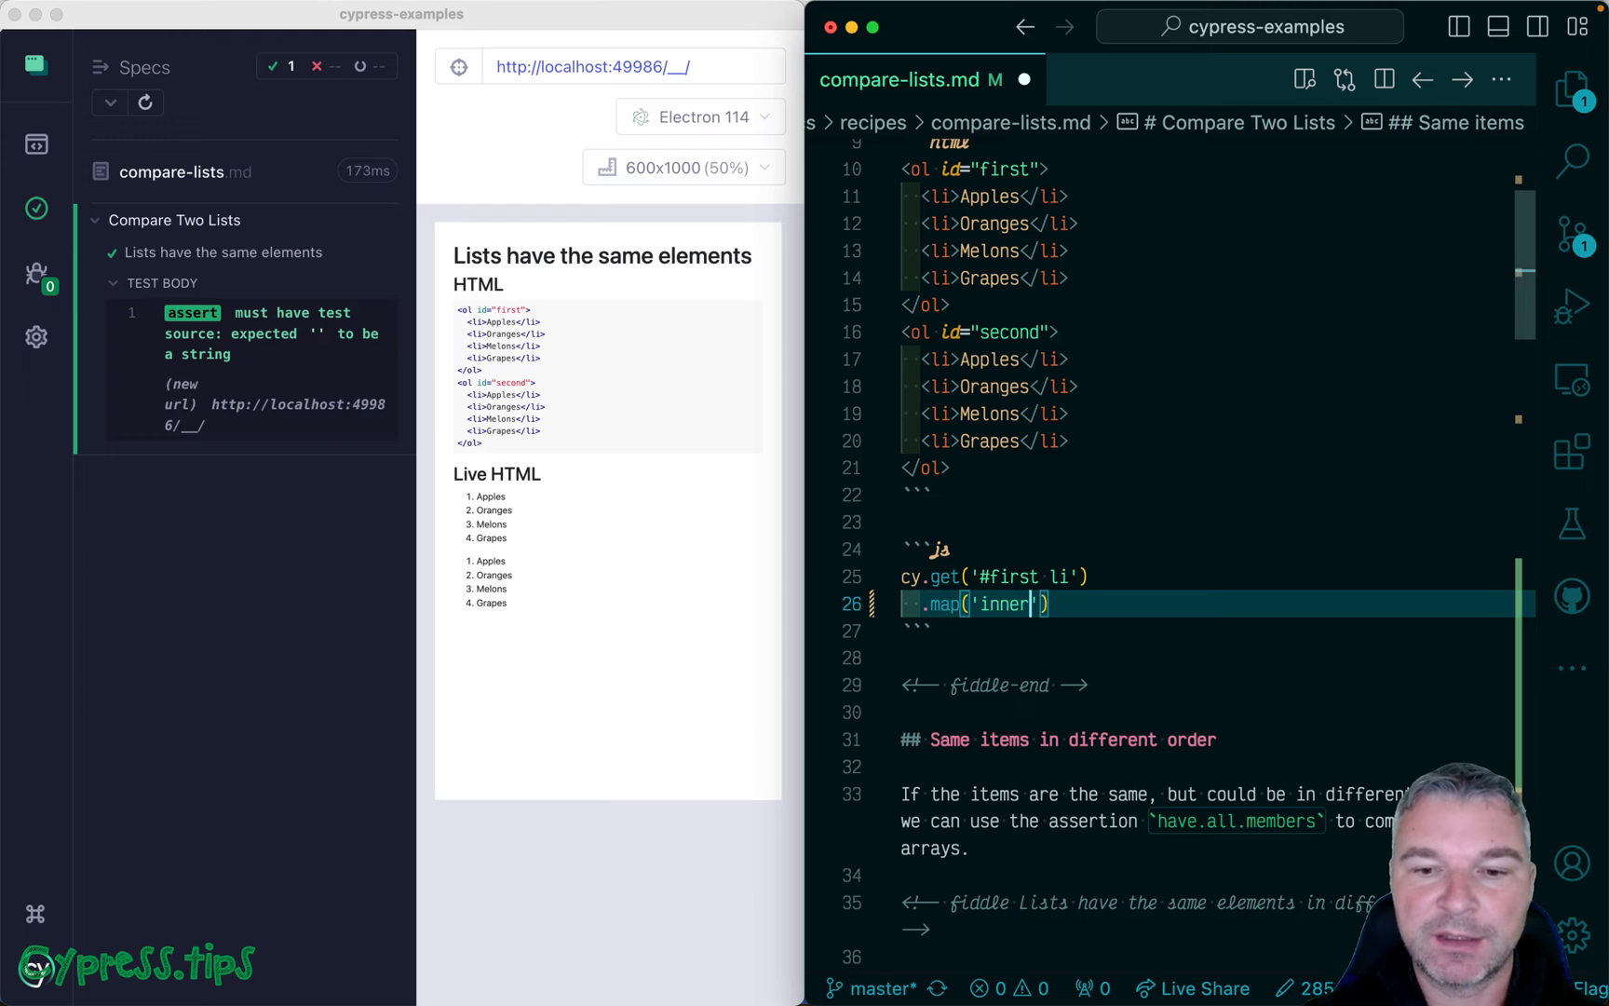
type("Text")
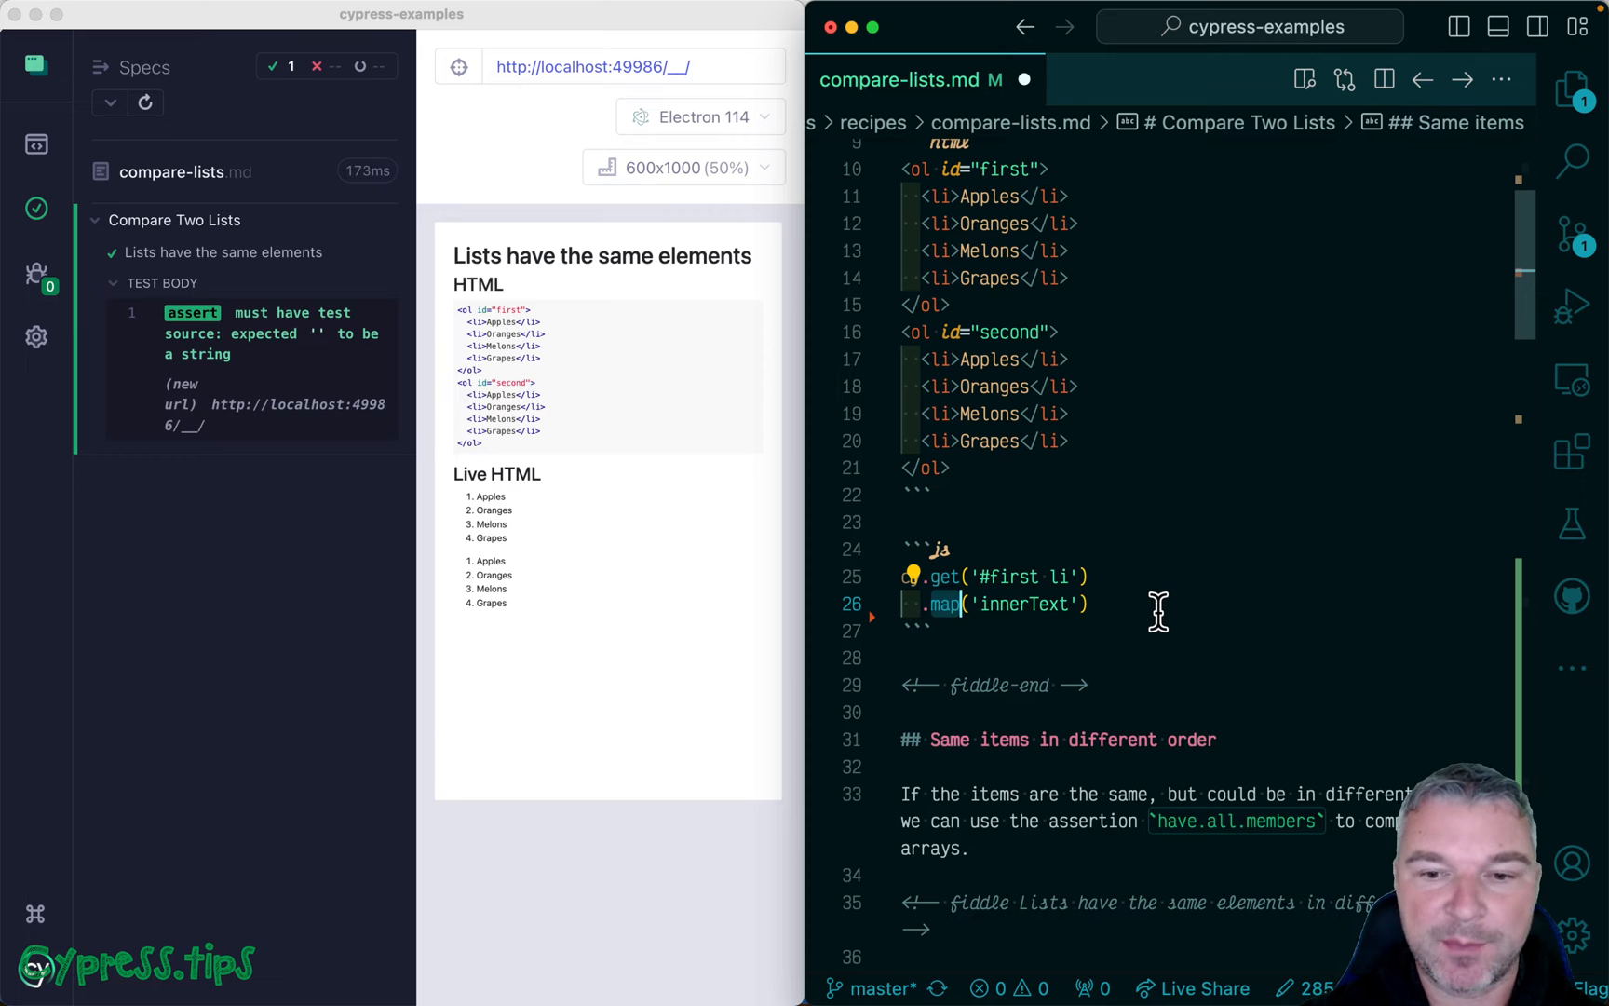
type(".then(list =>")
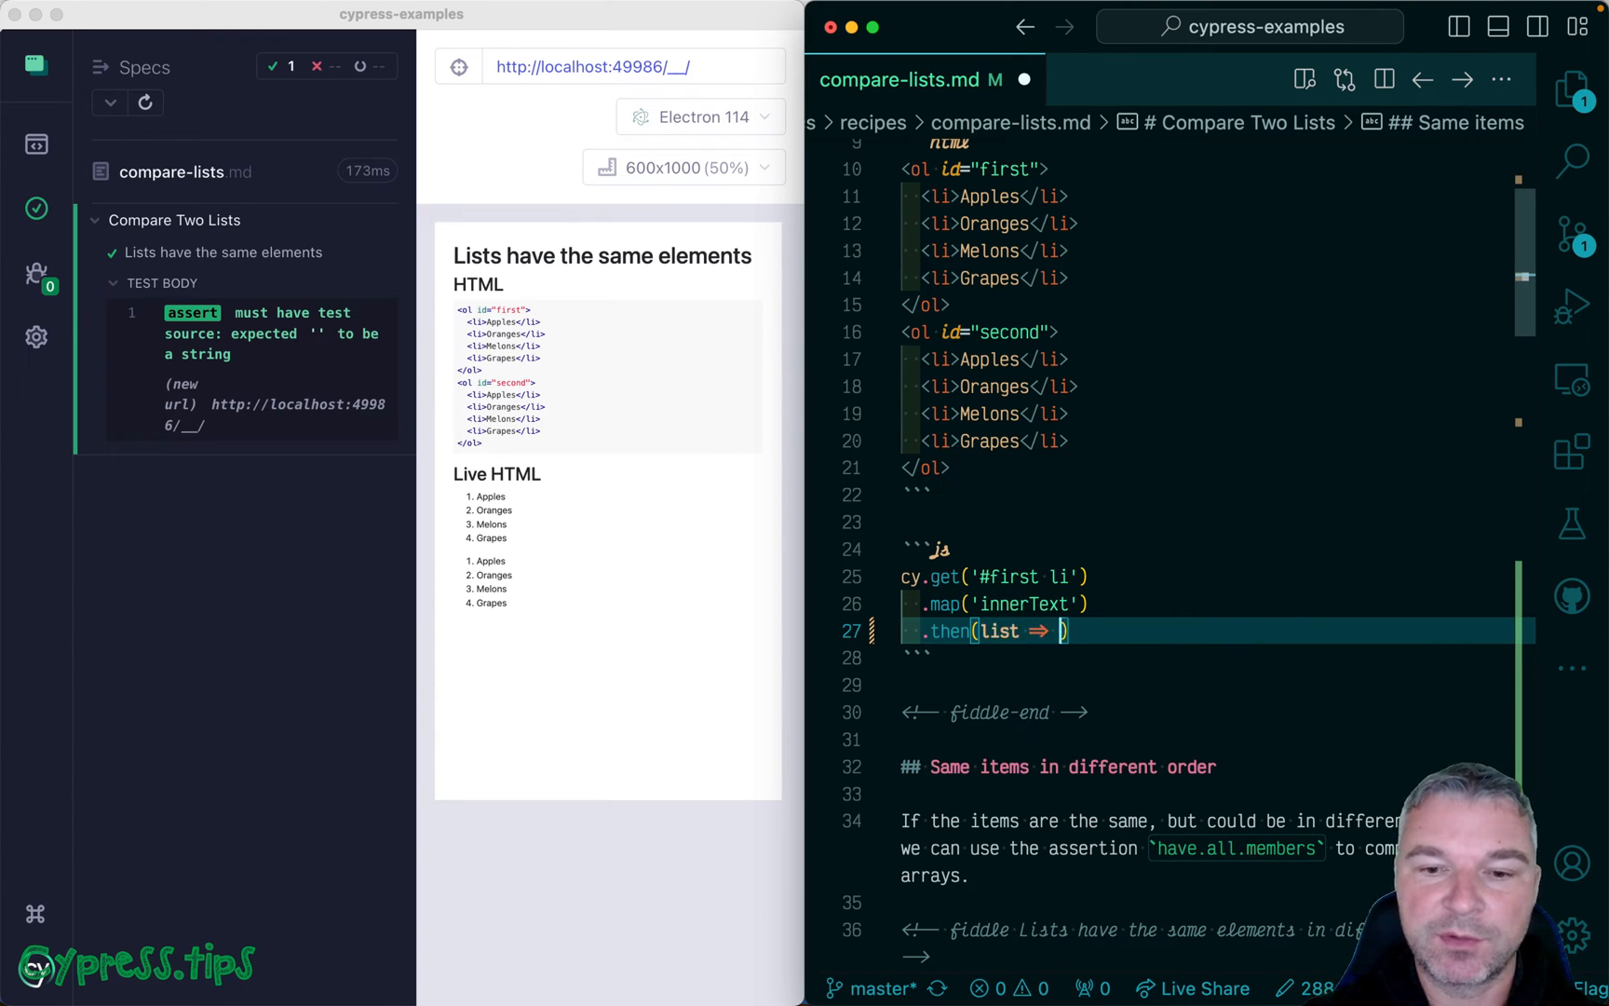
type("{")
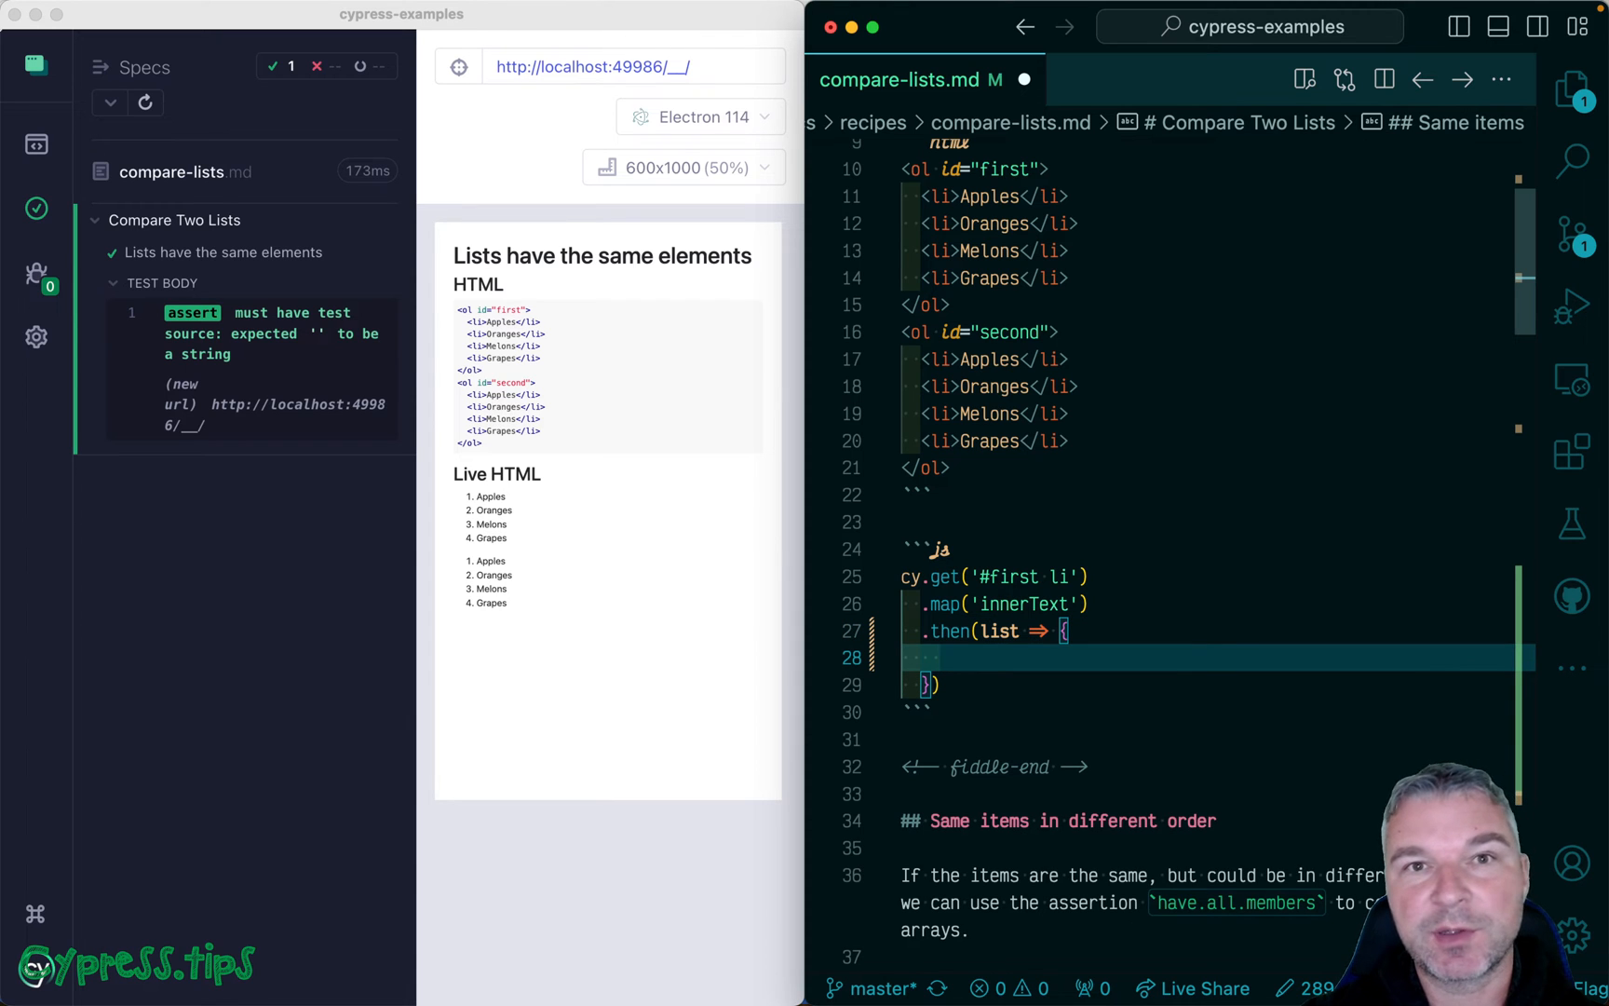
Step: Inside the callback, map '#second li' innerText and assert it should deep.equal list
type("cy.get('')")
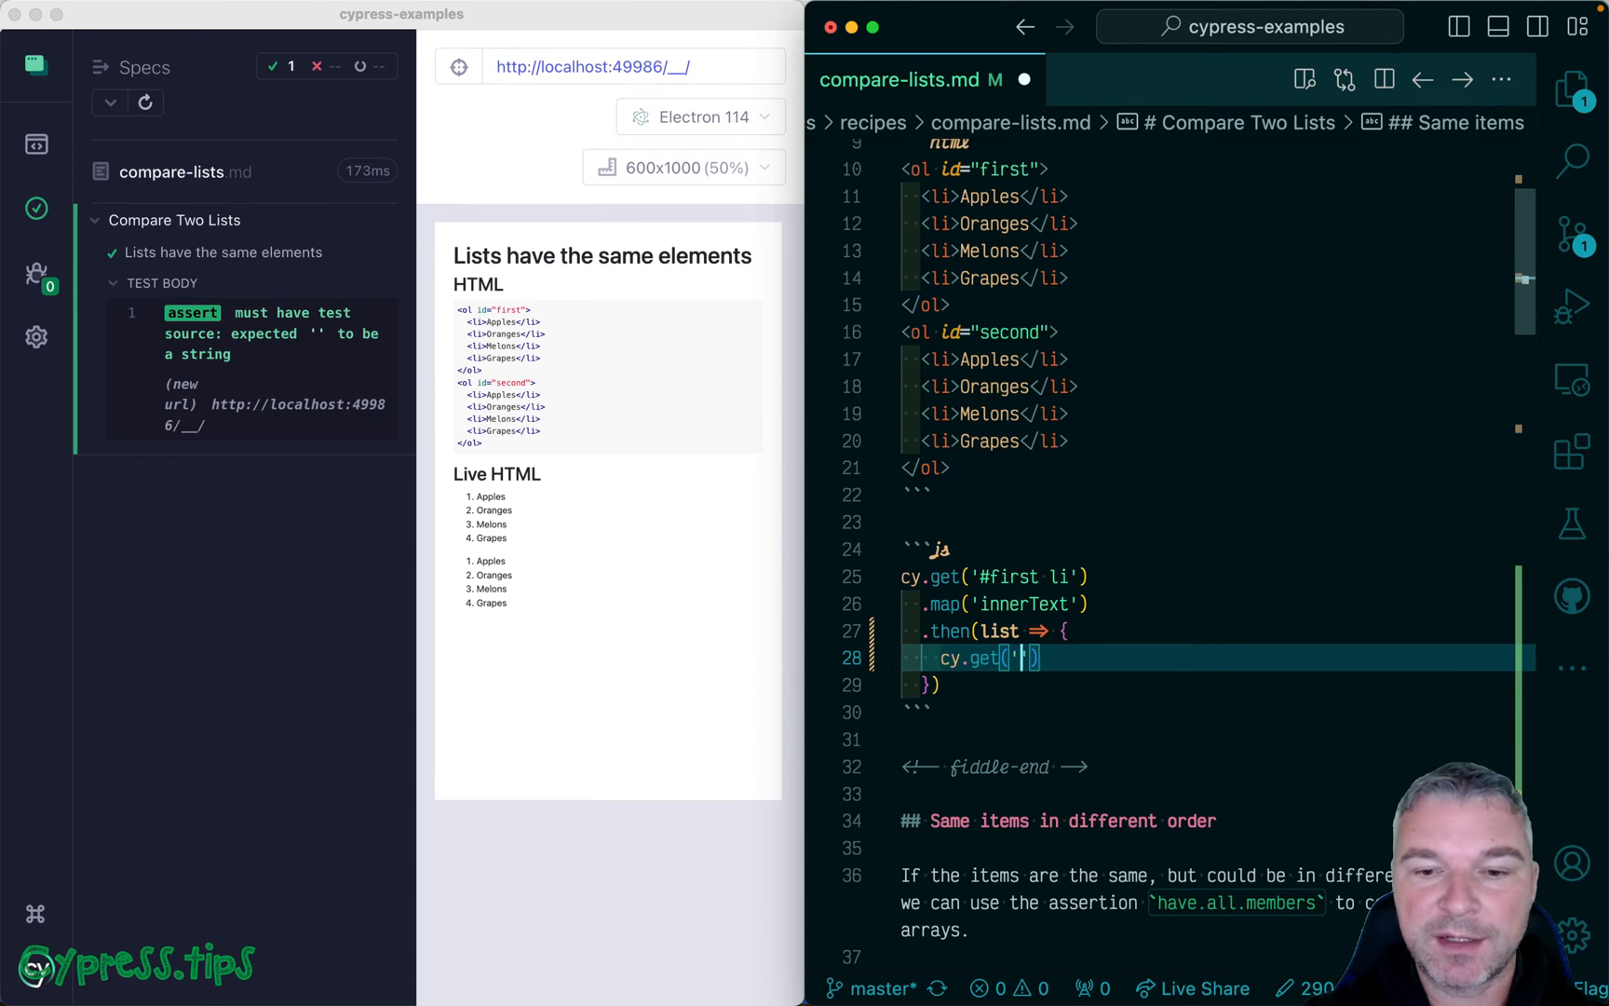
type("#second li')")
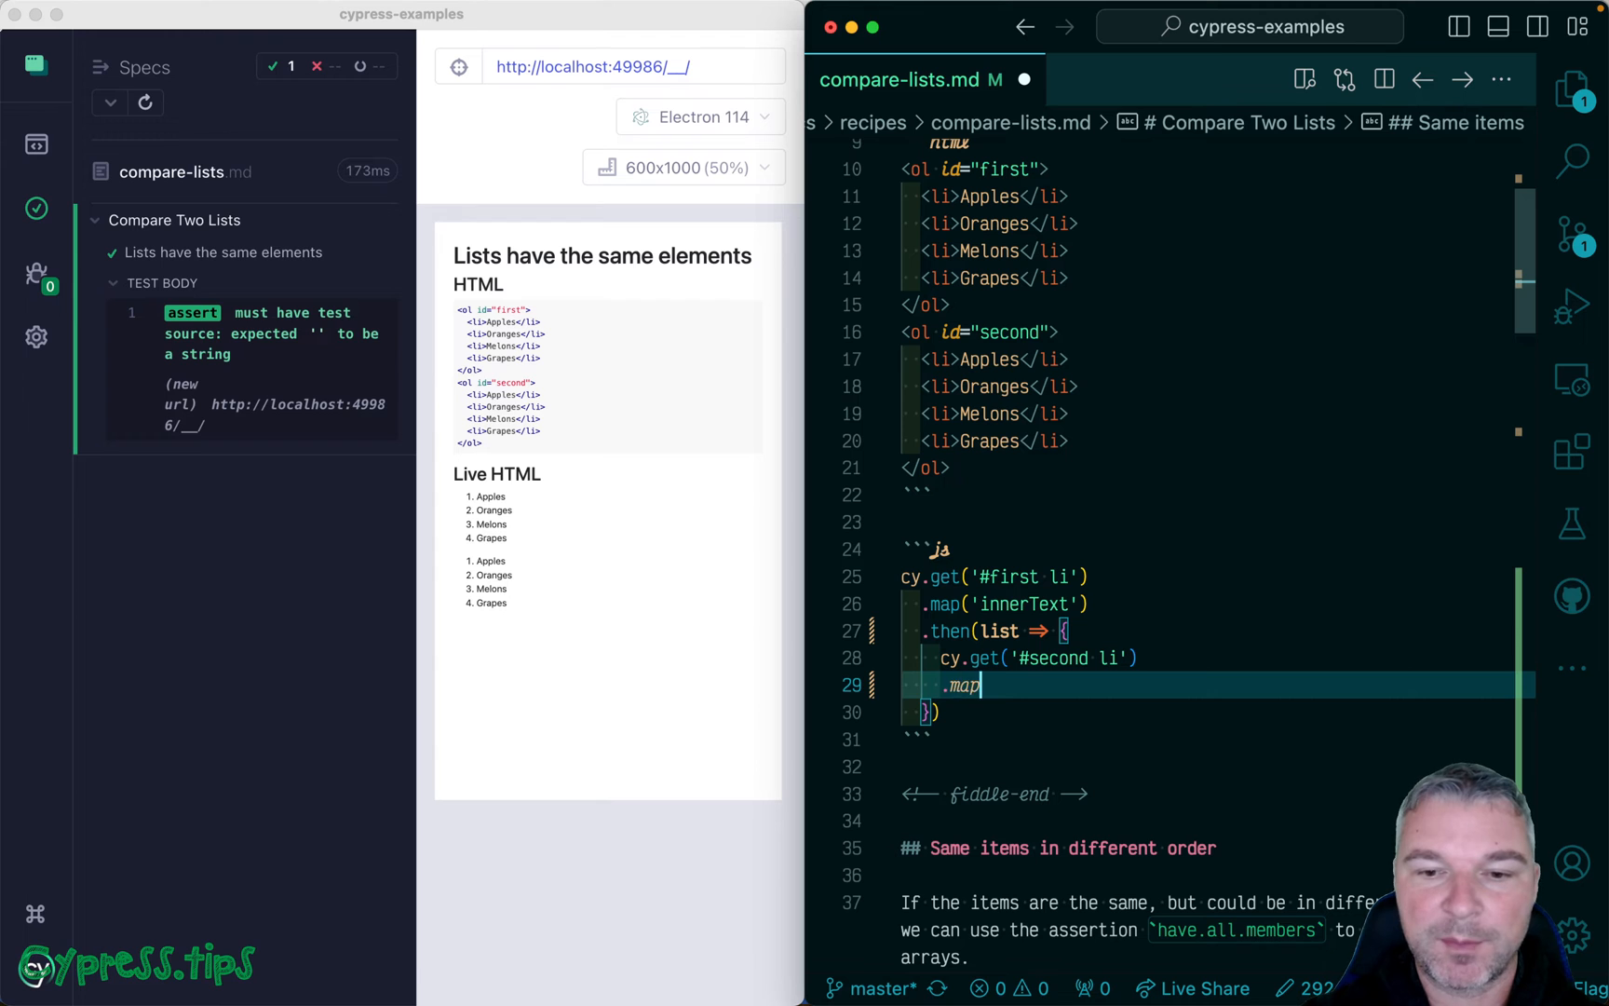
type("('innerText')")
type(".")
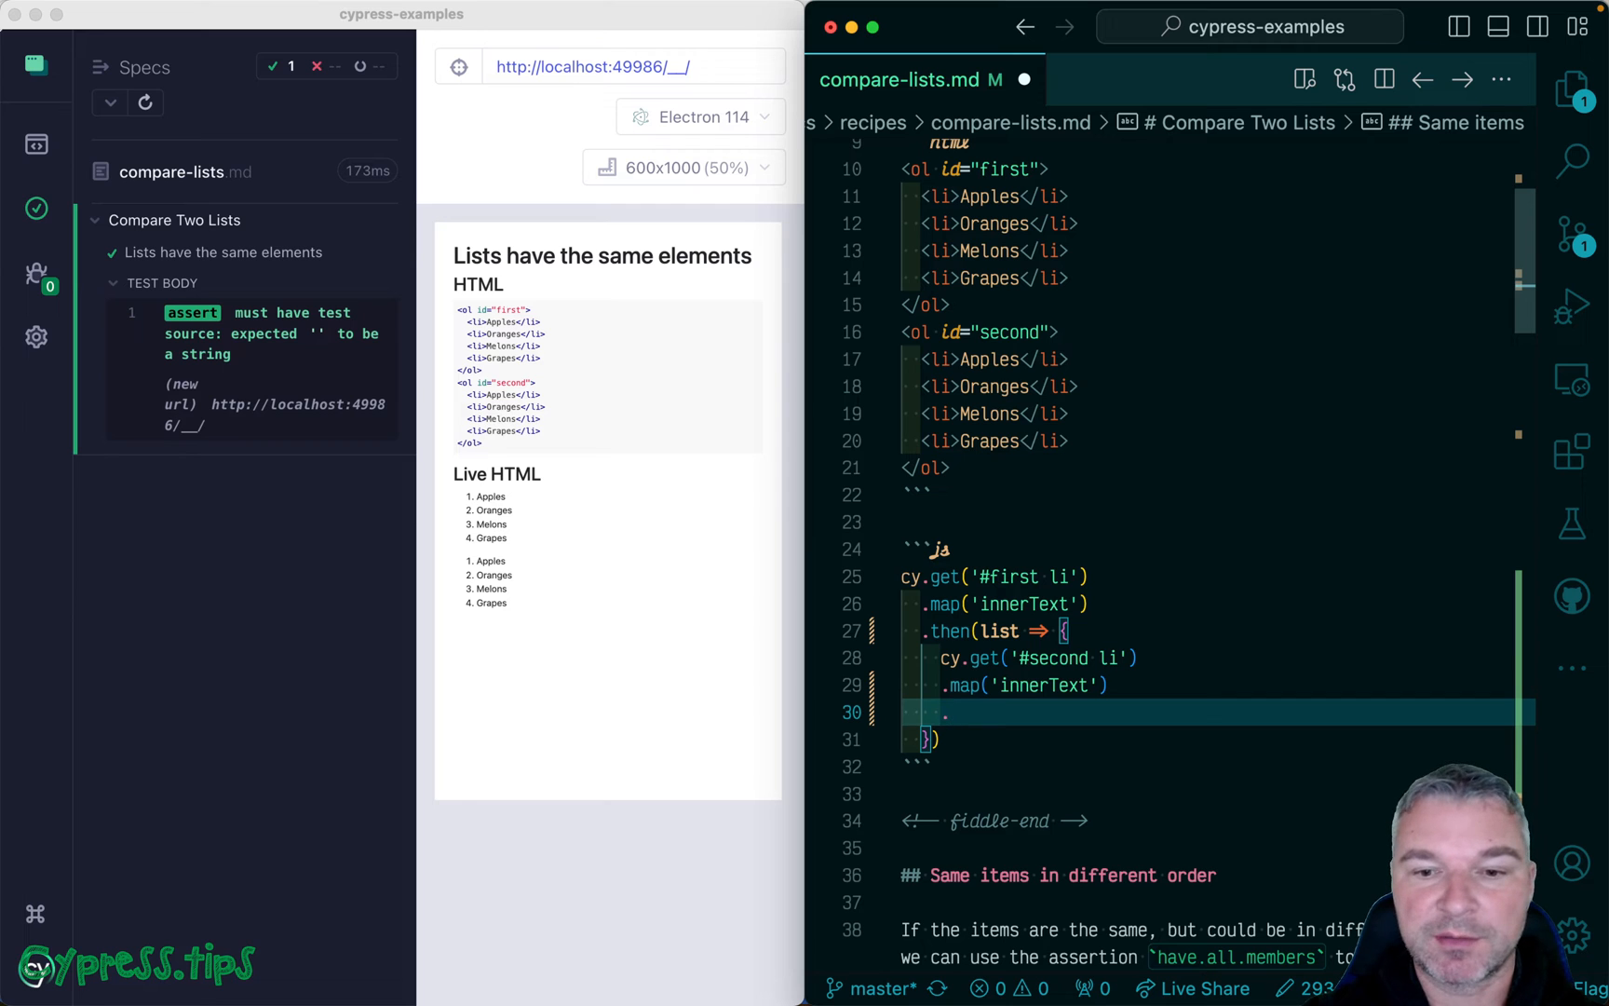
type("should('')")
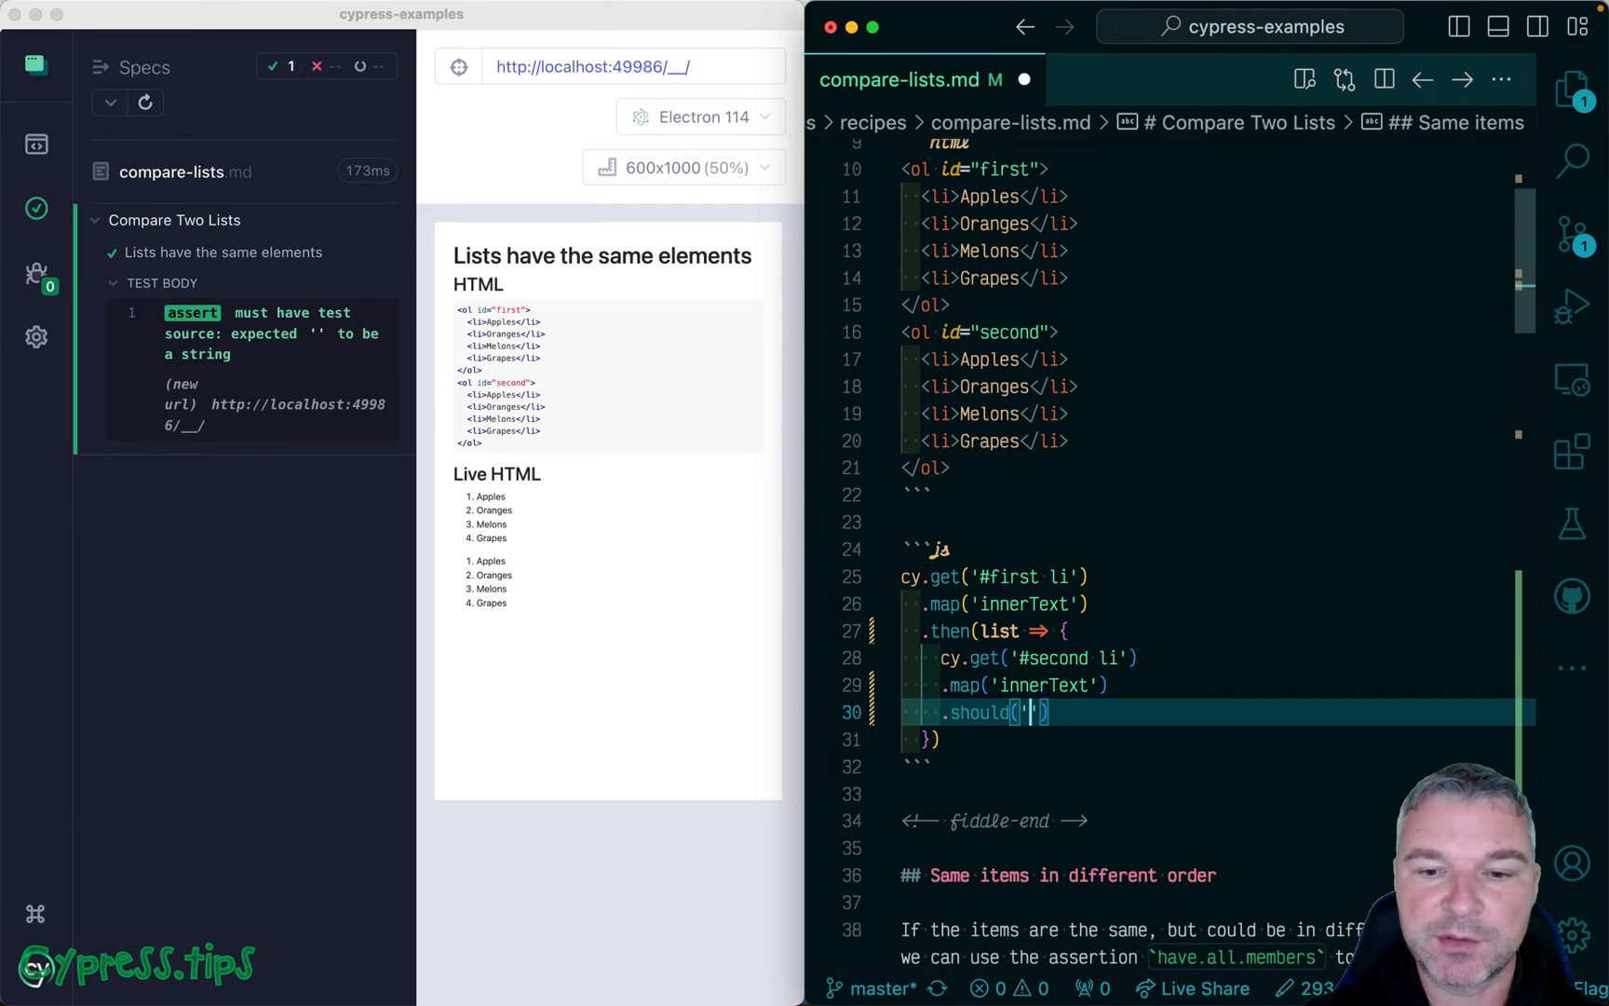
type("deep.equal")
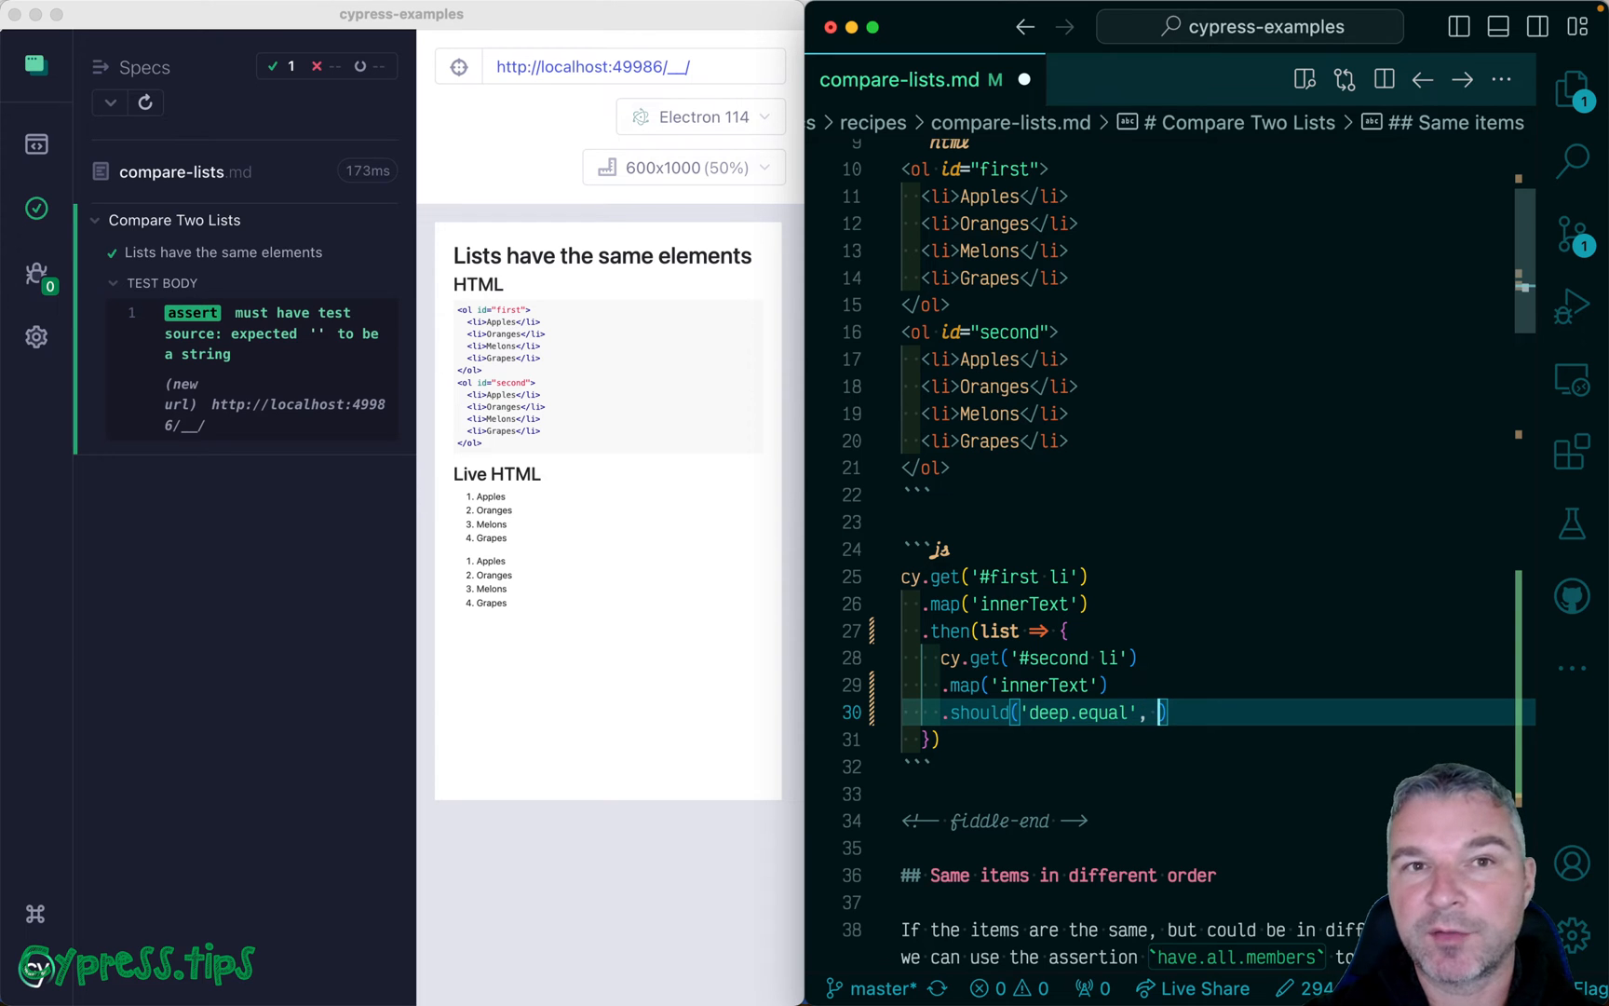
type("list")
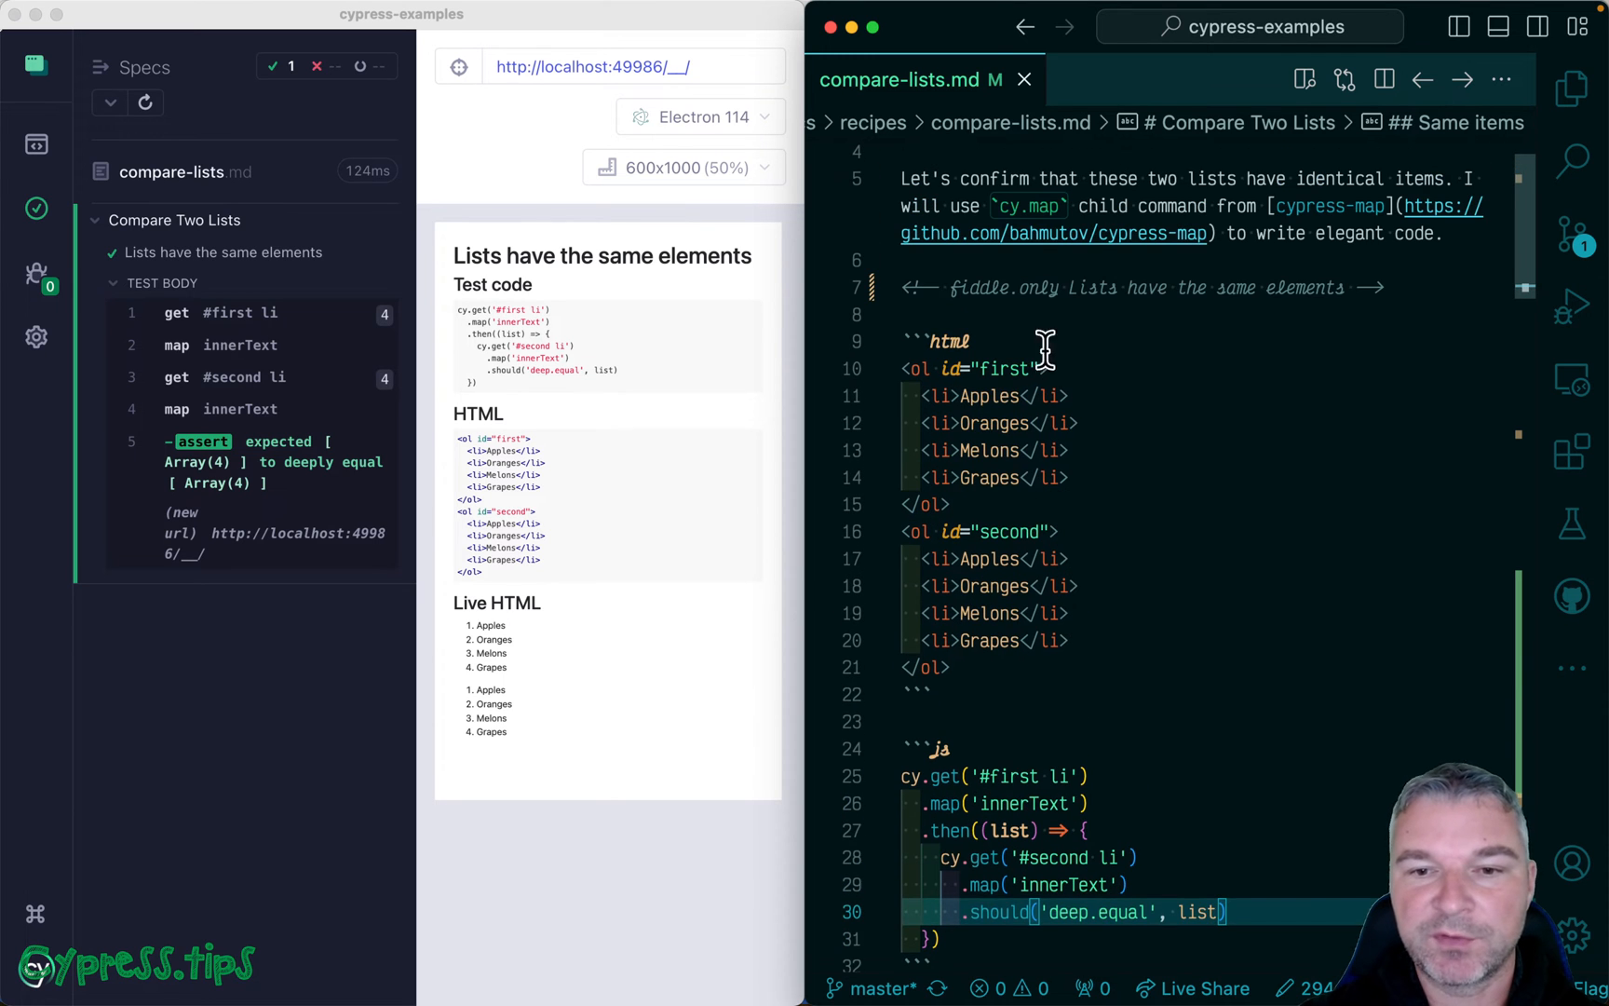
Step: Add .only to the different-order fiddle and change its assertion to 'have.all.members'
scroll("down", 3)
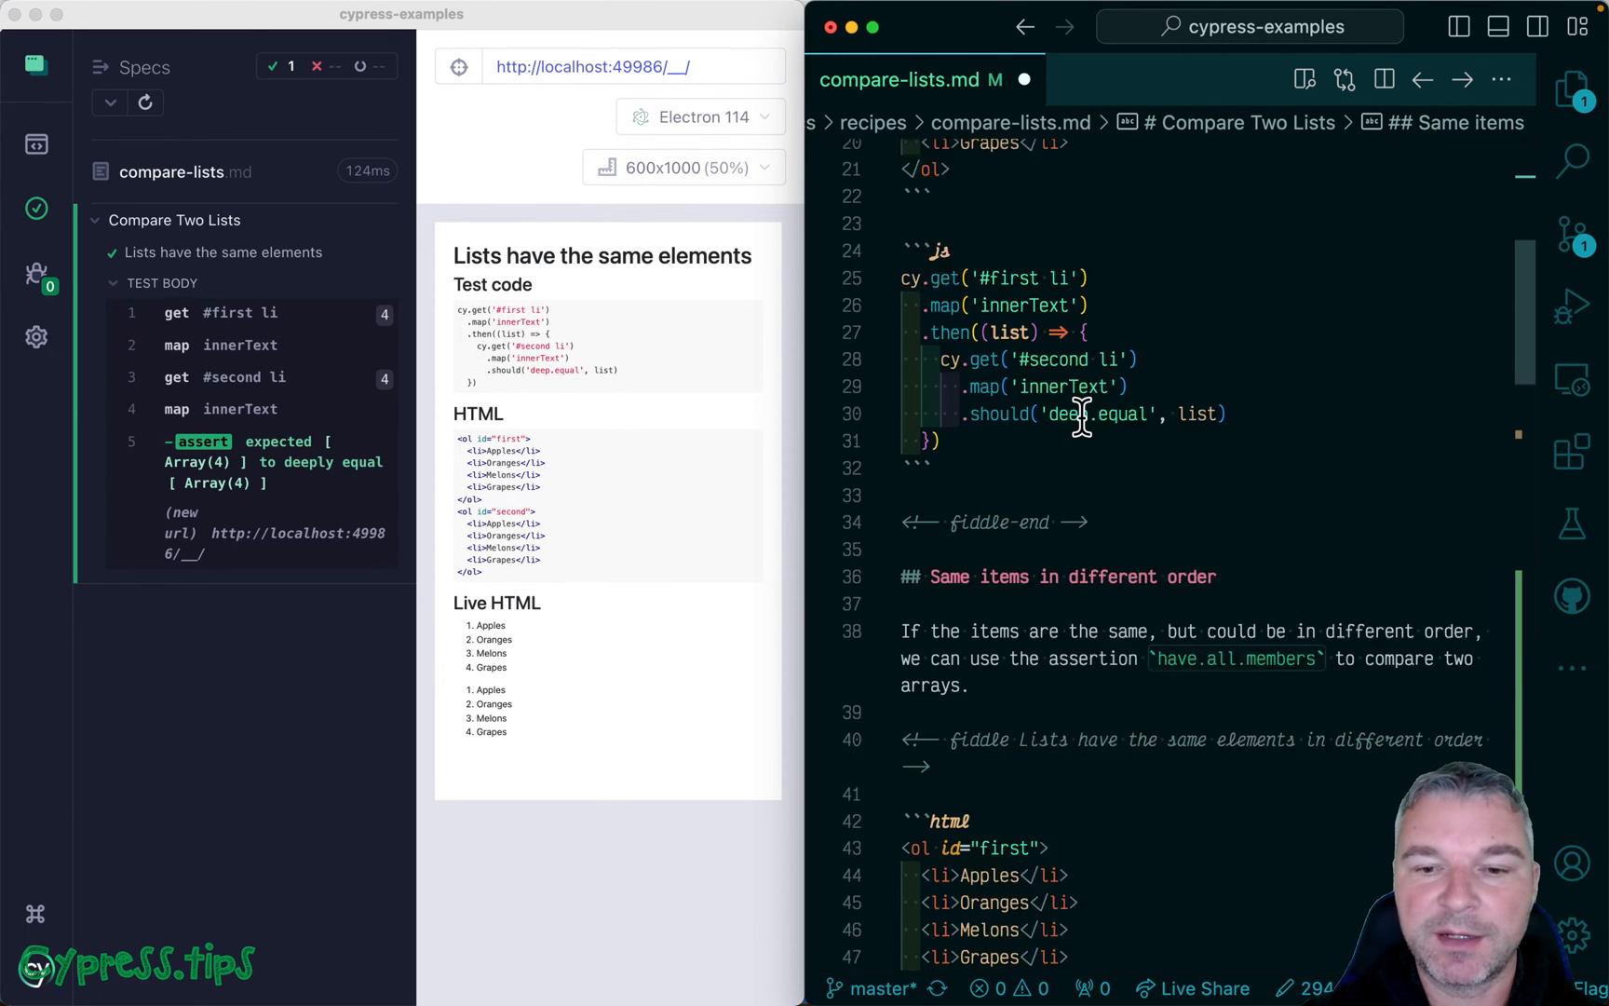
scroll("down", 3)
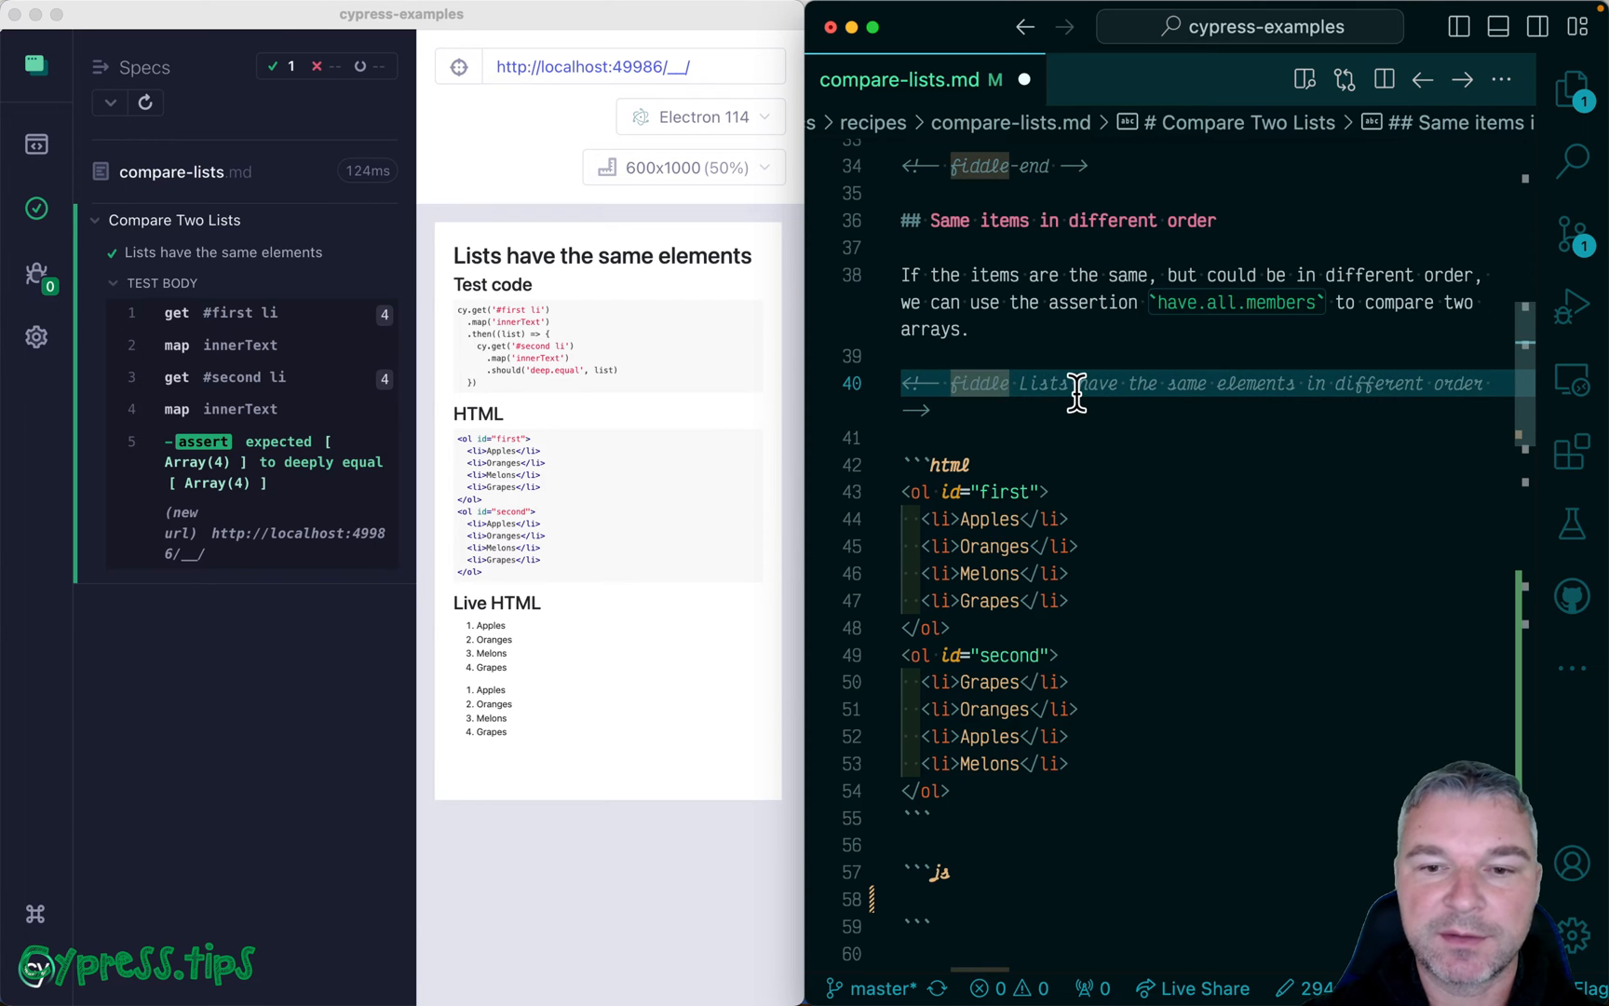
type(".only")
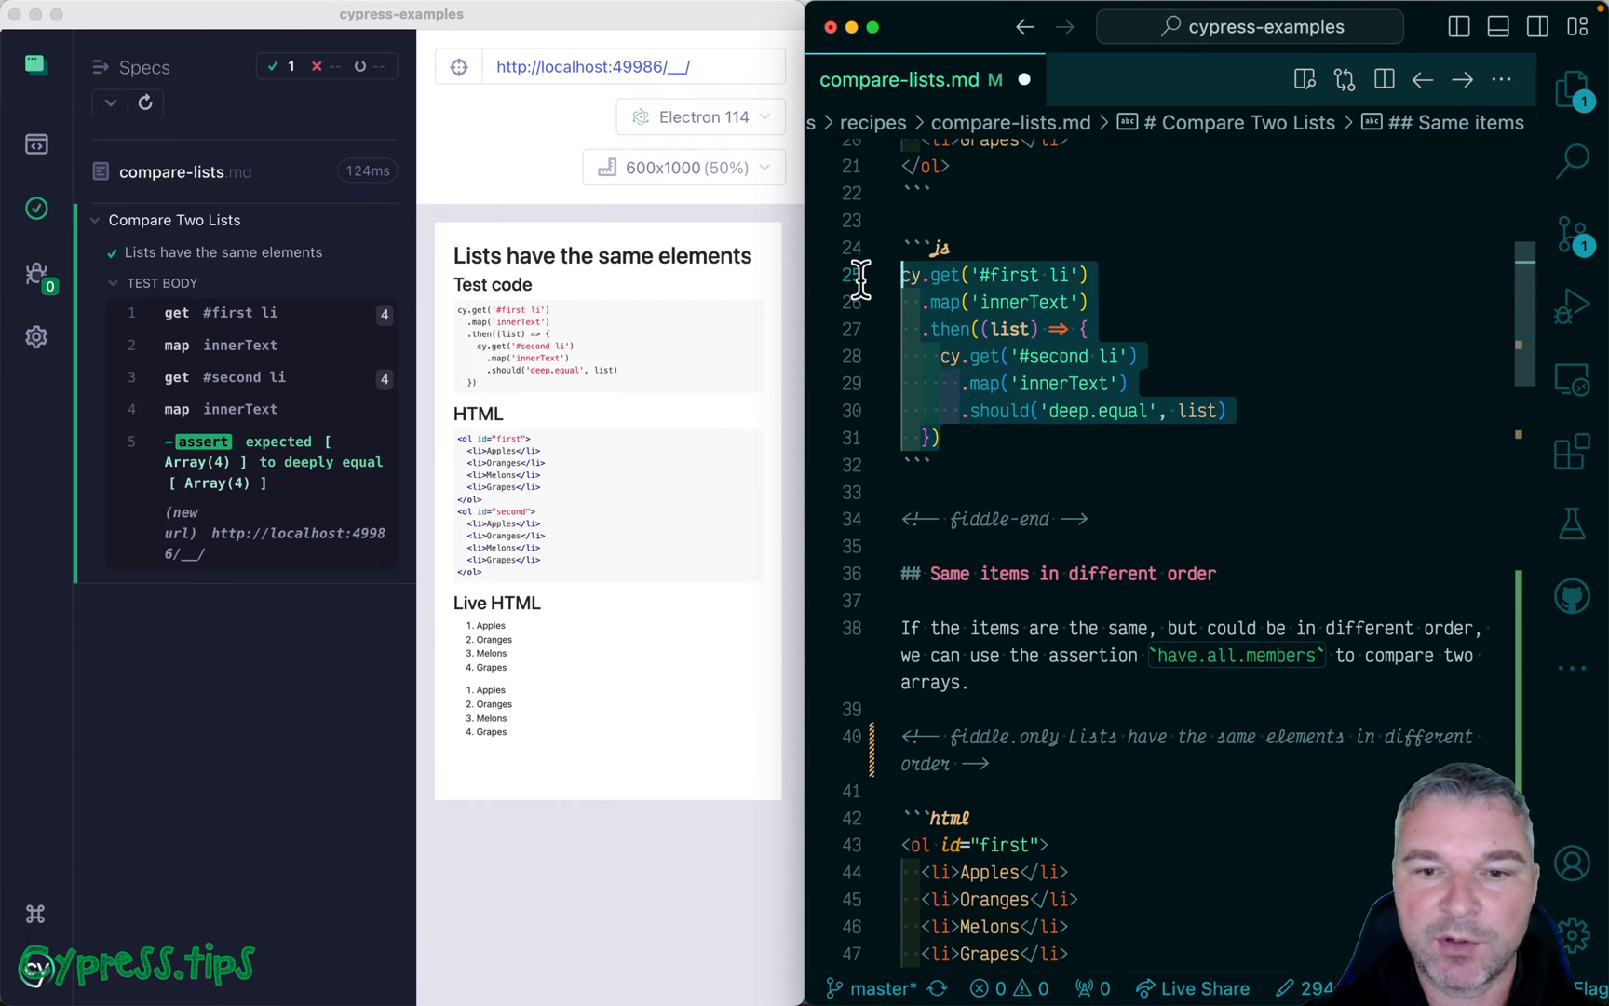
scroll("down", 3)
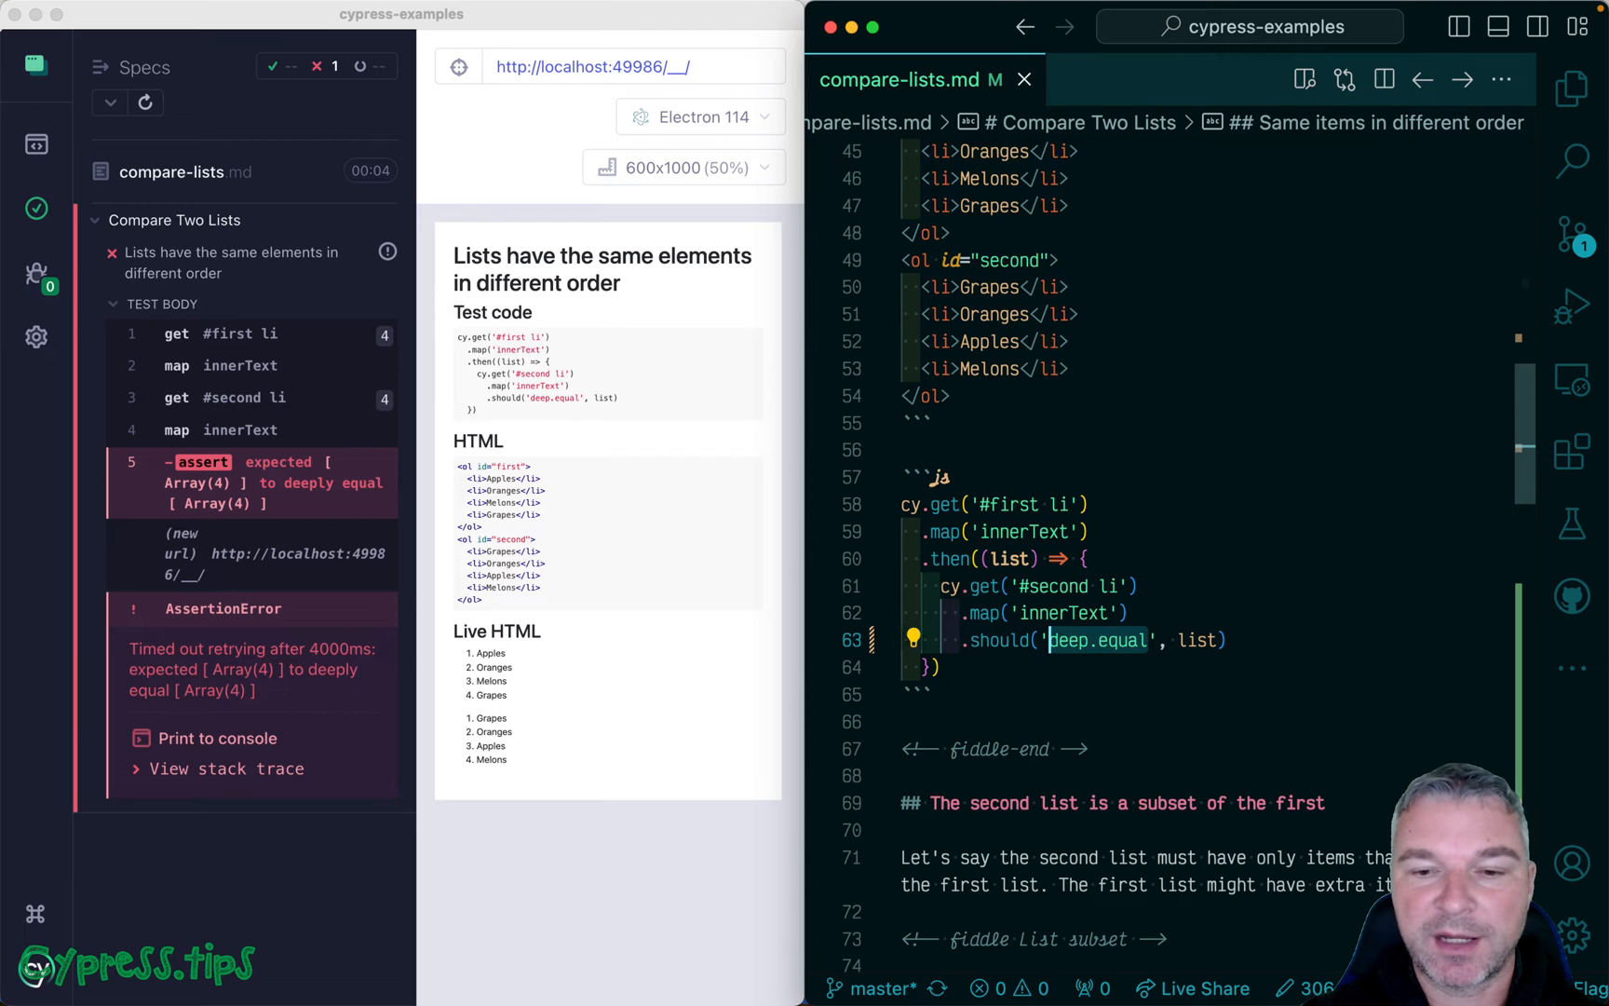
type("have")
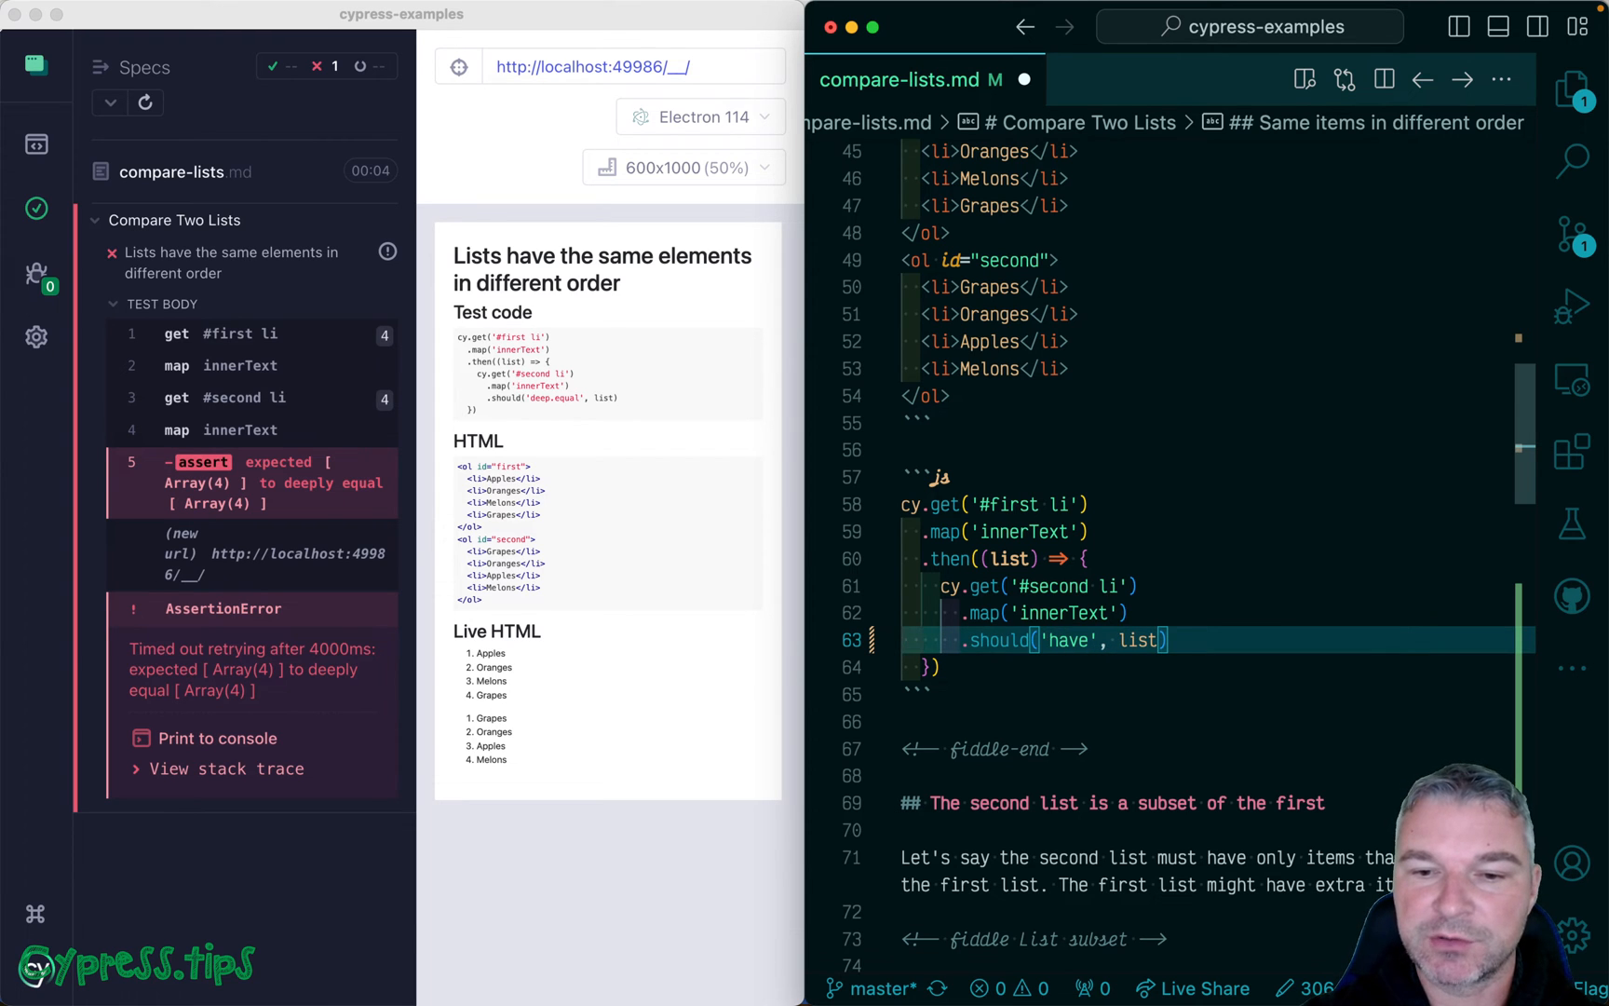
type(".all.members")
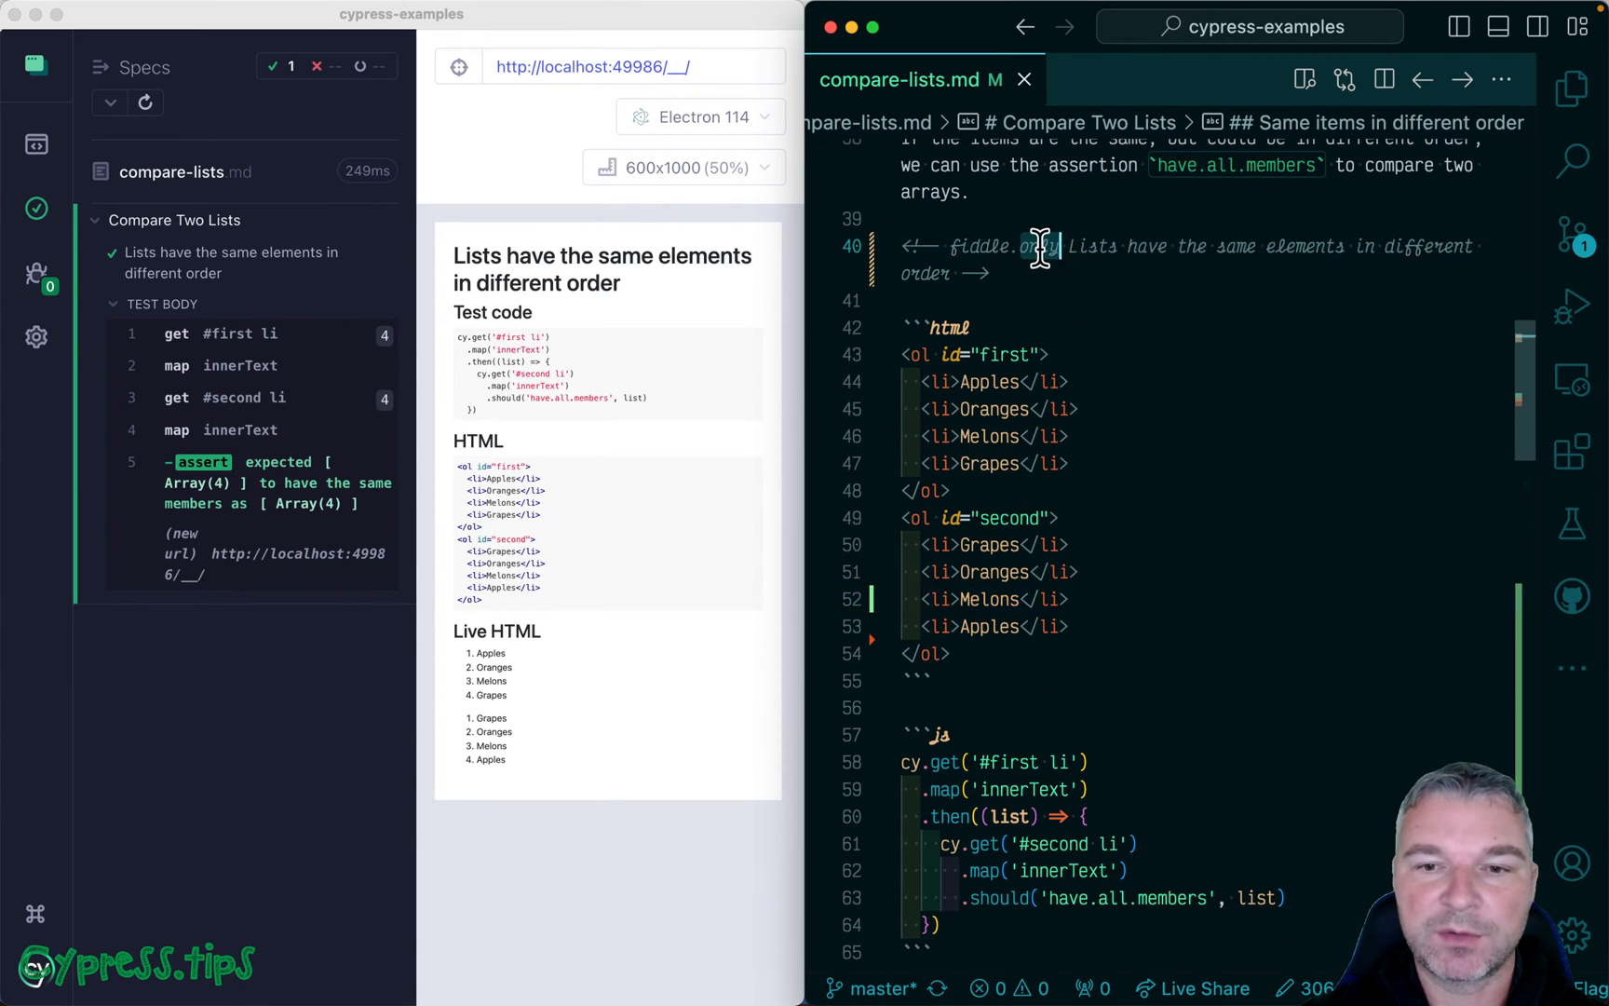
Step: Move .only to the List subset fiddle and add its include.all.members test
scroll("down", 3)
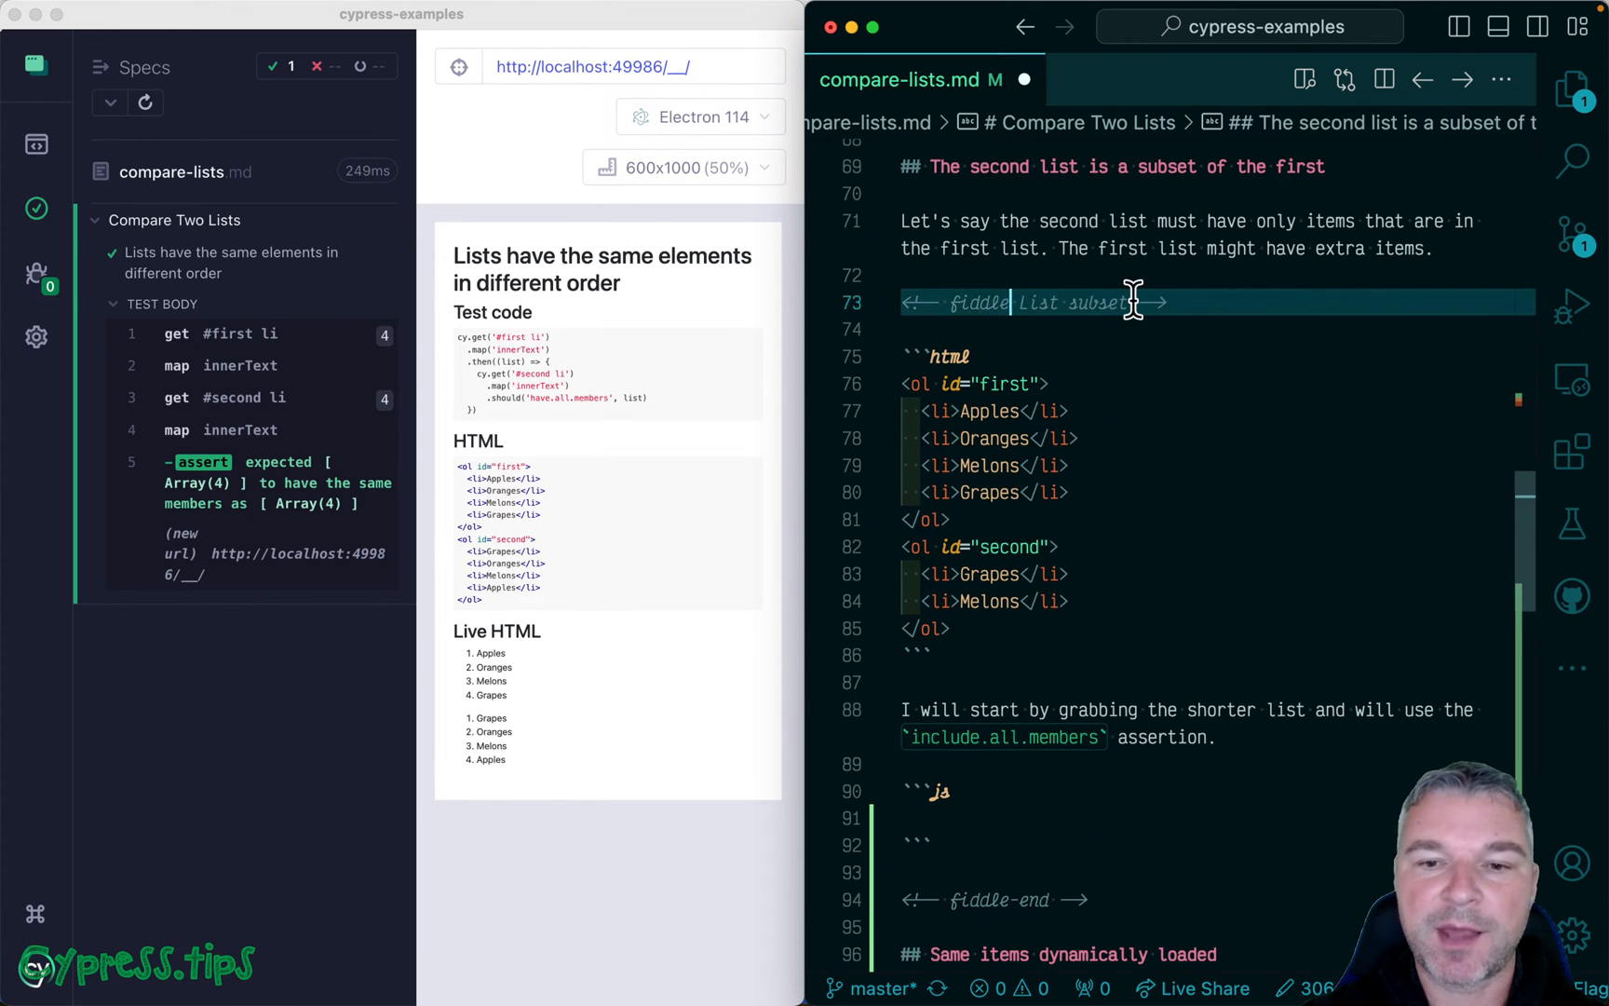
type(".only")
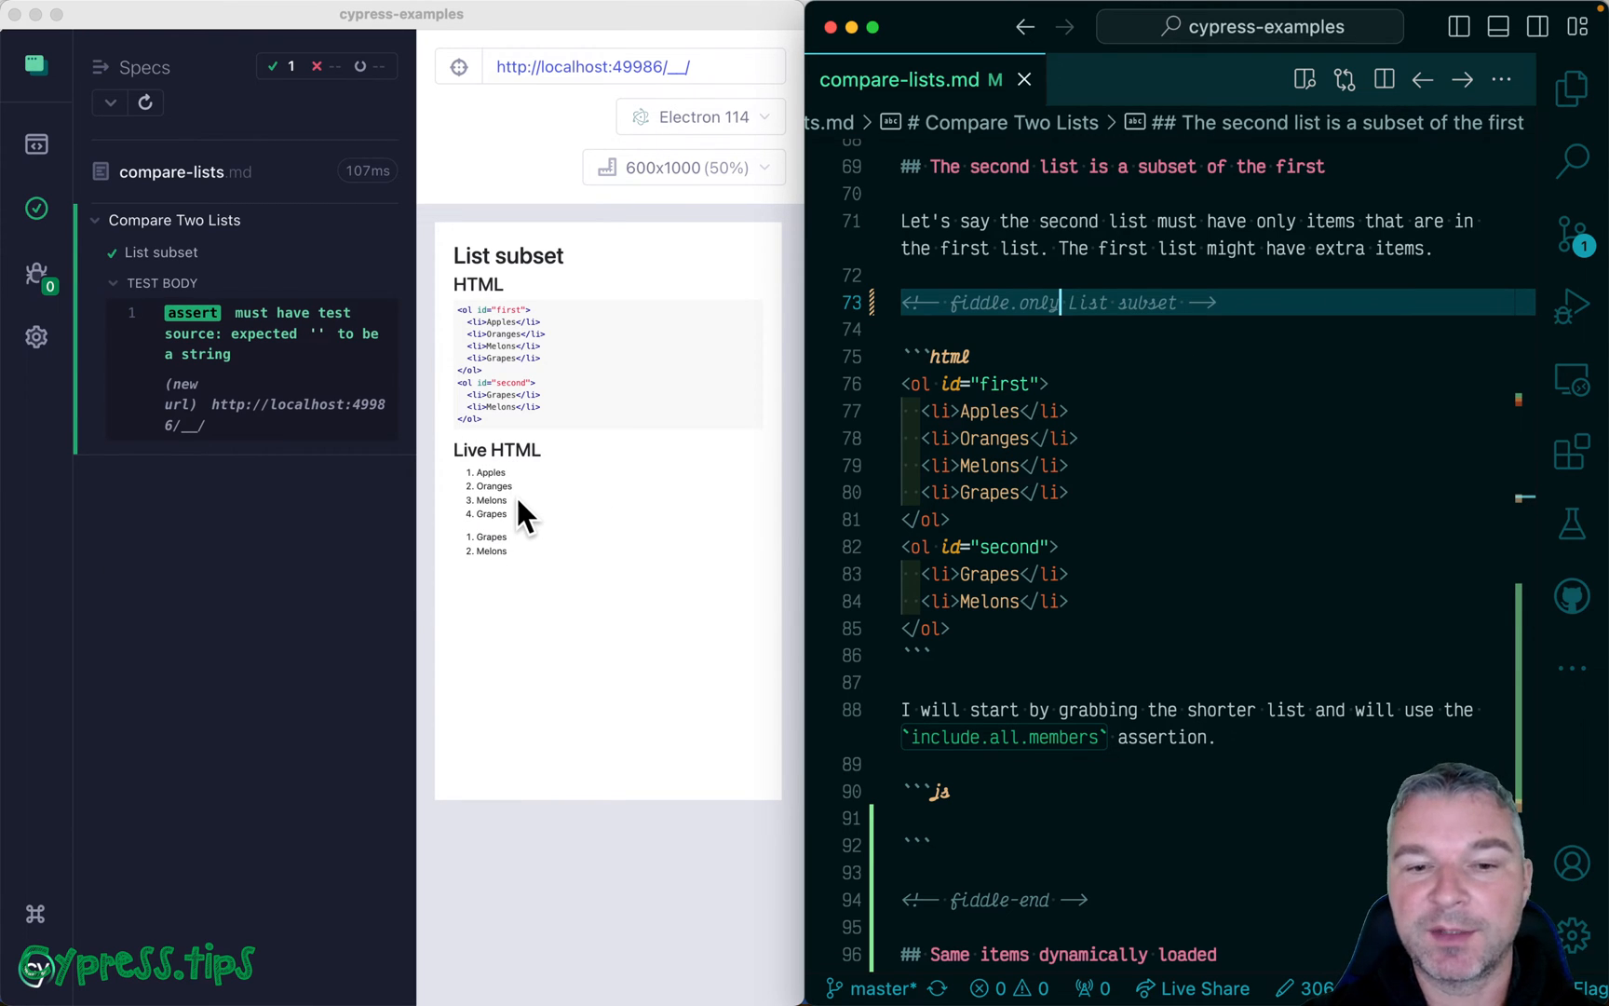
mouse_move(519, 554)
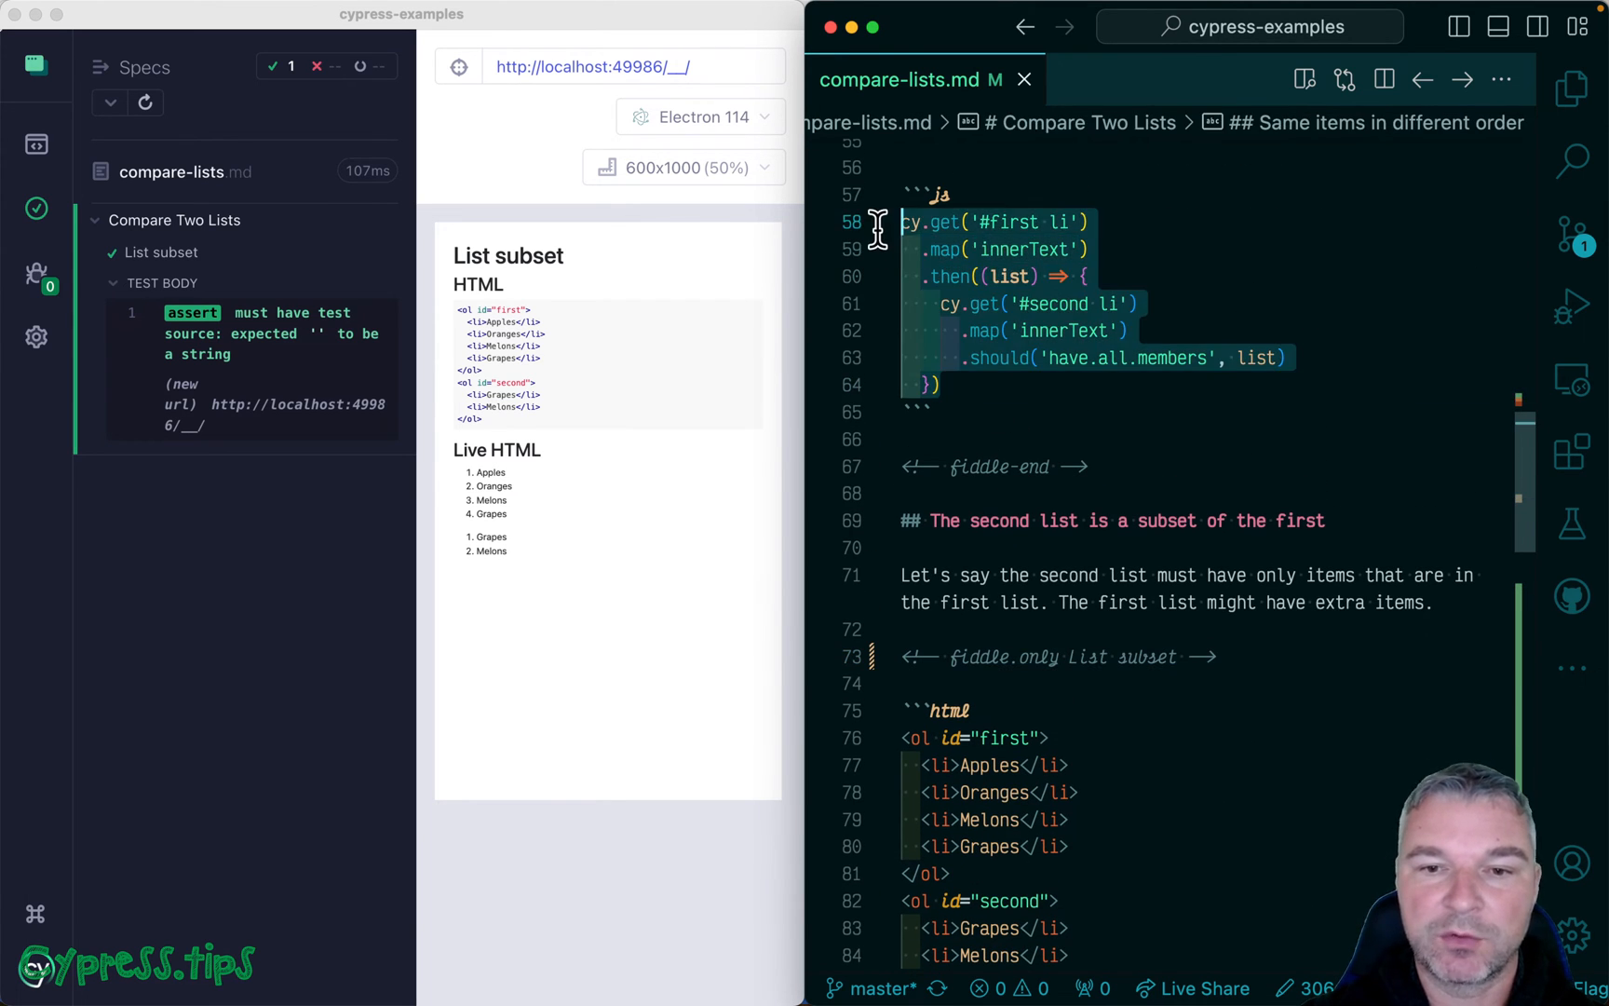
scroll("down", 3)
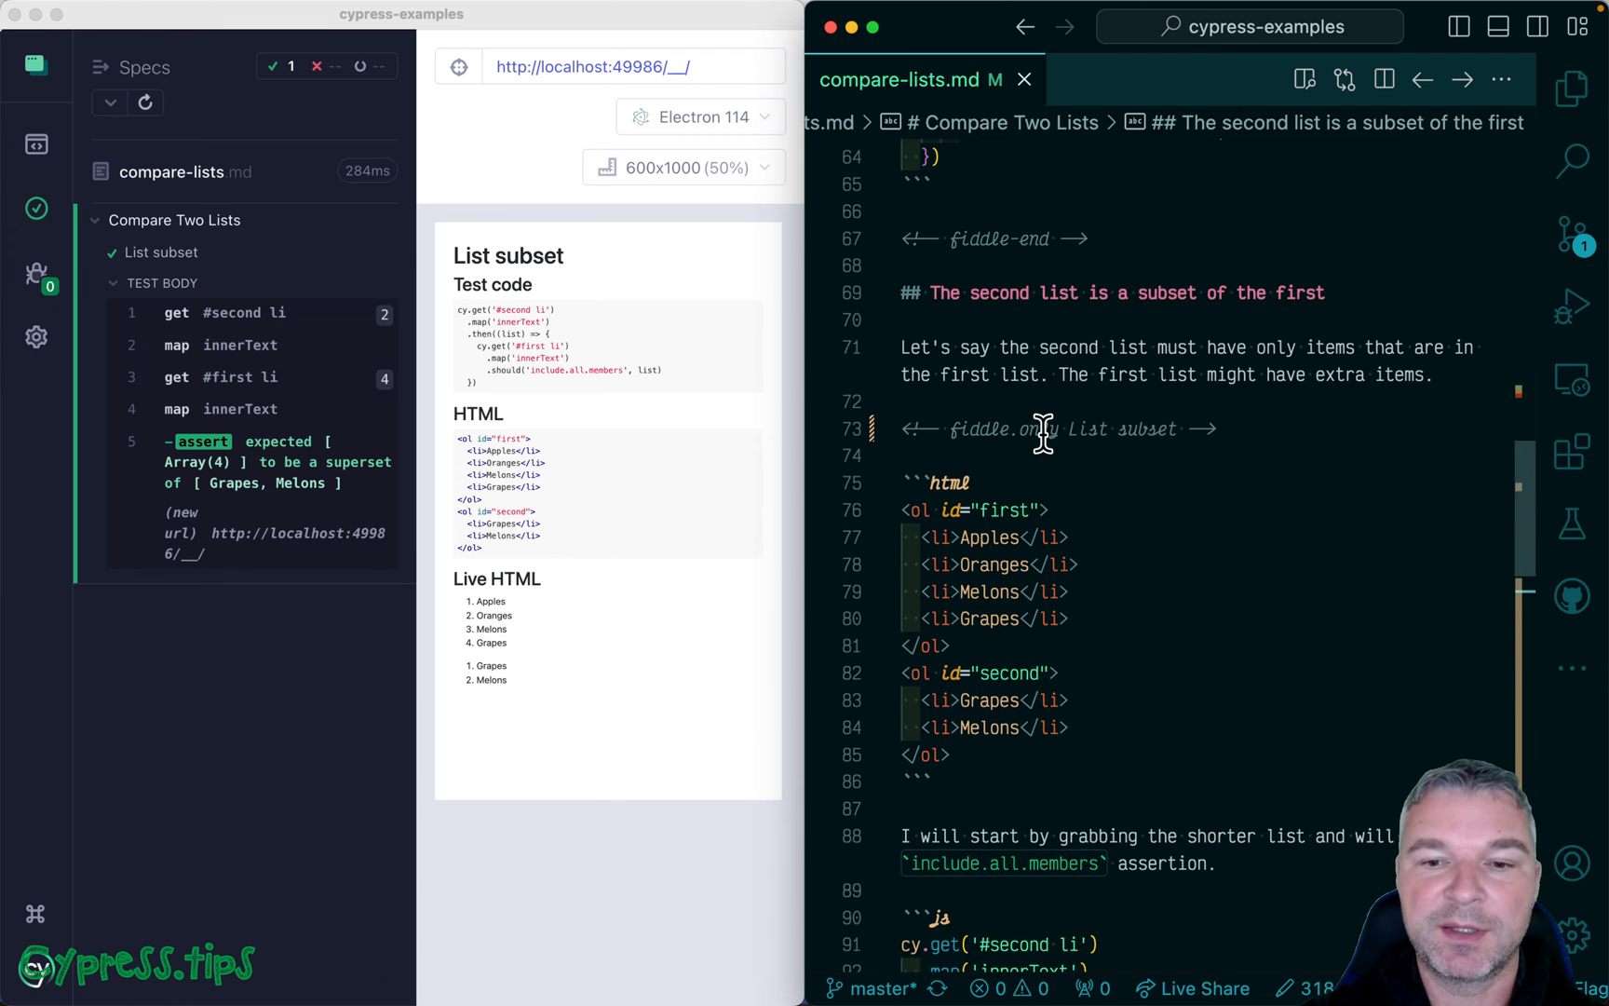
Step: Mark the delayed-lists fiddle as fiddle.only and review its failing deep-equal output
scroll("down", 3)
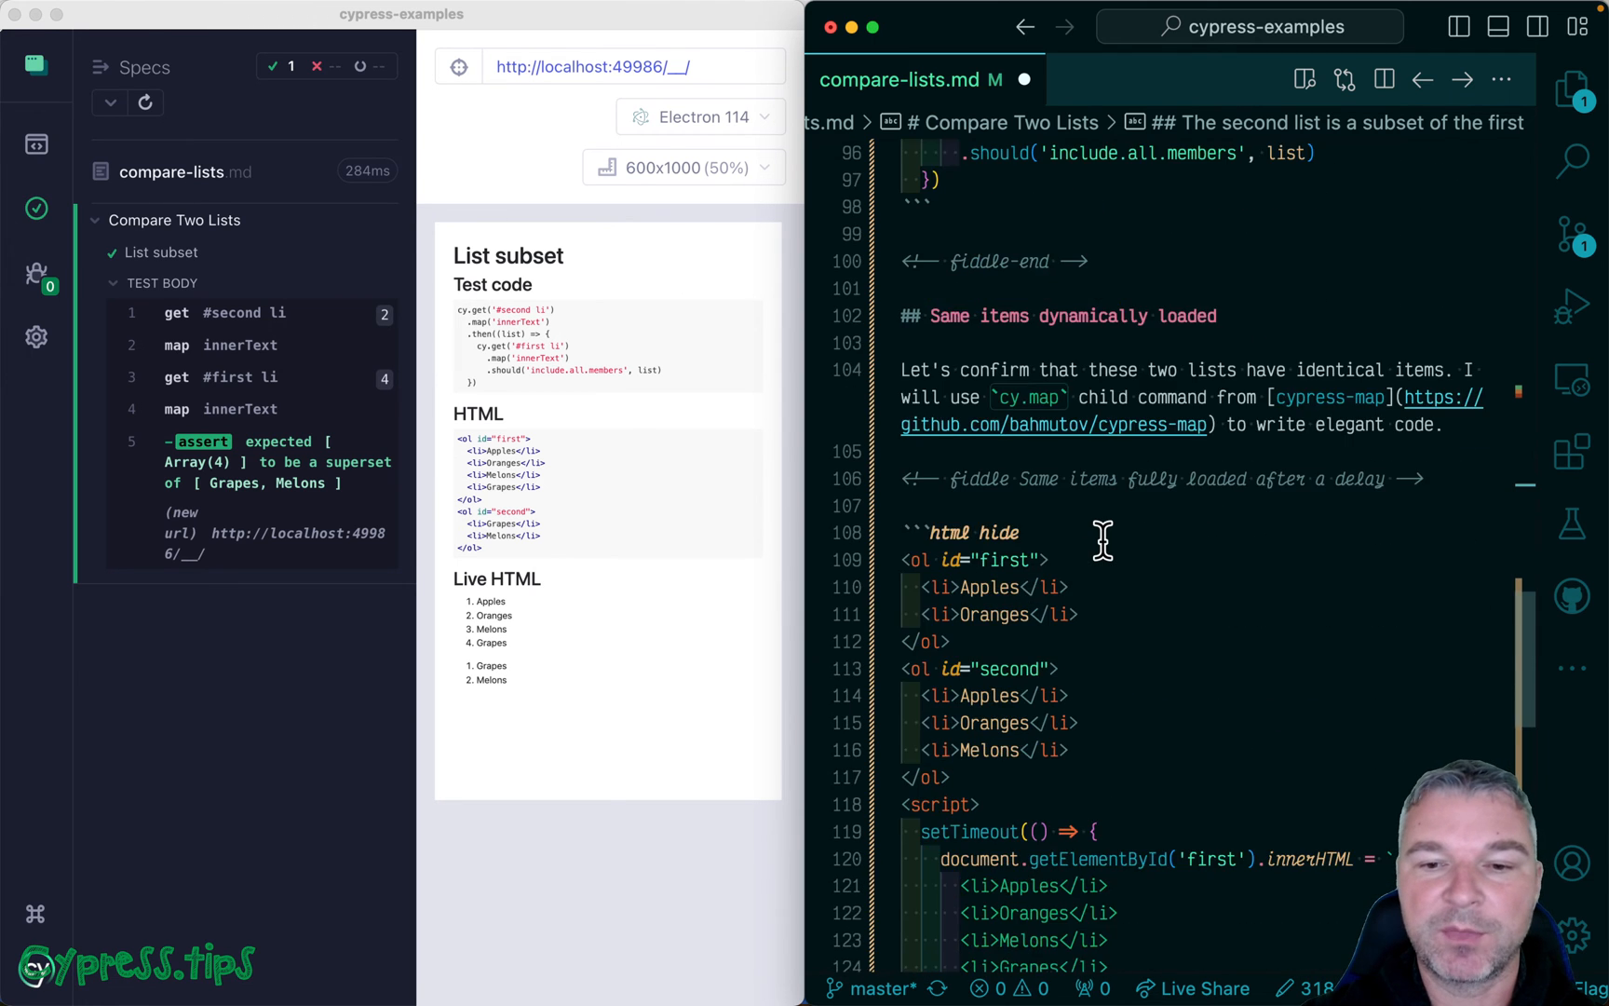
scroll("down", 3)
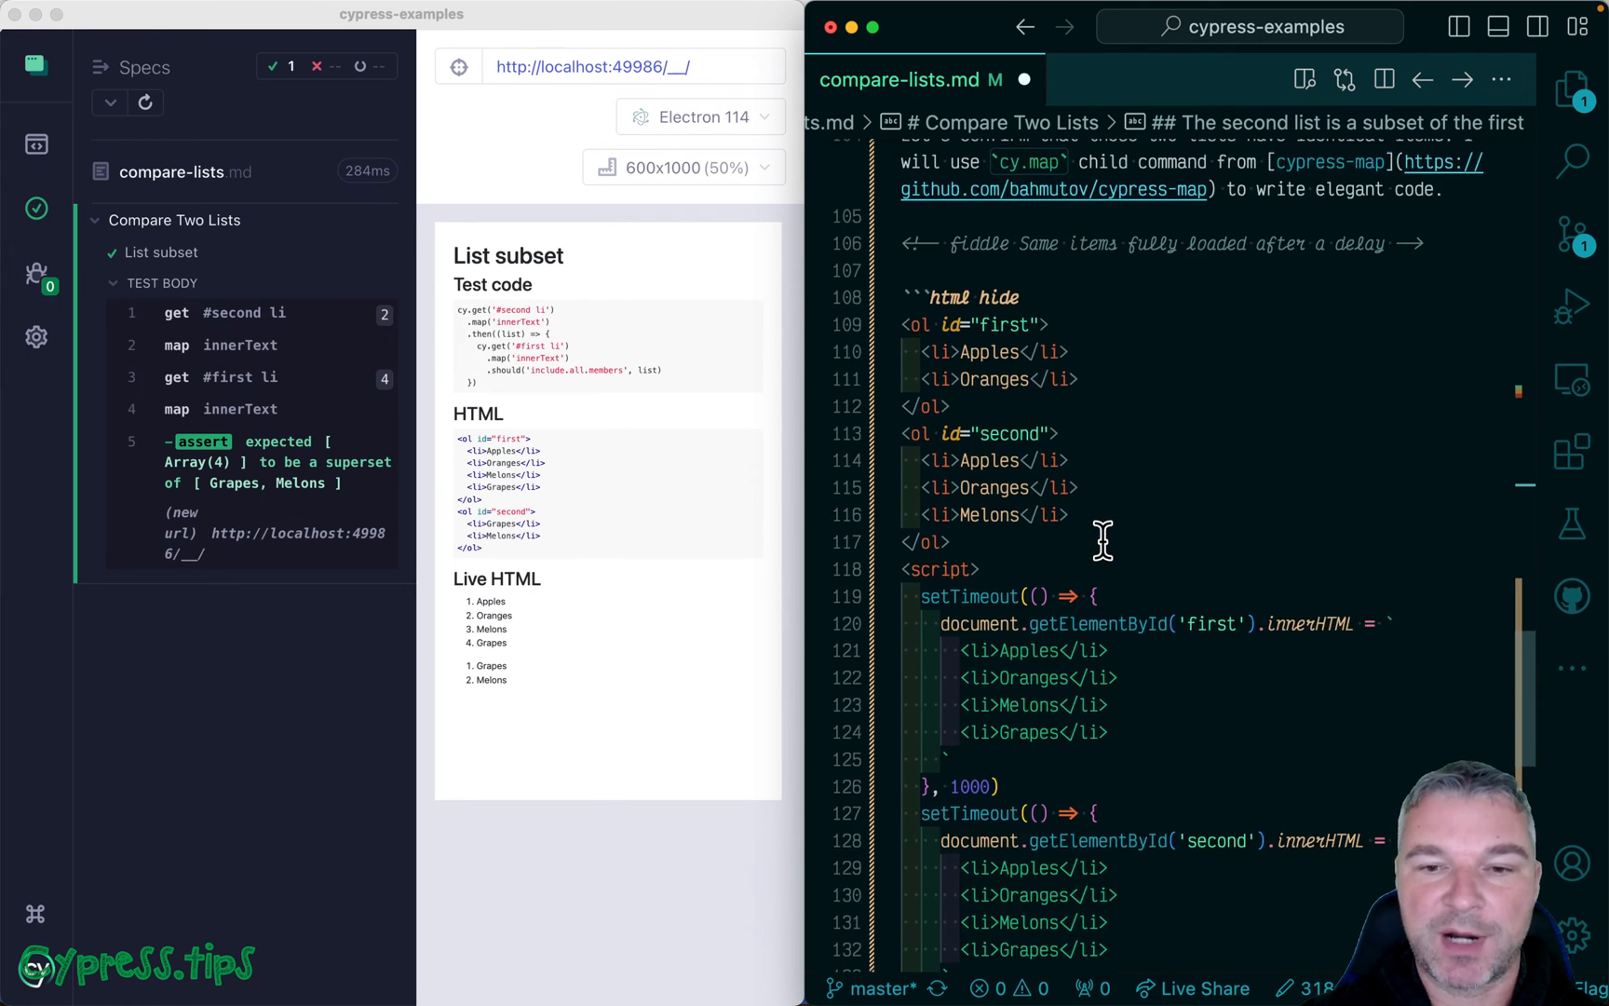
type("only")
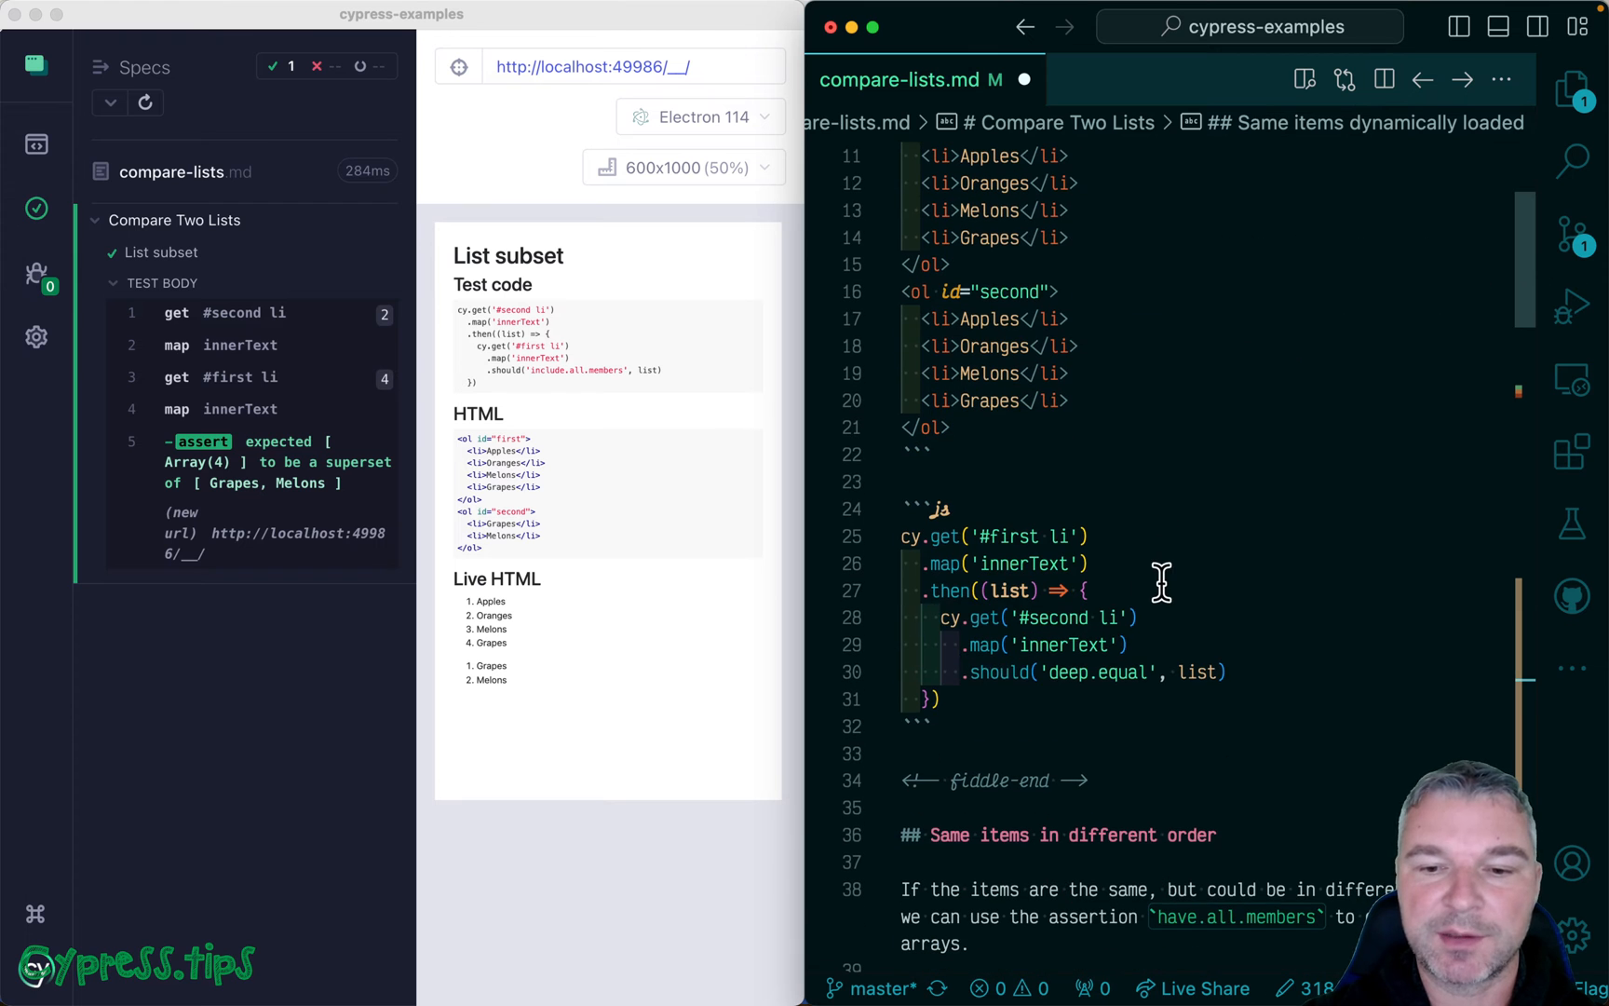
scroll("down", 3)
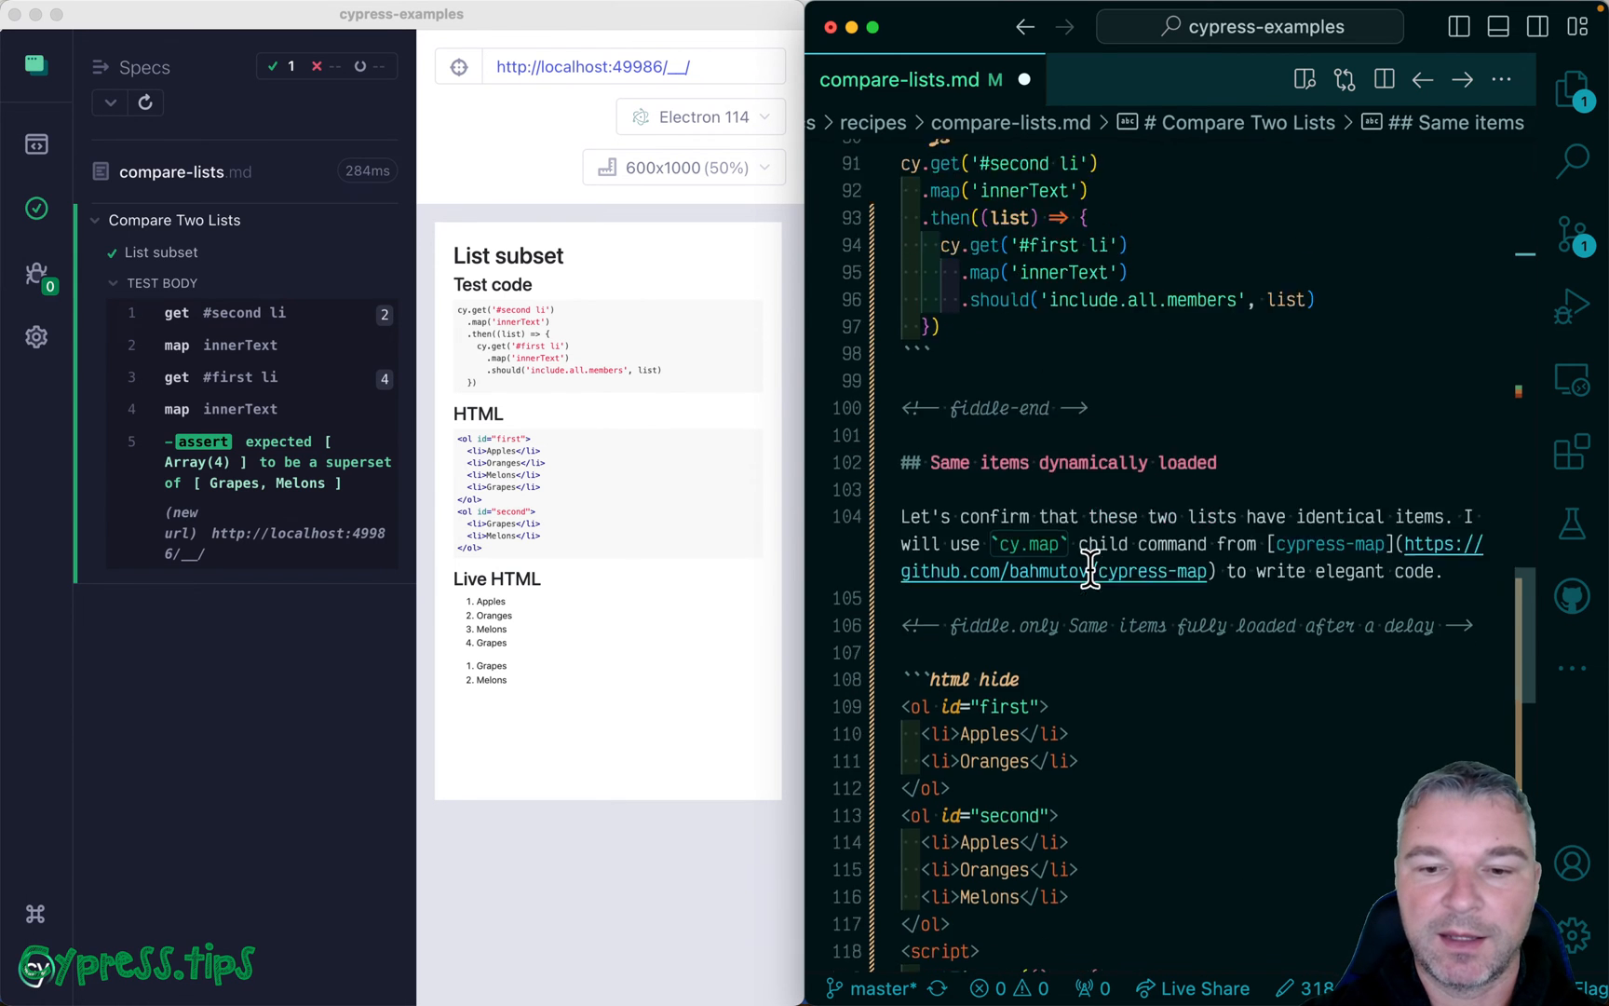
scroll("down", 3)
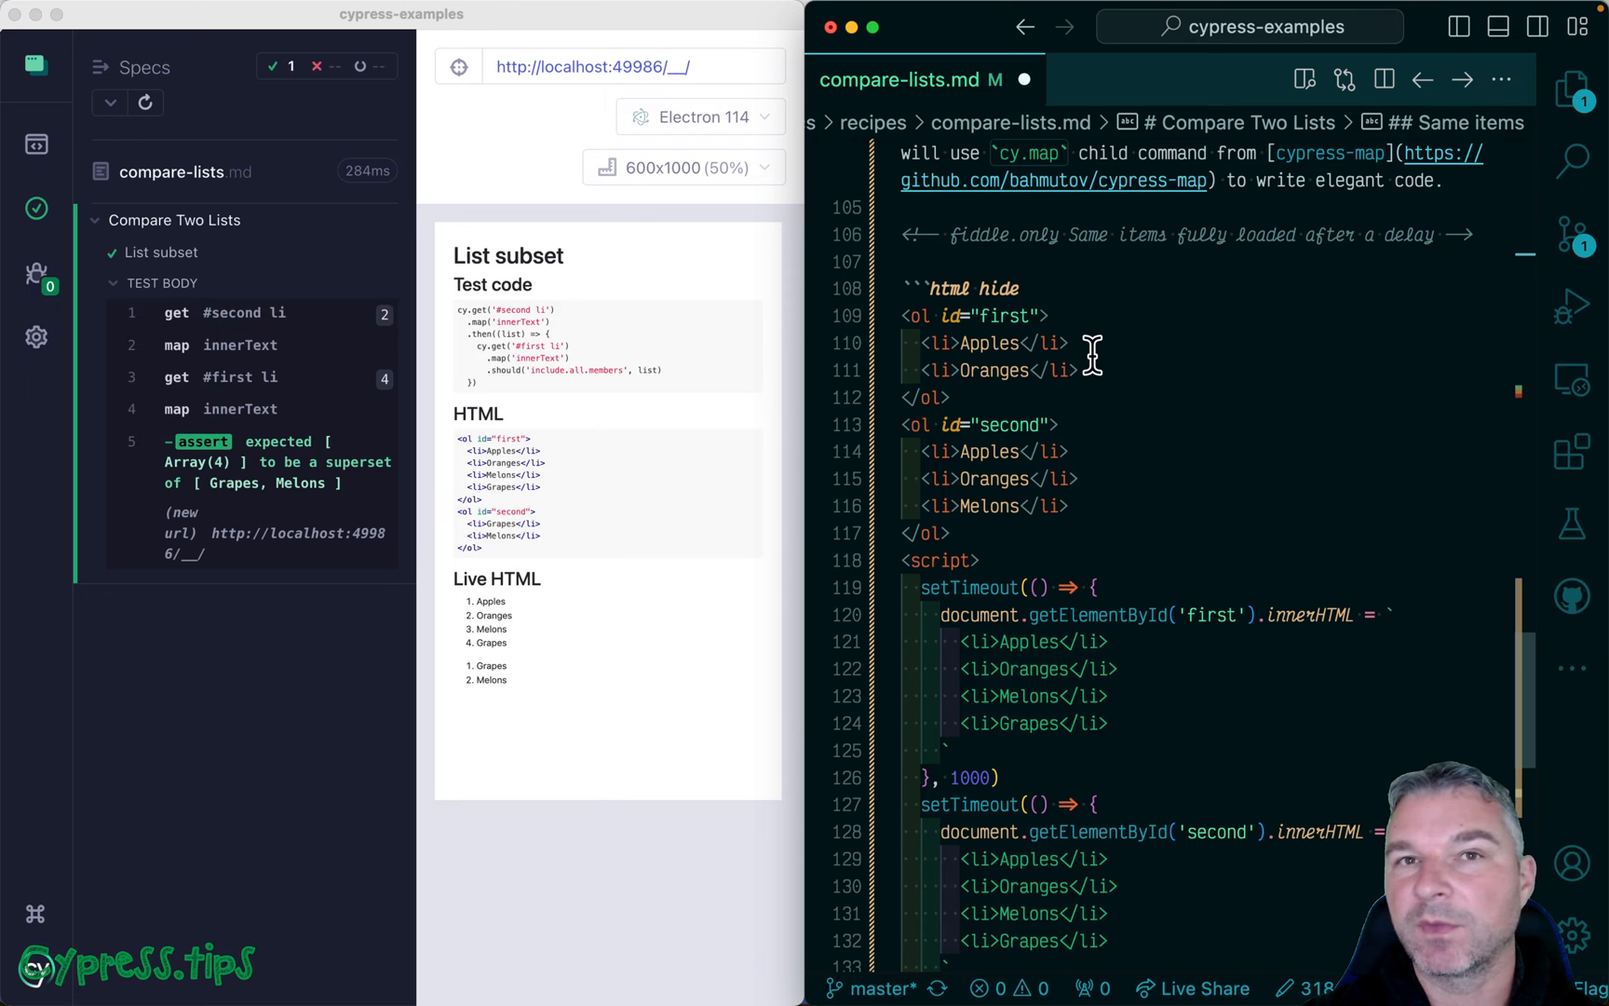
scroll("down", 3)
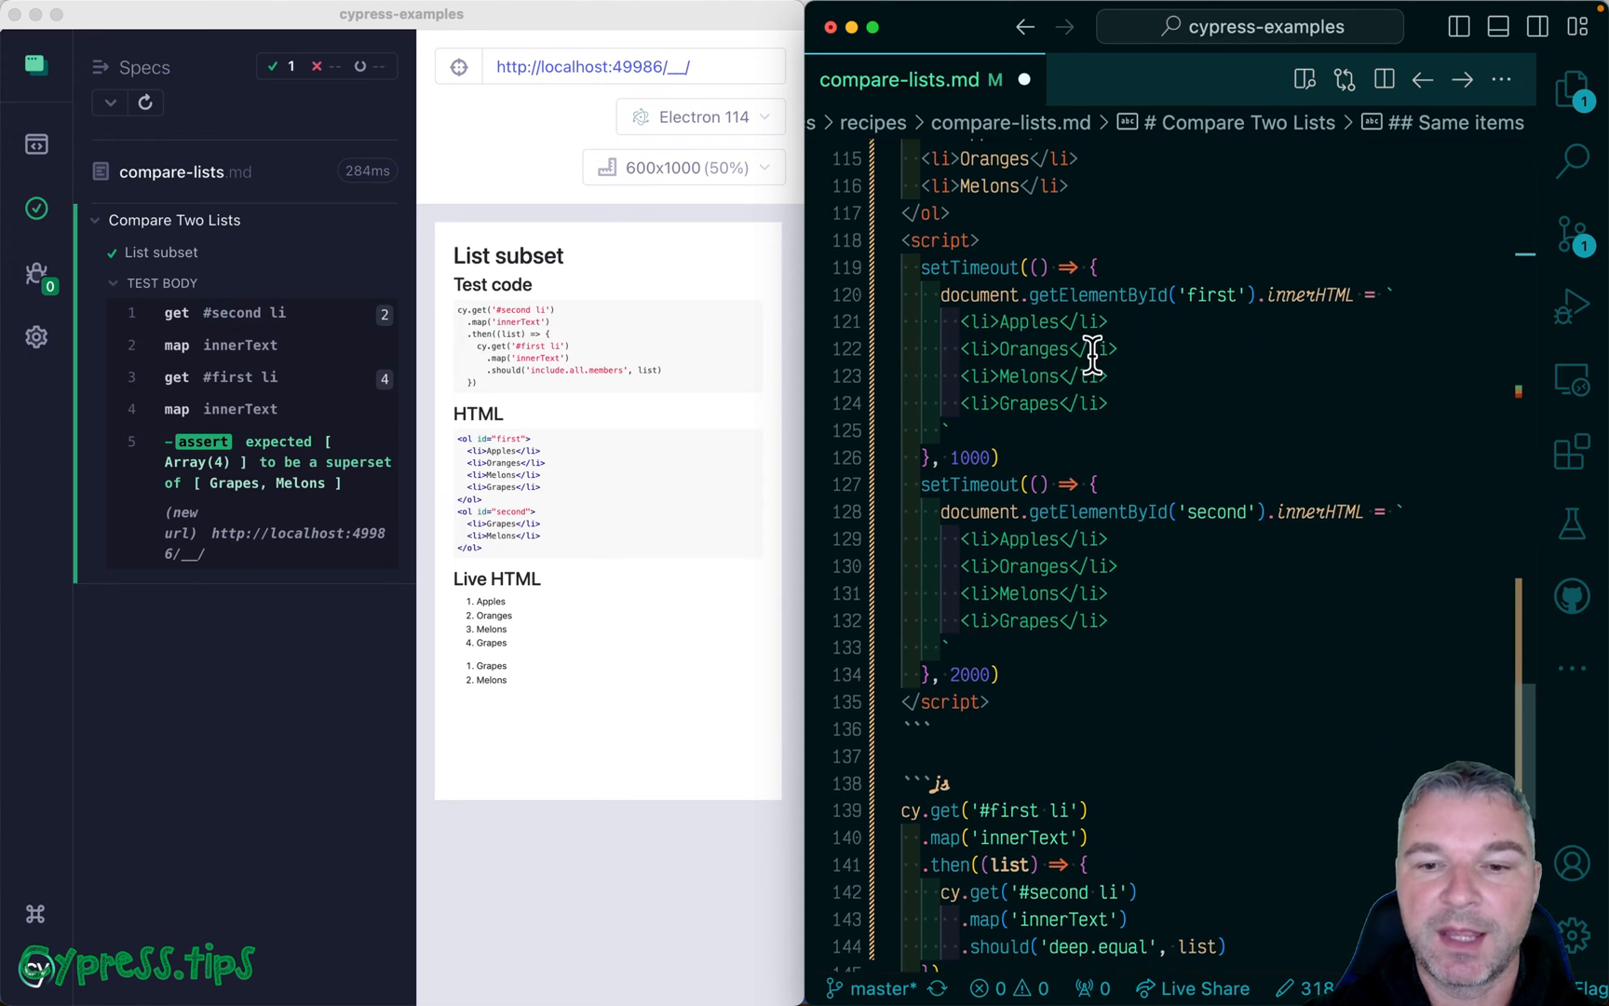
scroll("down", 3)
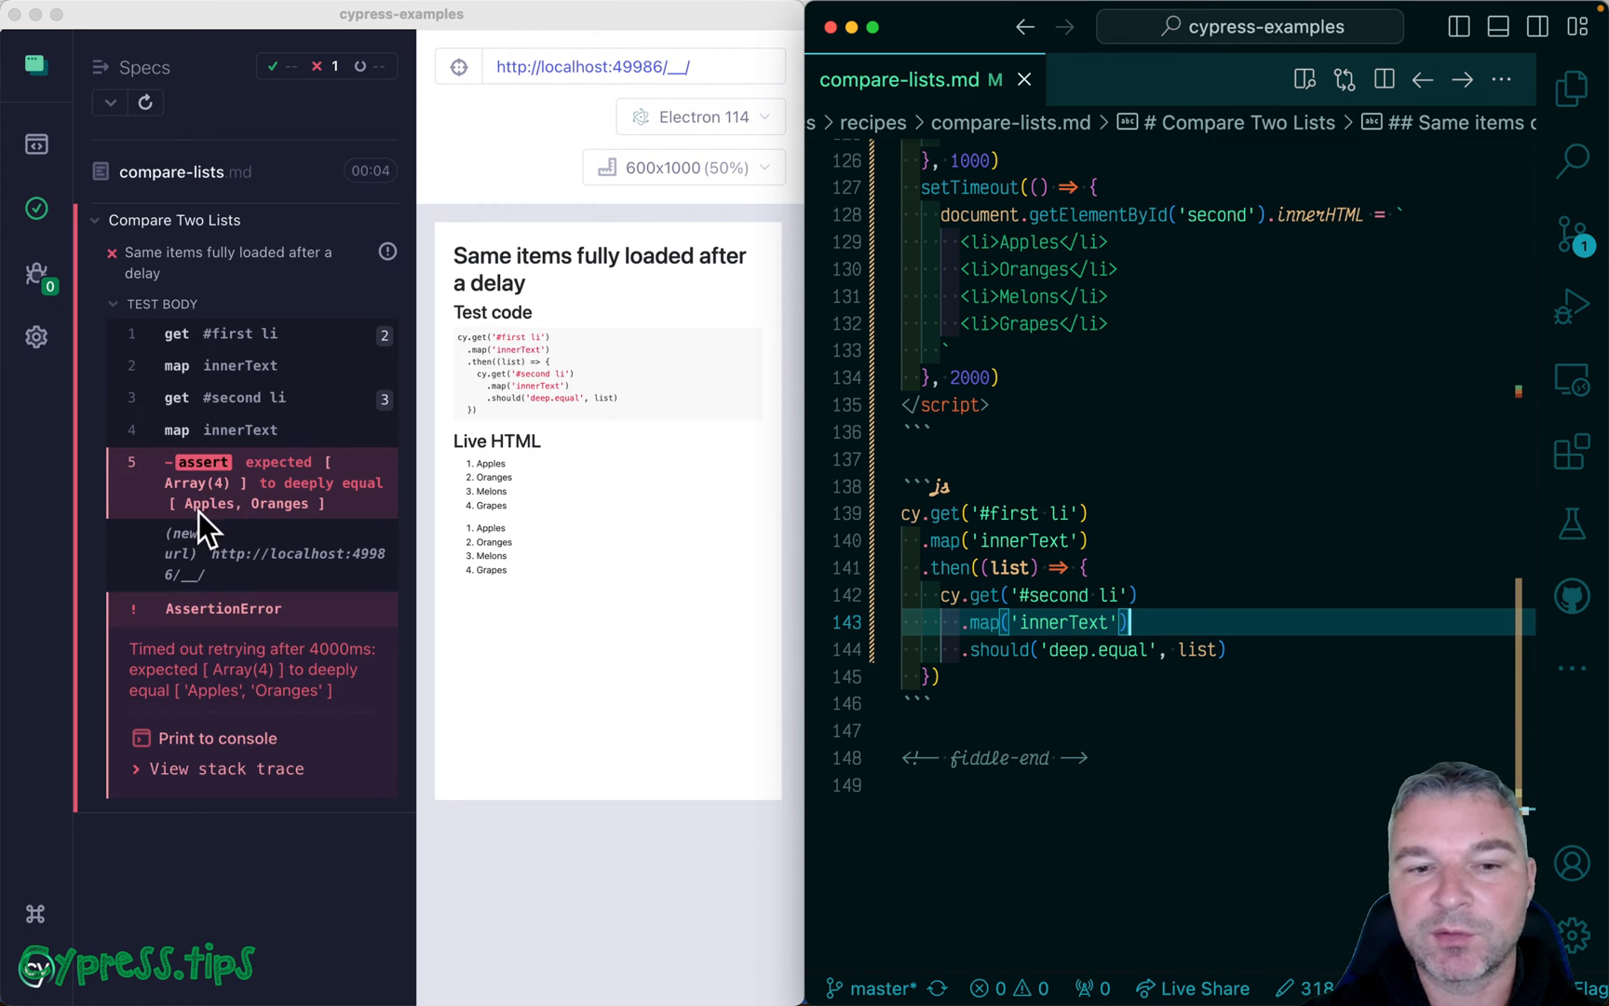
mouse_move(253, 525)
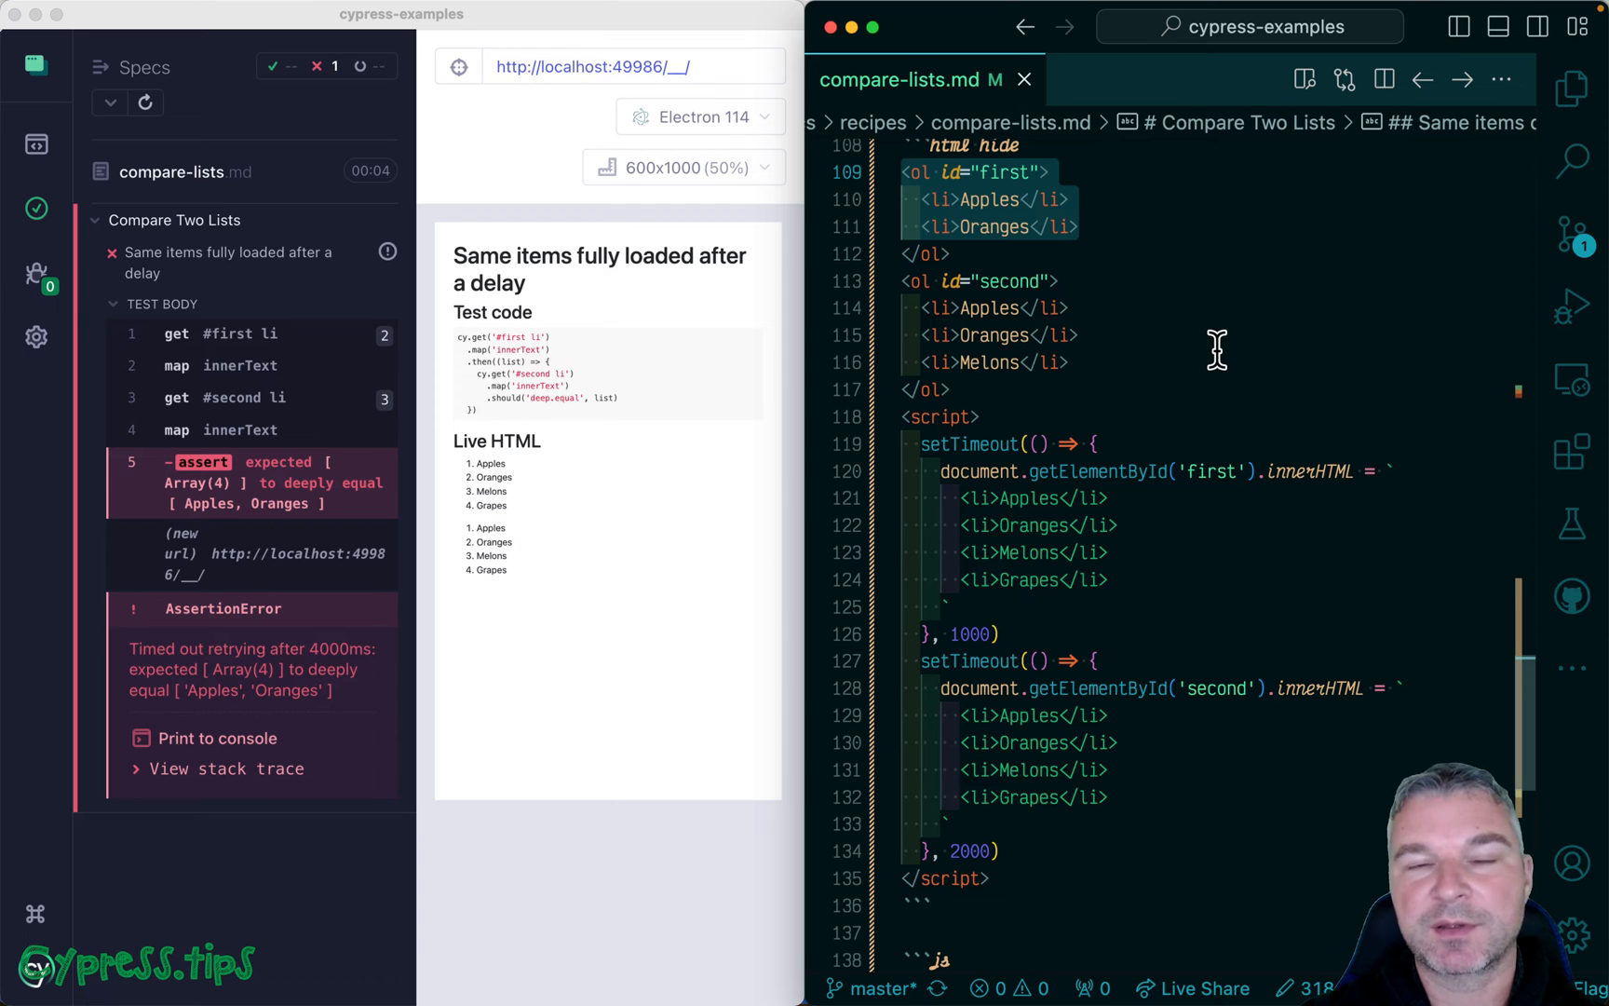
scroll("down", 3)
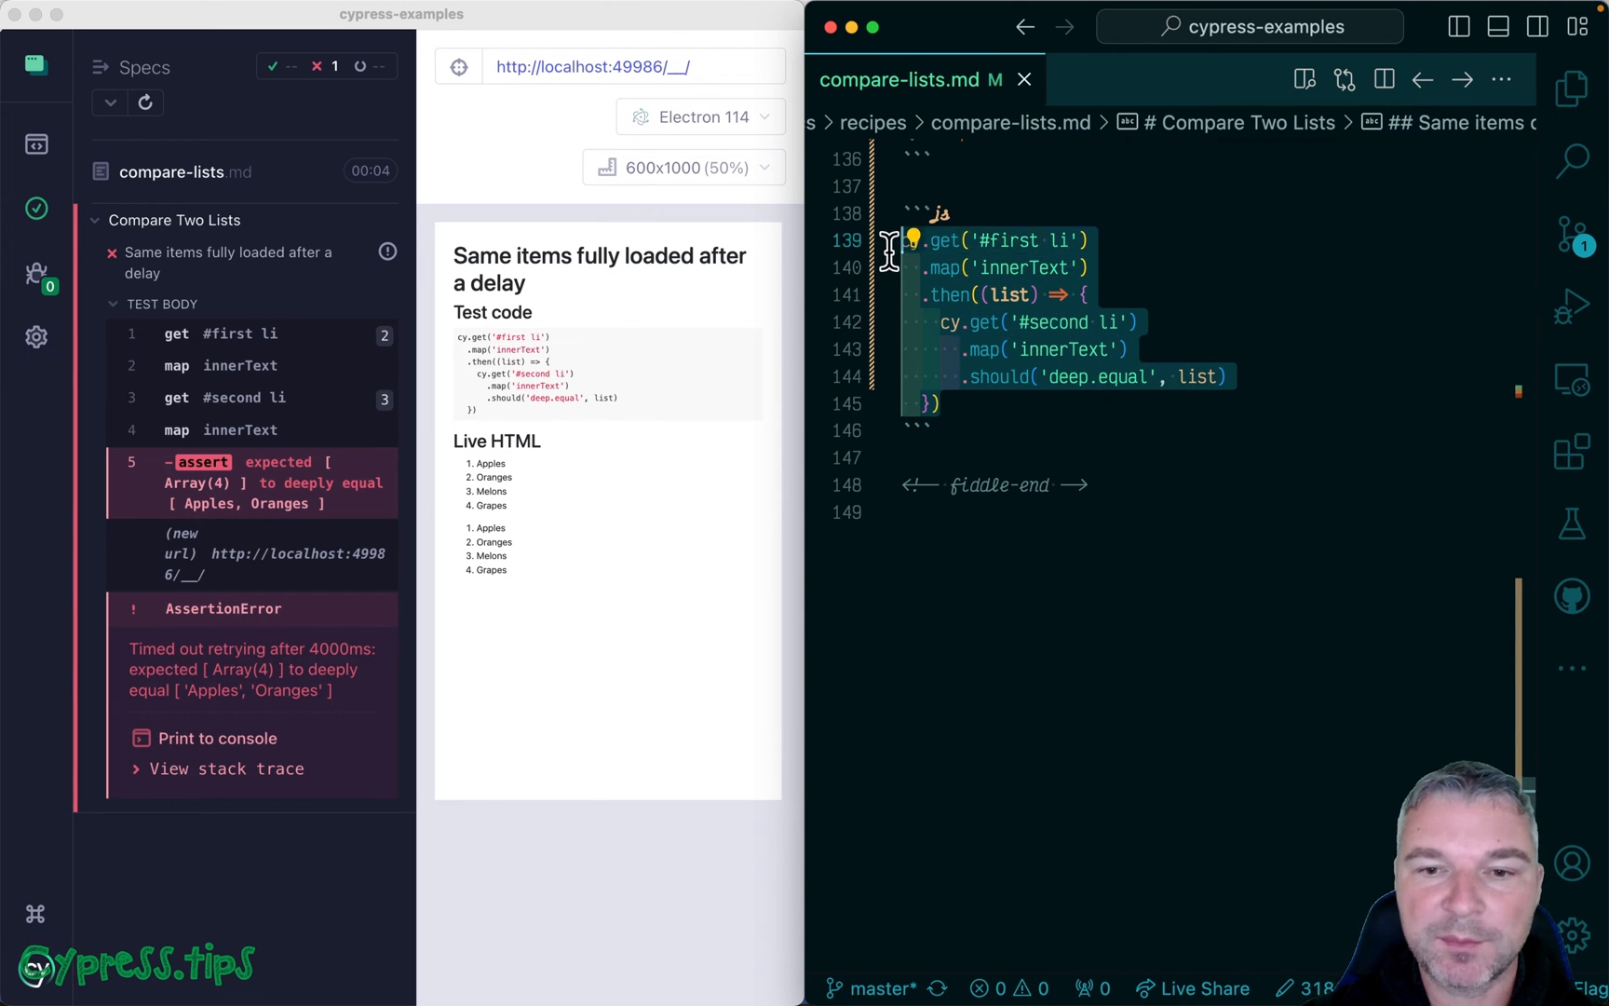
Step: Write cy.get('#first, #second').should($el => ...) destructuring $el into first and second
type("cyg")
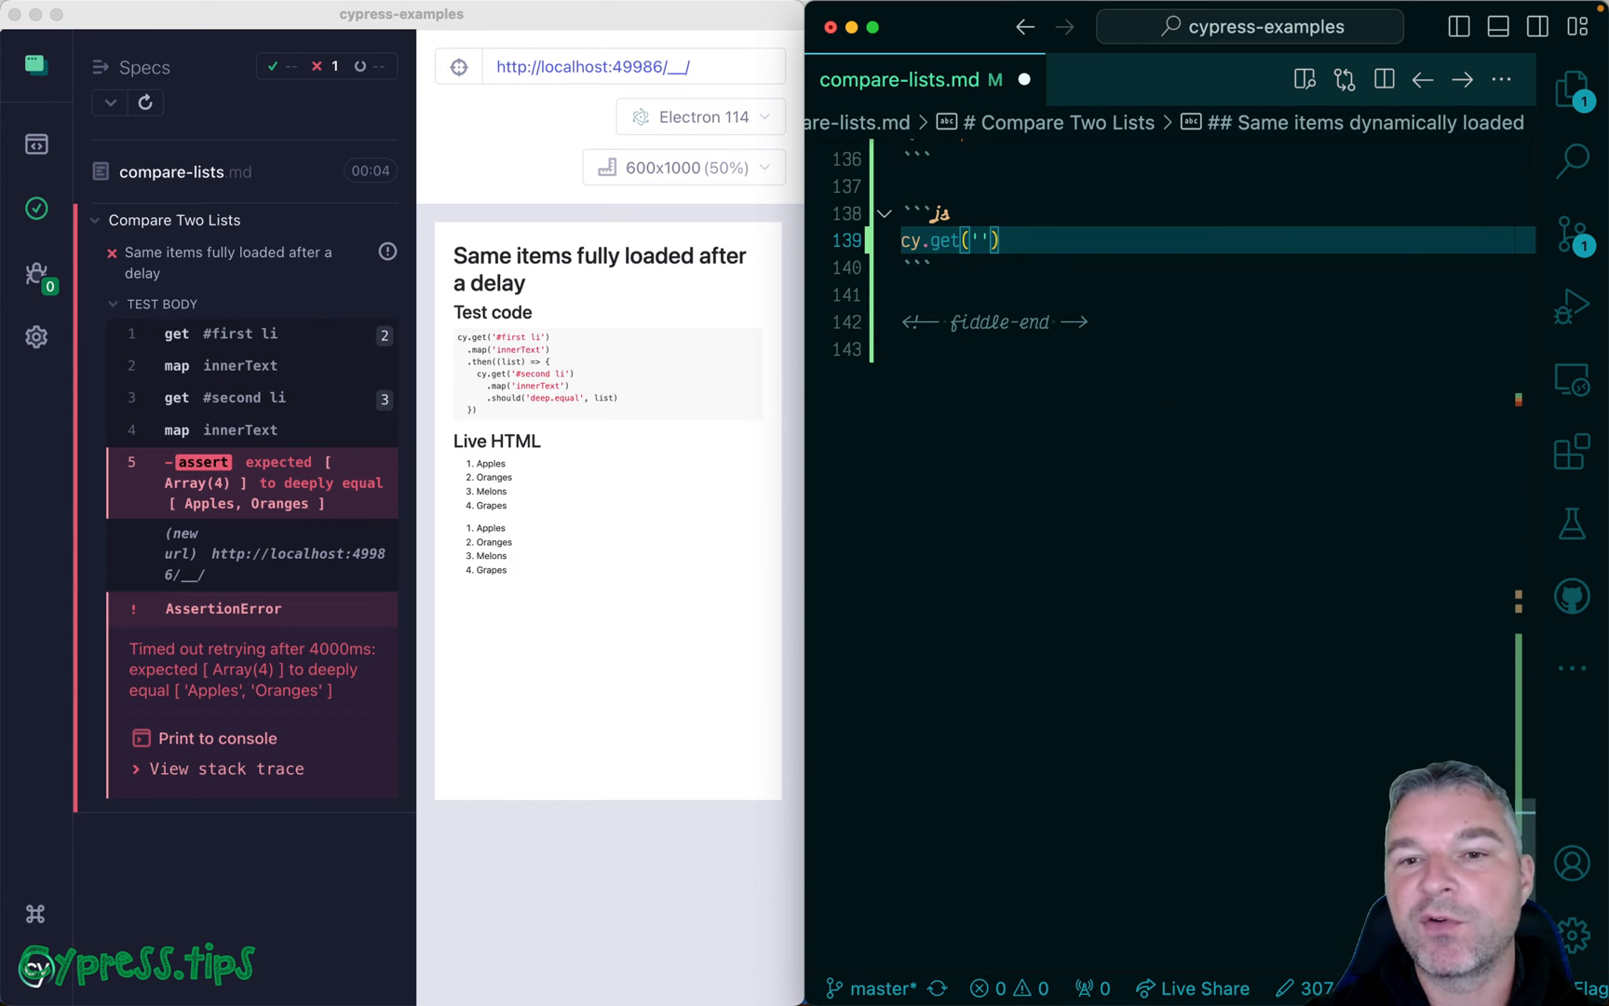
type("#first li, #second")
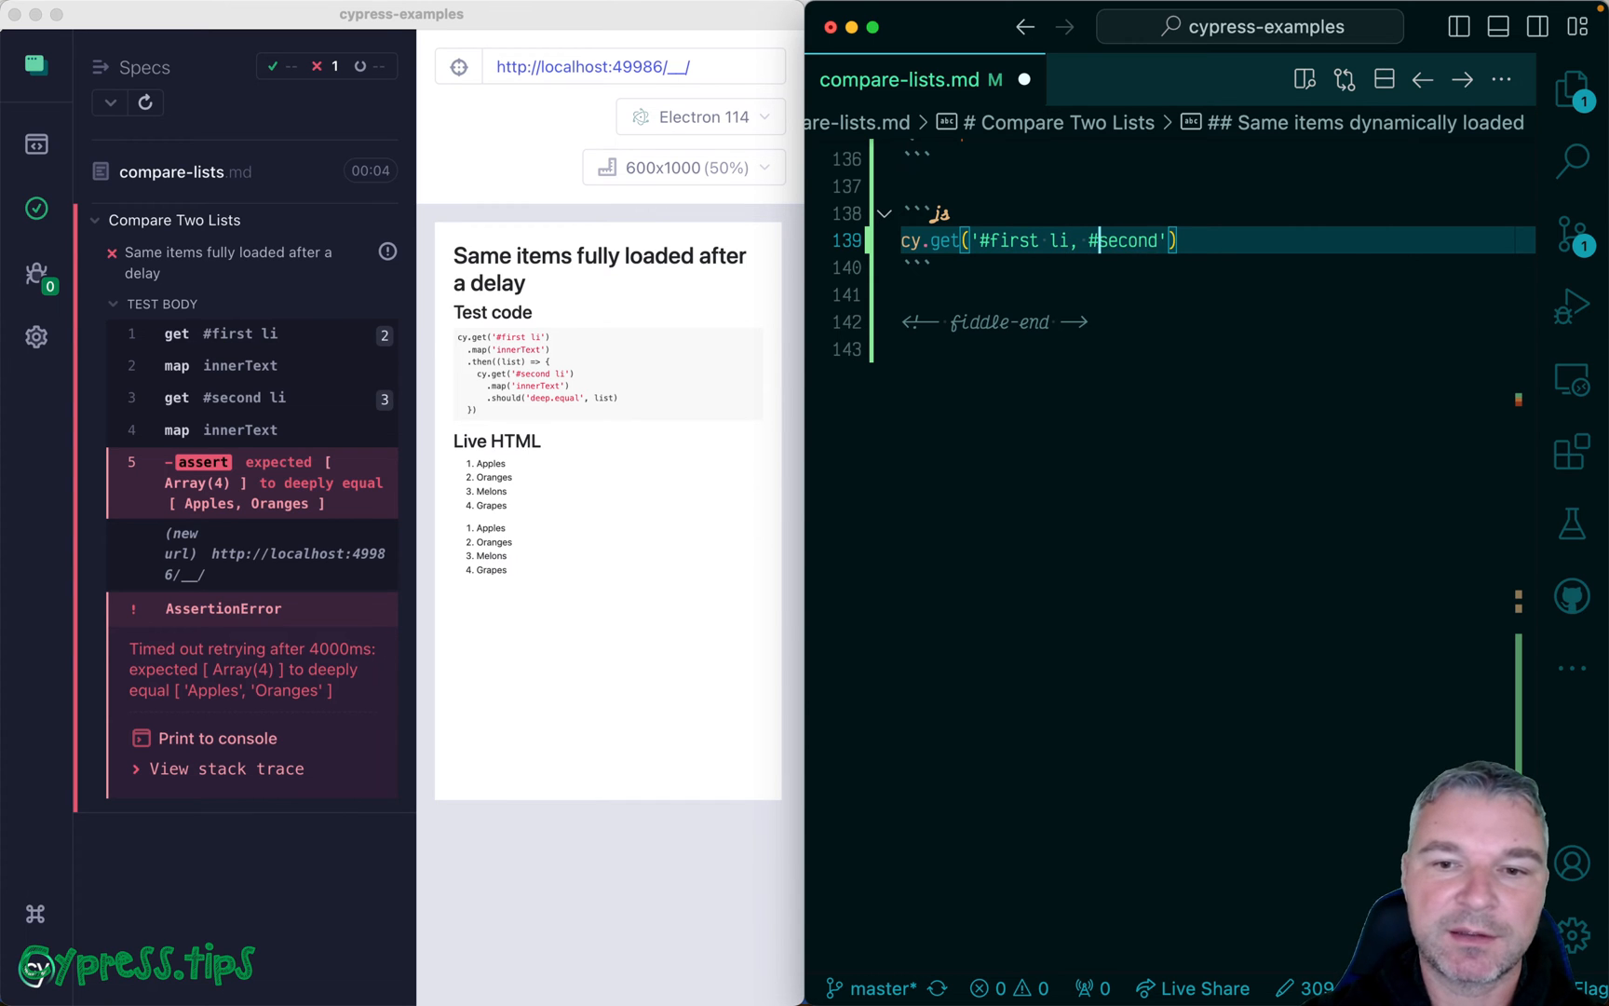
key("Backspace")
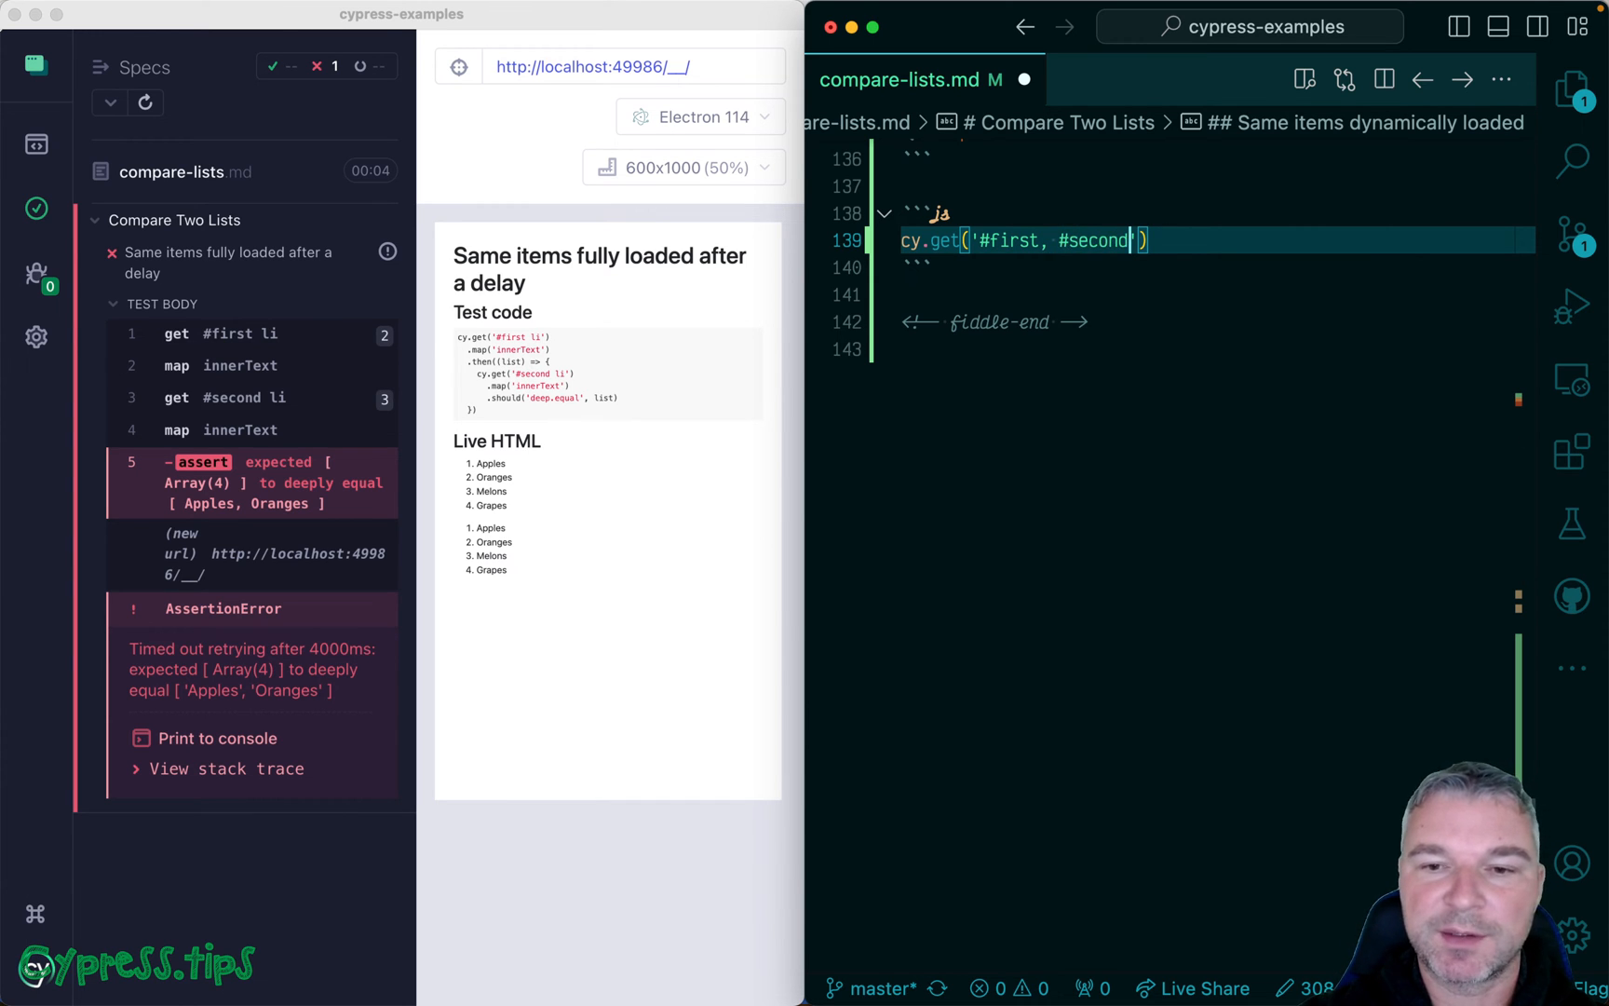
type(".")
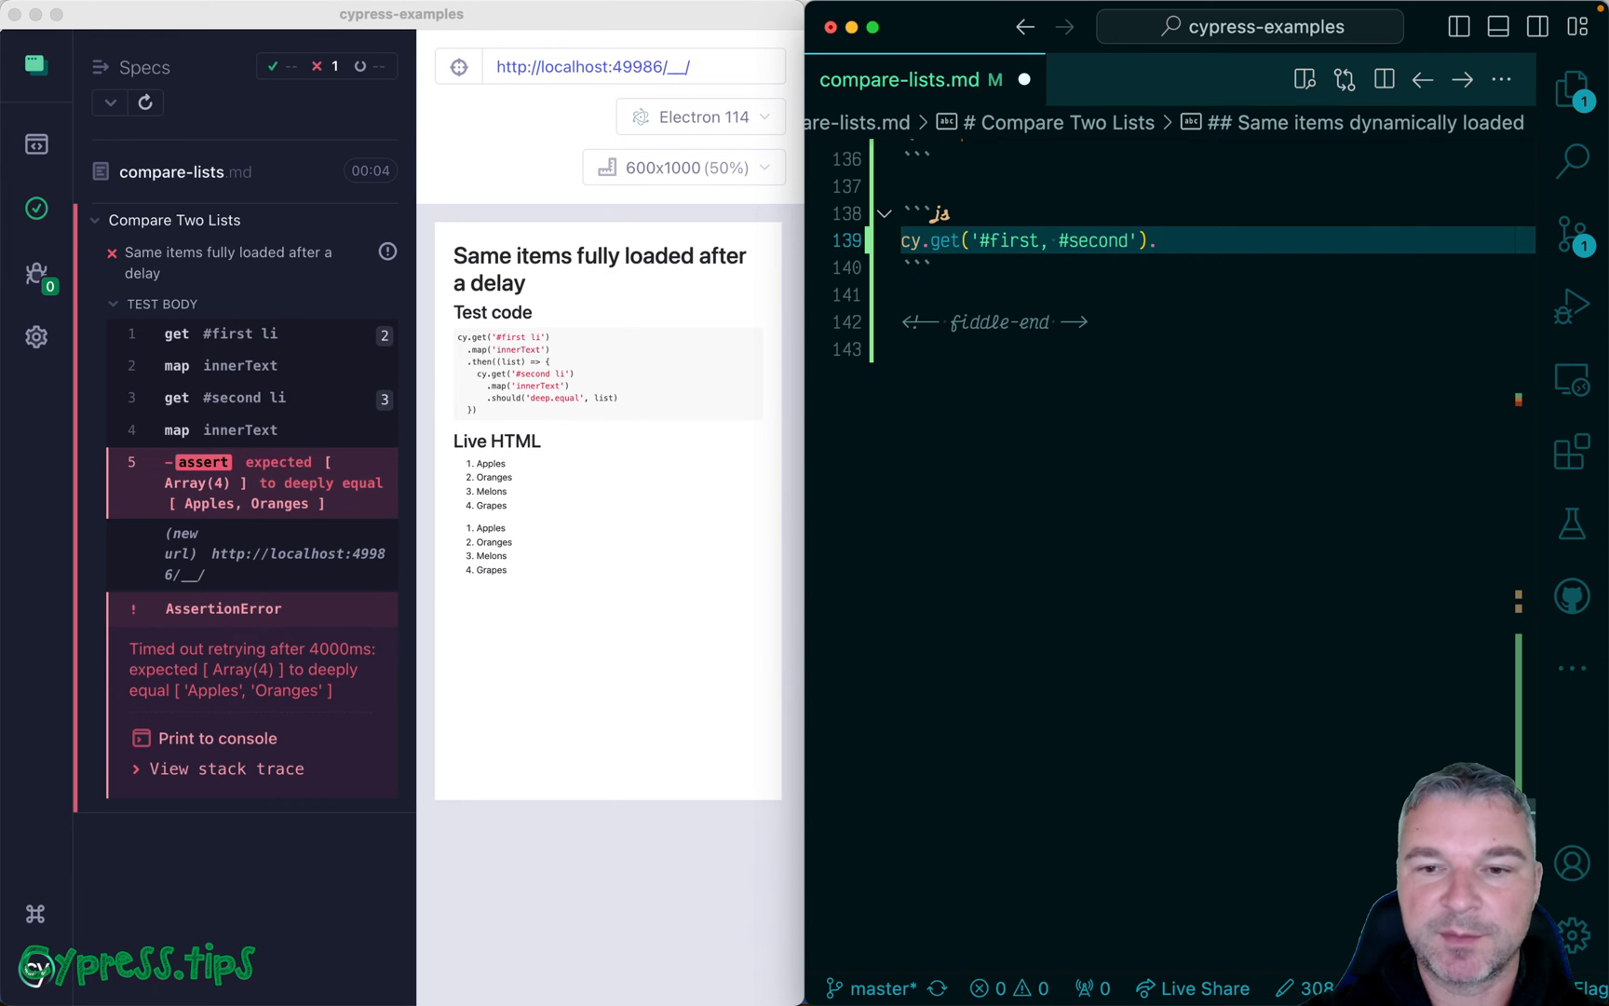
type(".should()")
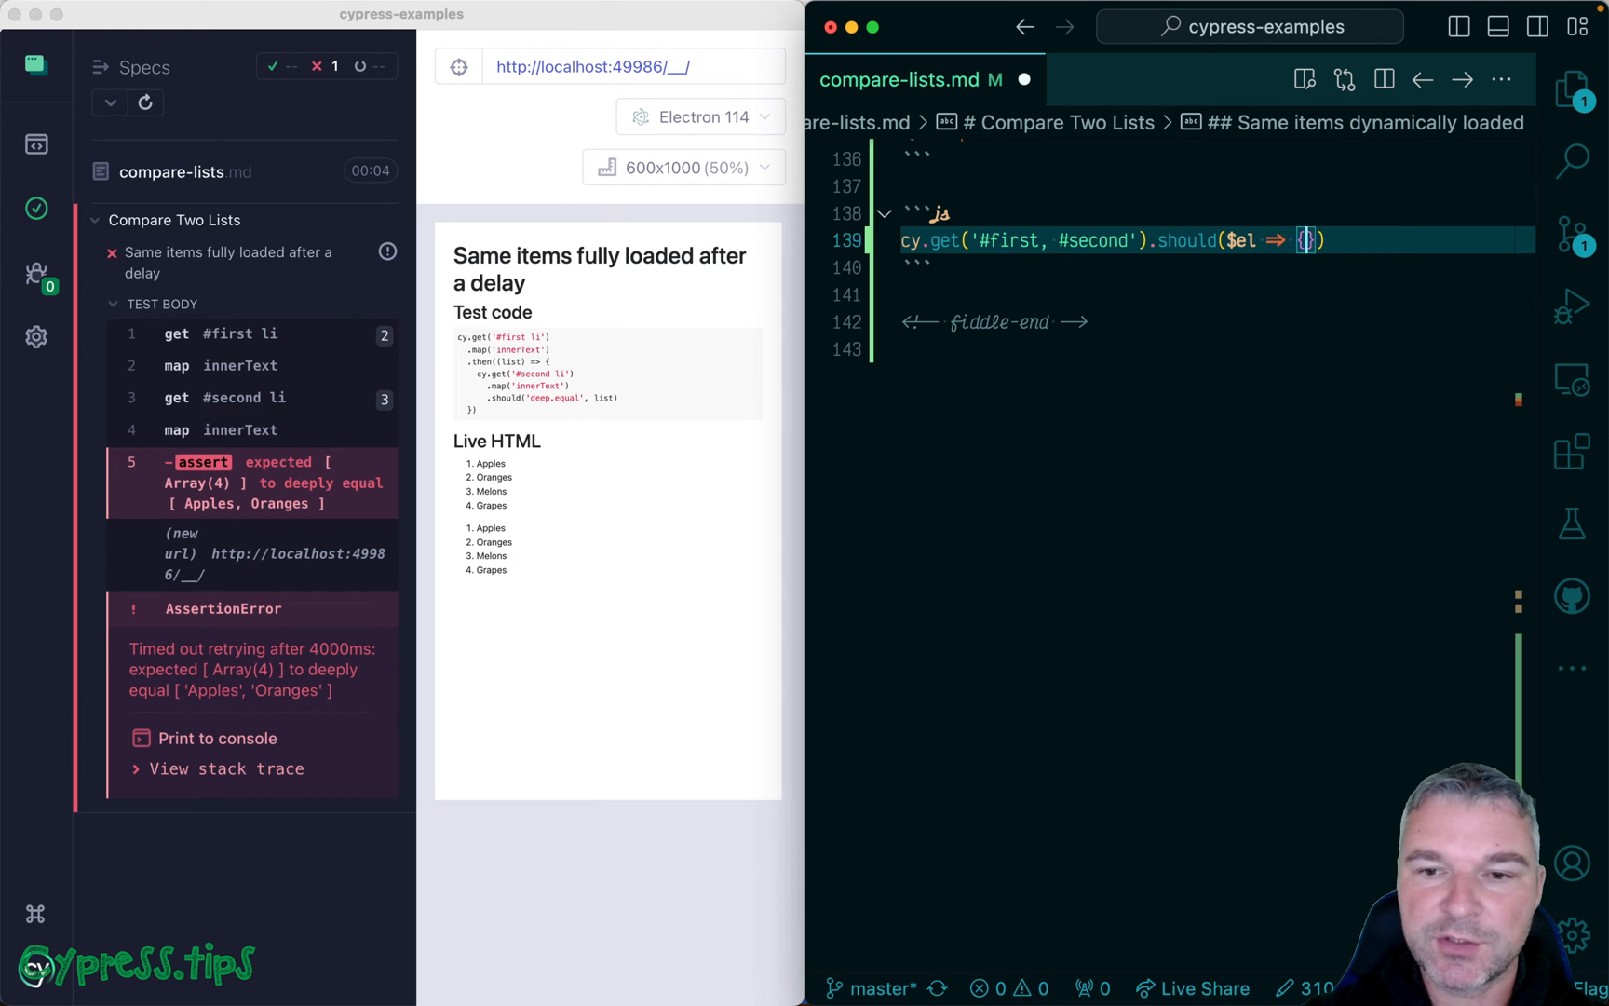
type("const [first, se")
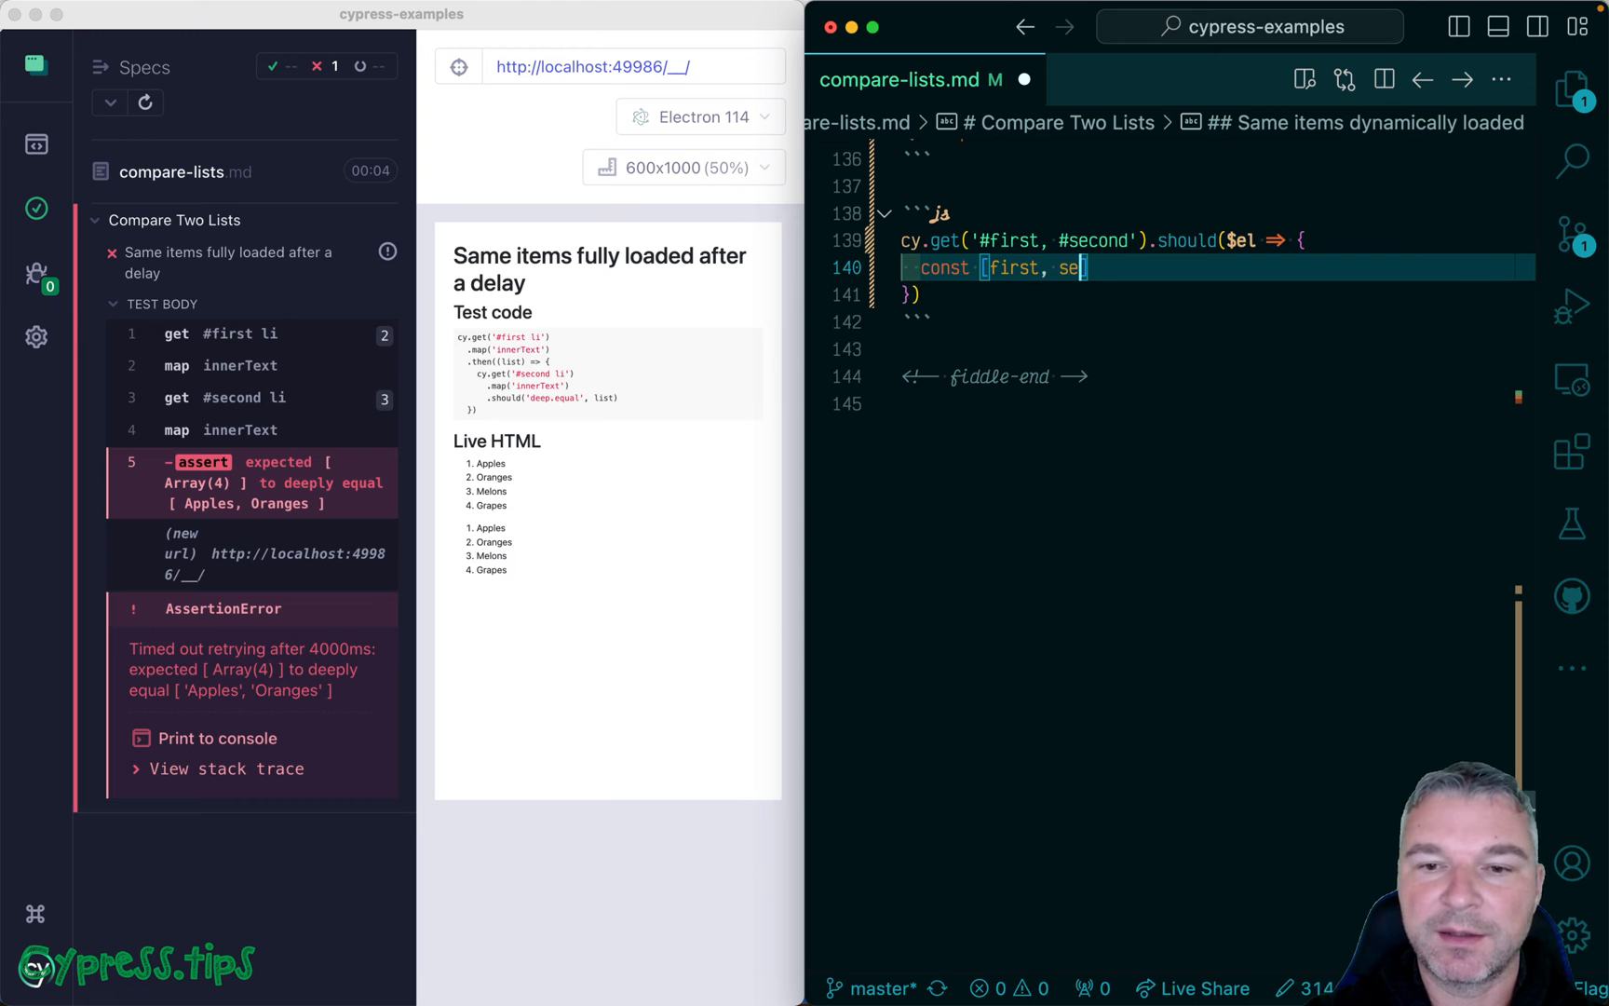
type("cond] =")
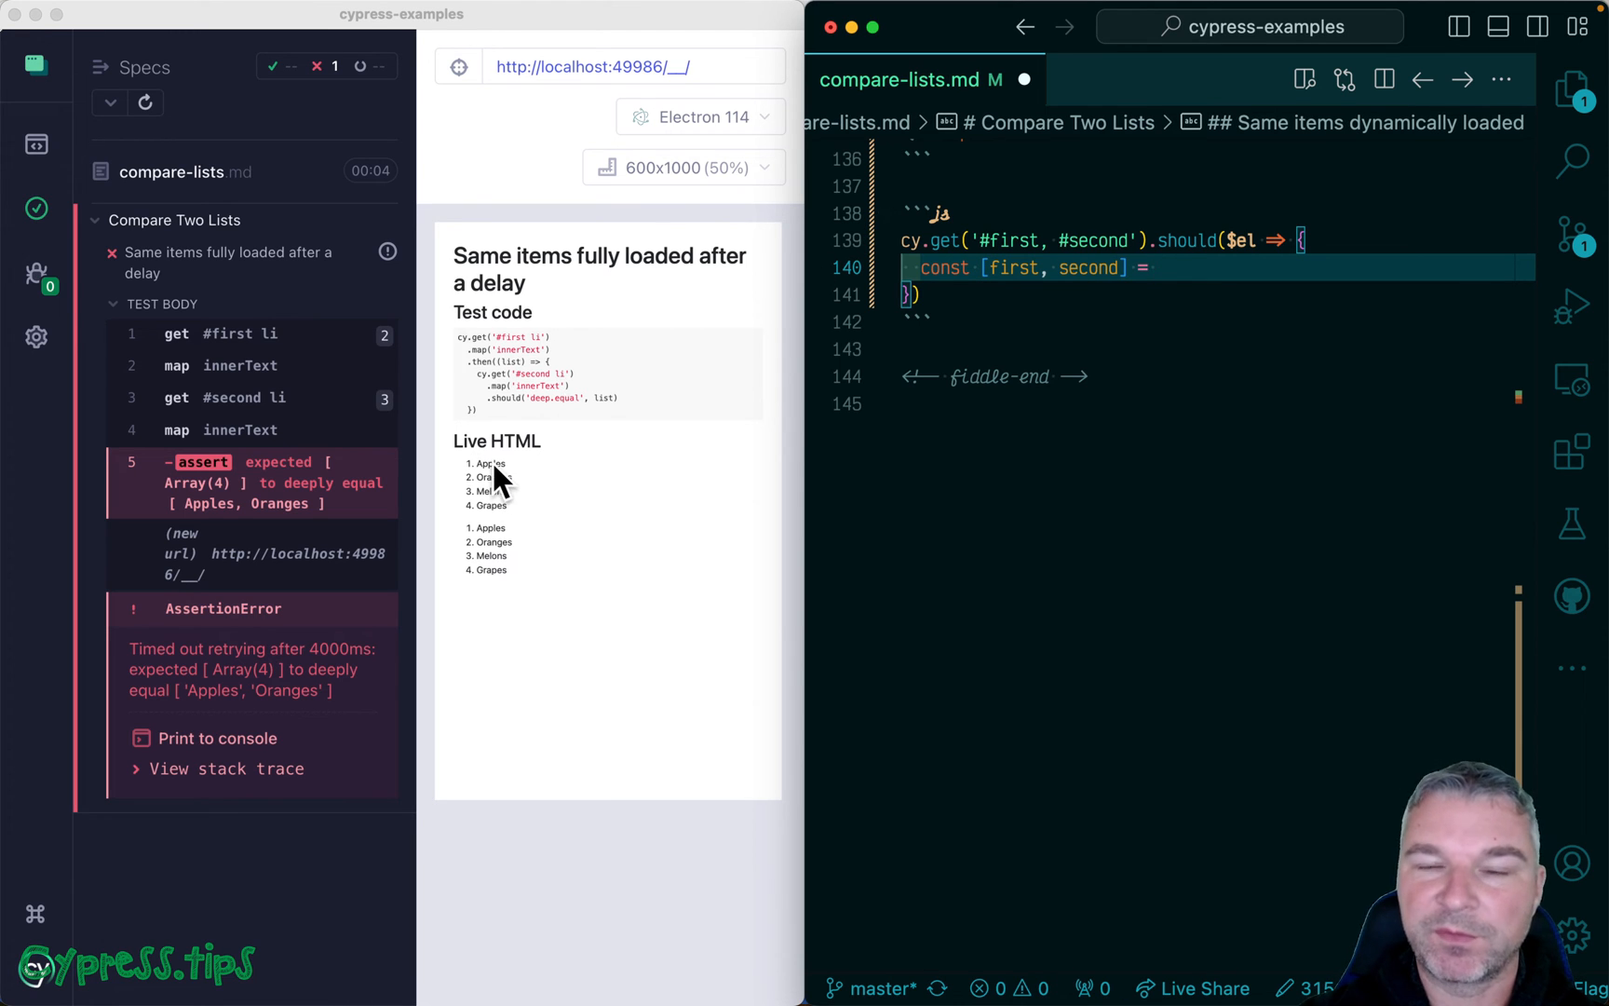
mouse_move(1210, 298)
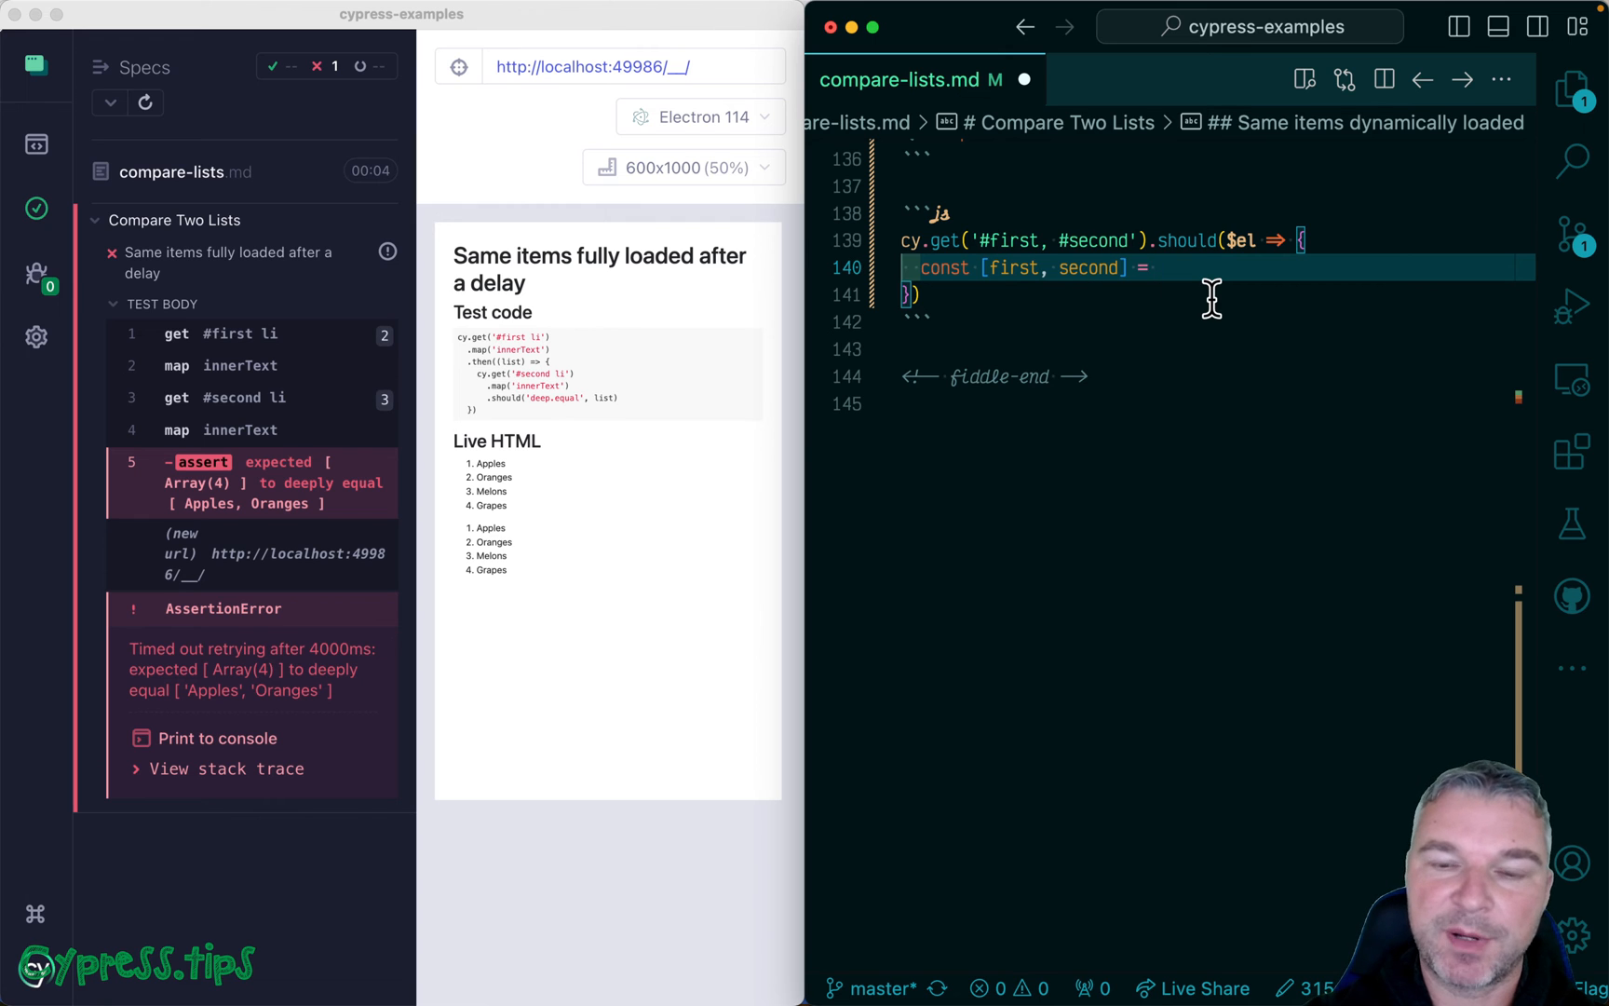
type("$")
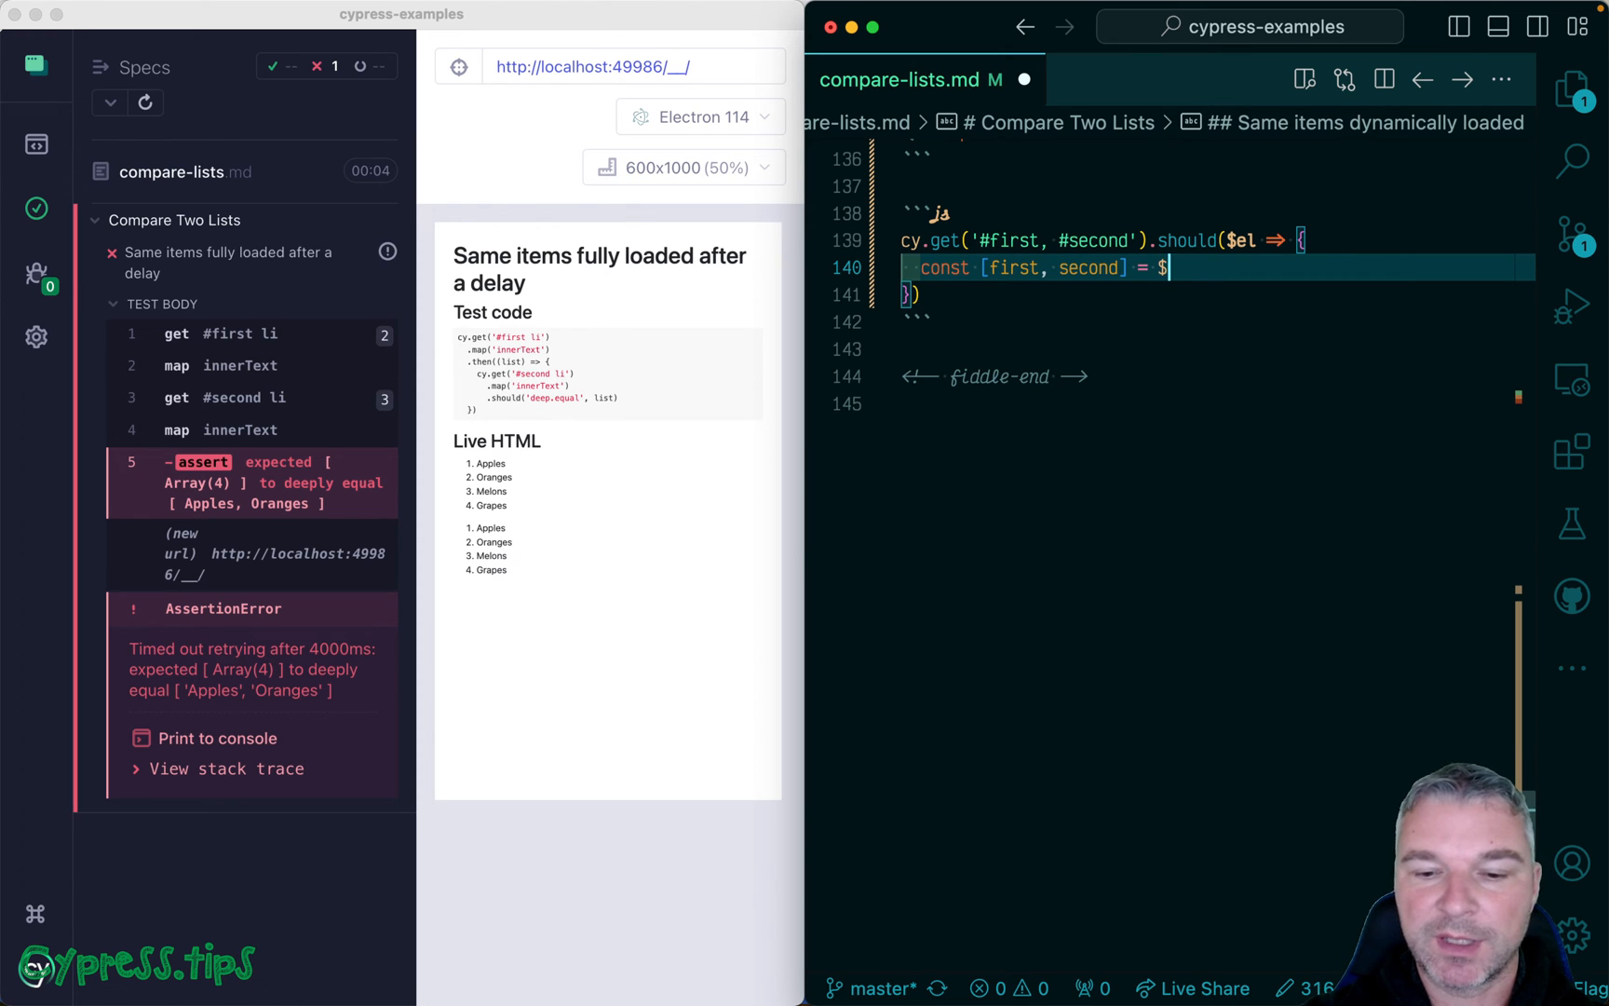
type("el")
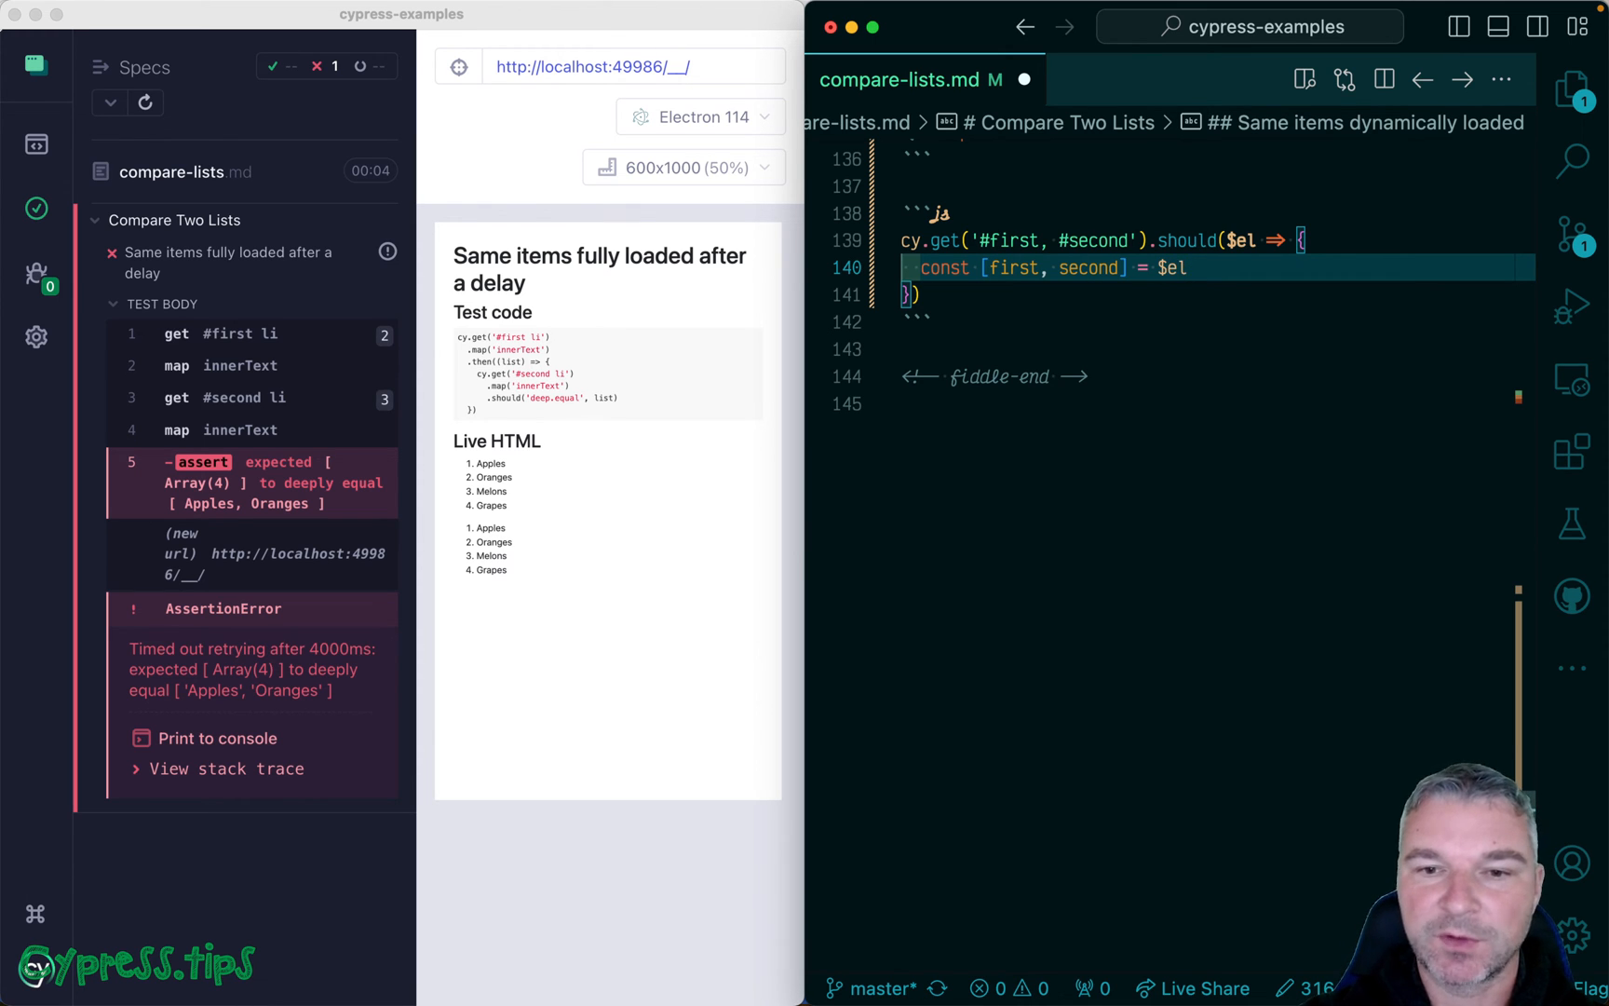
Step: On a new line, add const firstList = first.querySelectorAll('li')
key("enter")
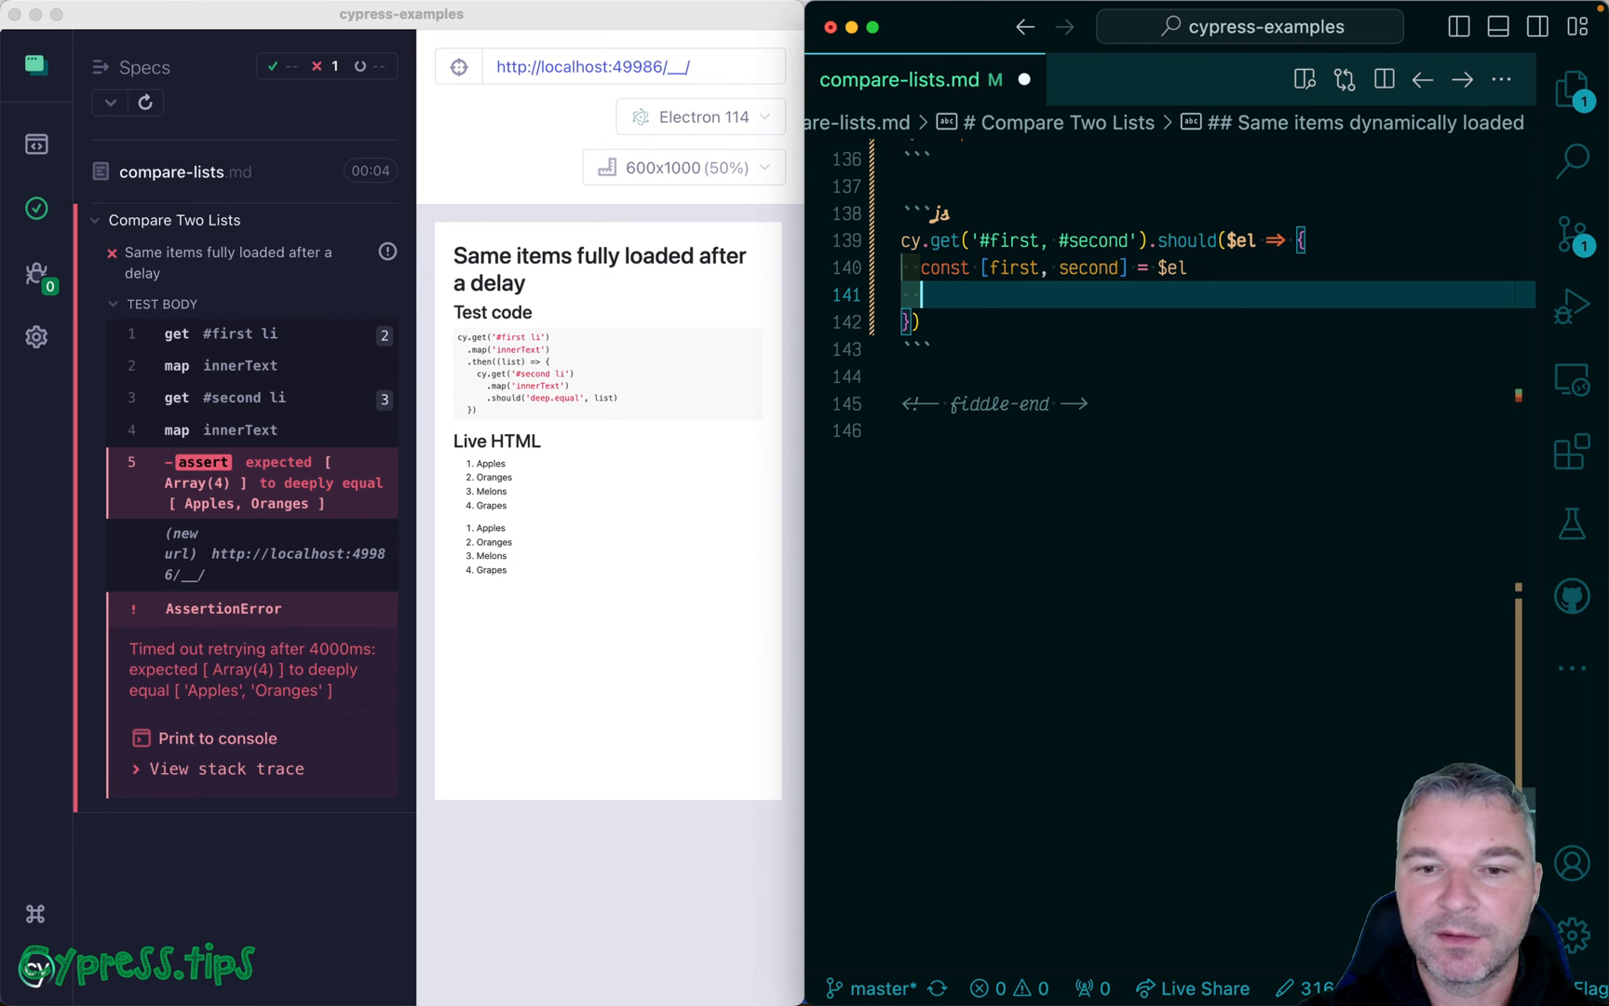
type("const first")
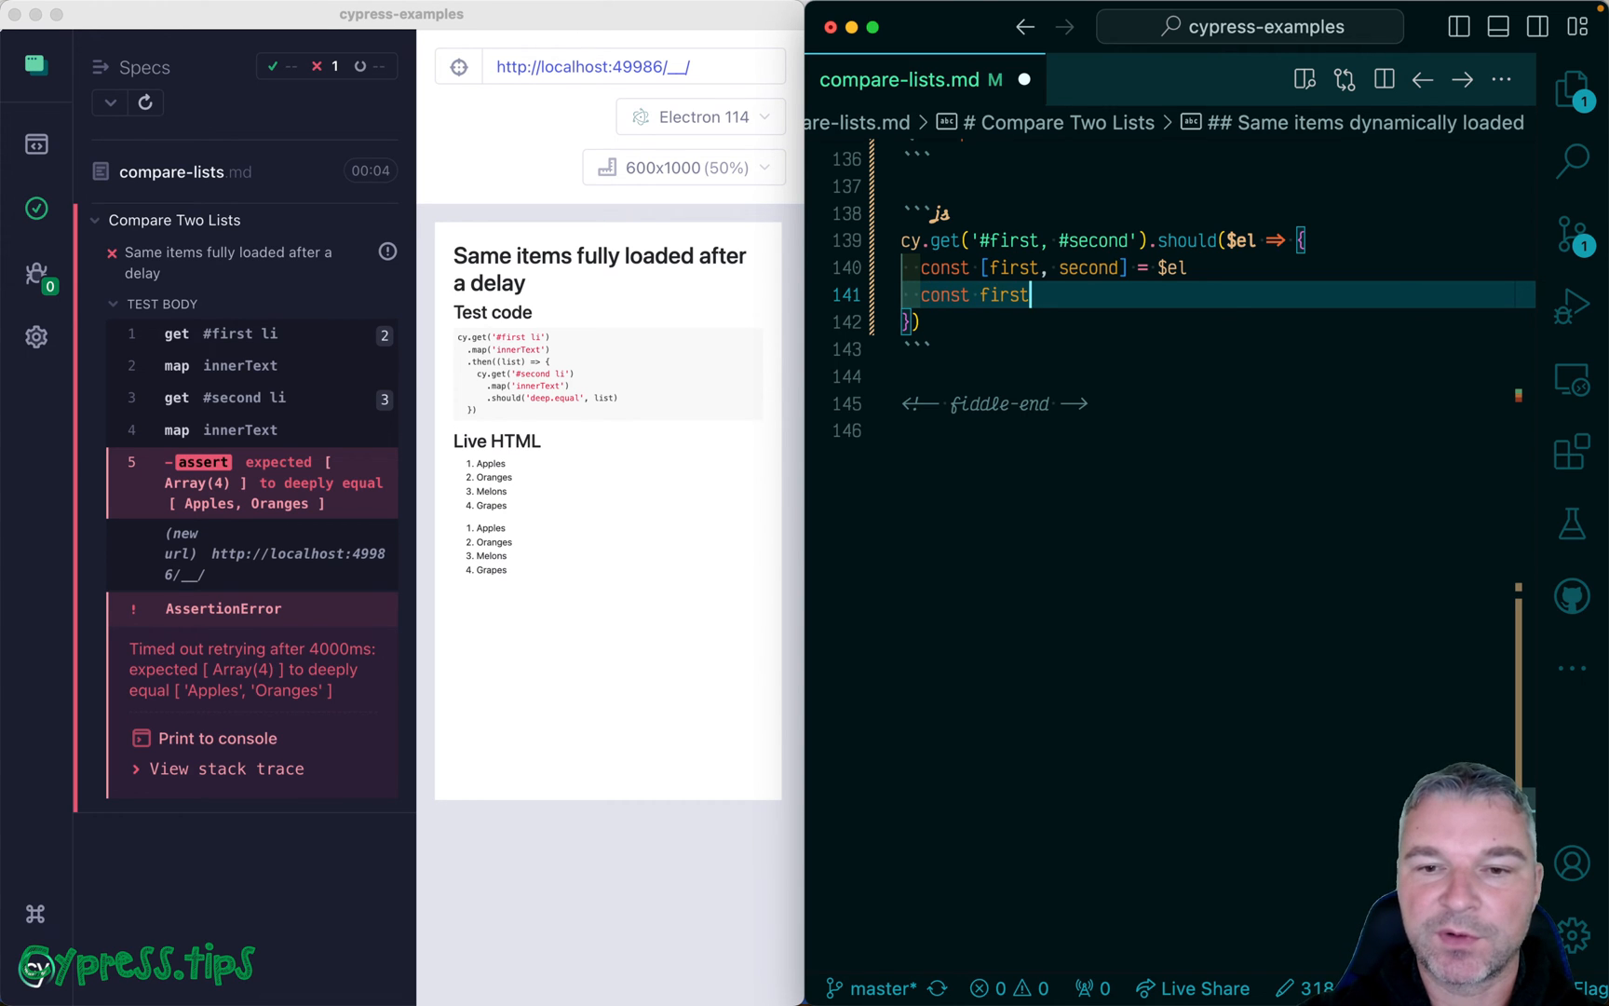
type("List =")
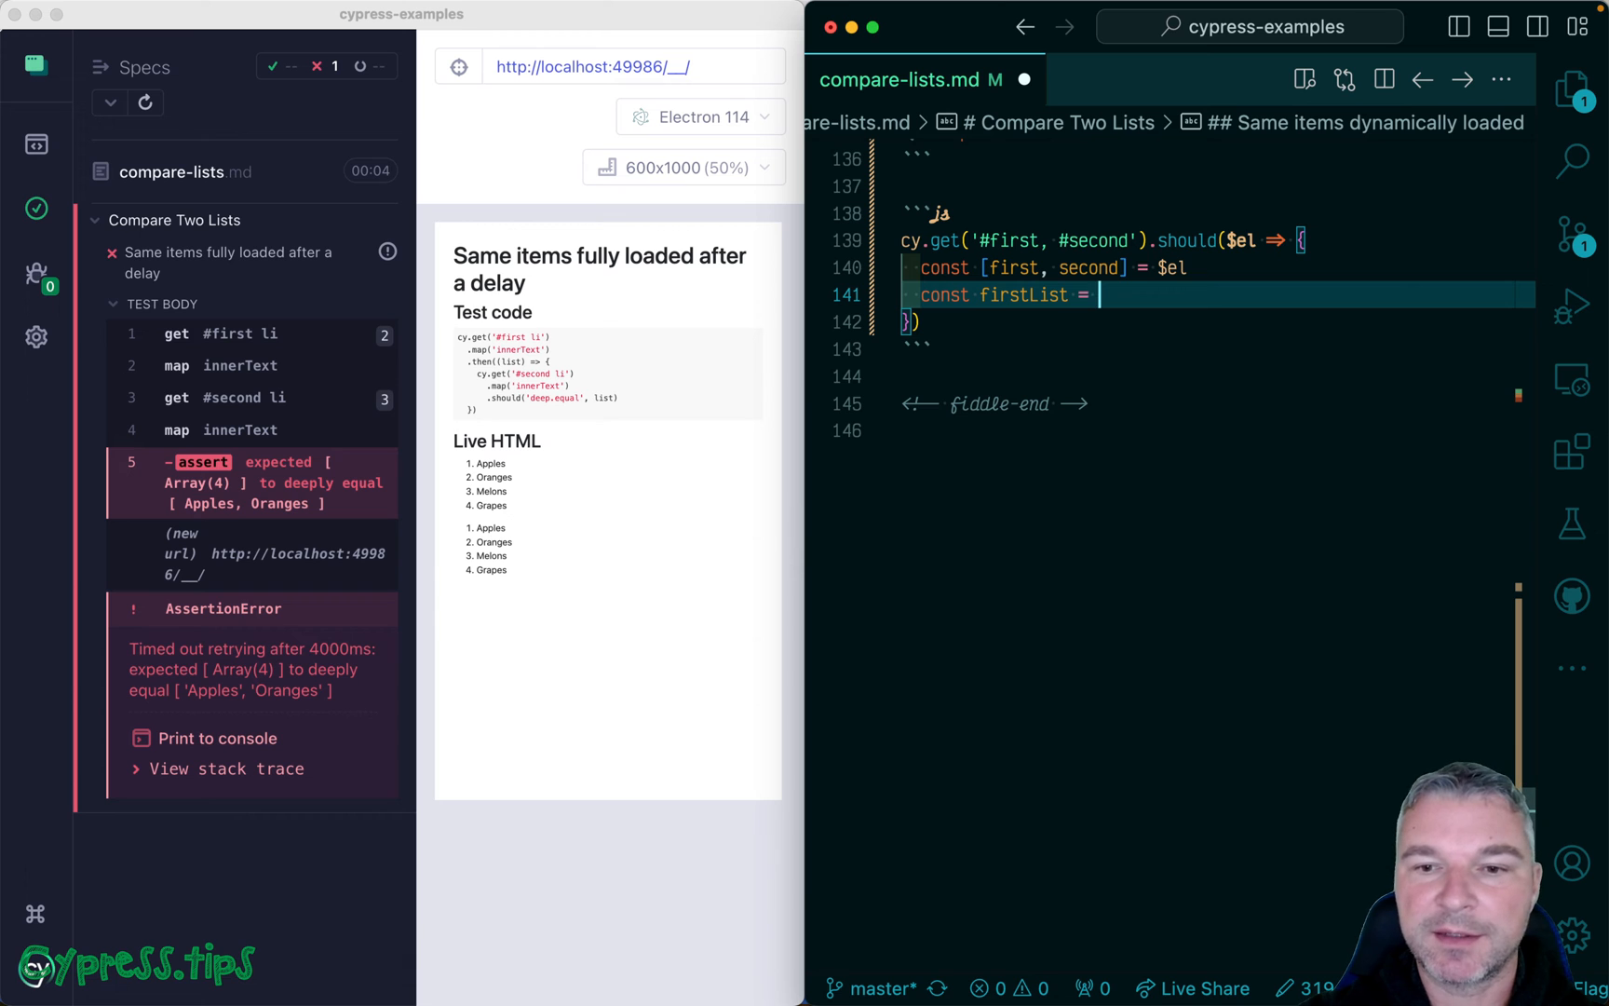
type("first.")
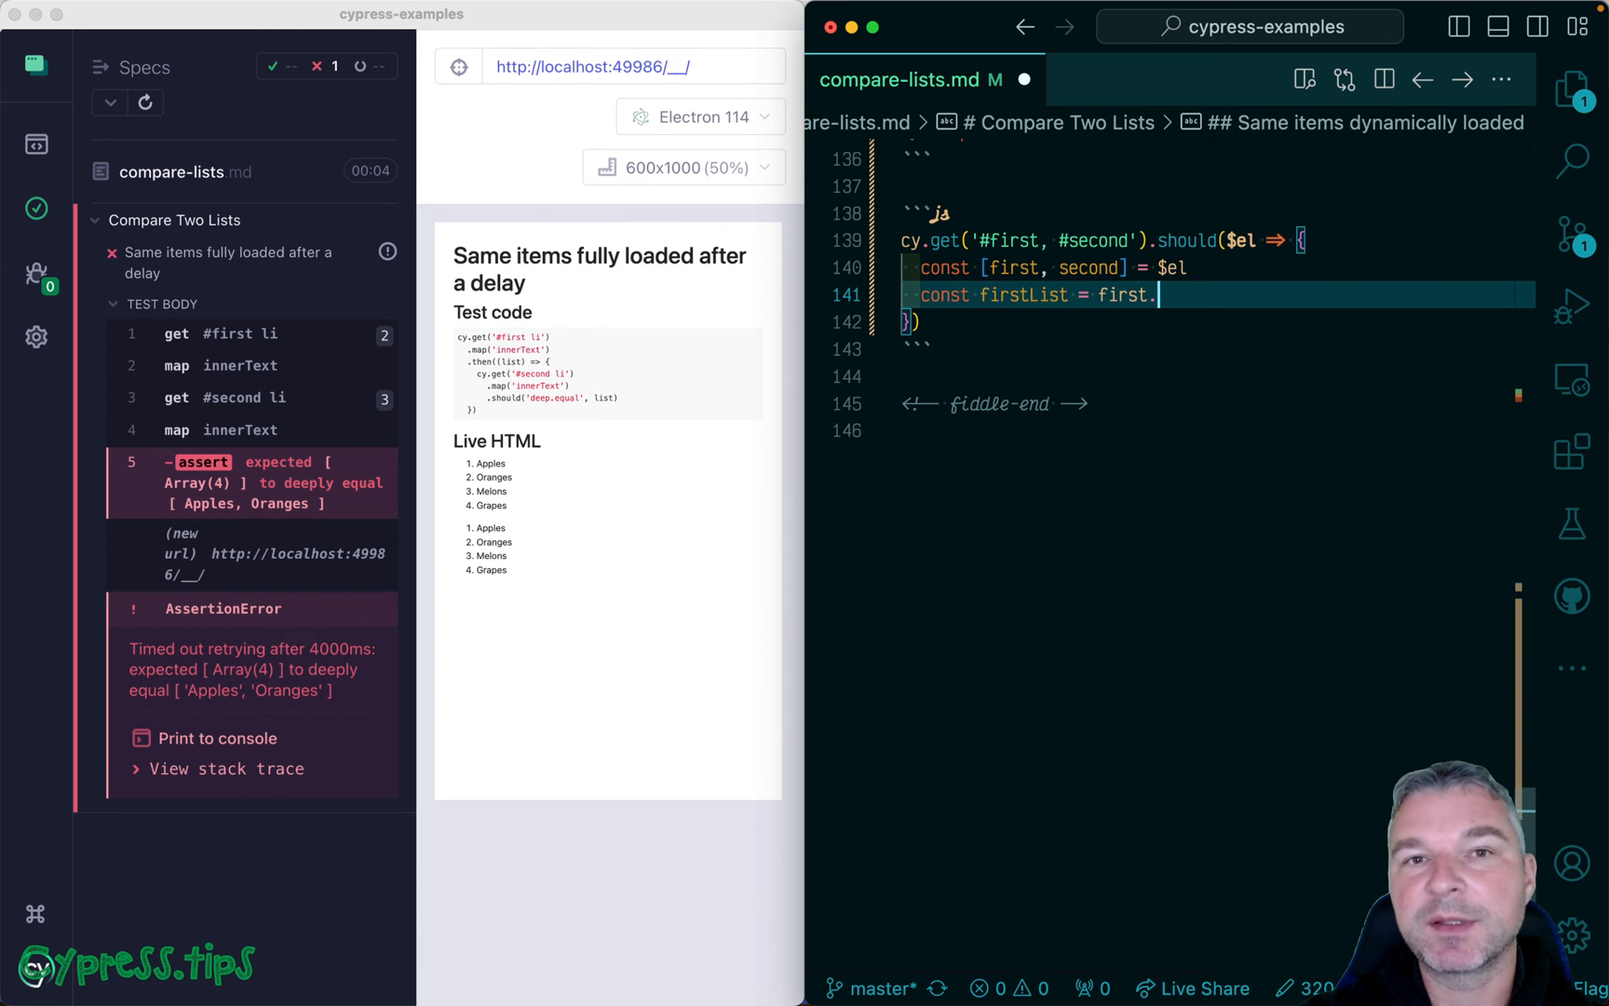
type("querySel")
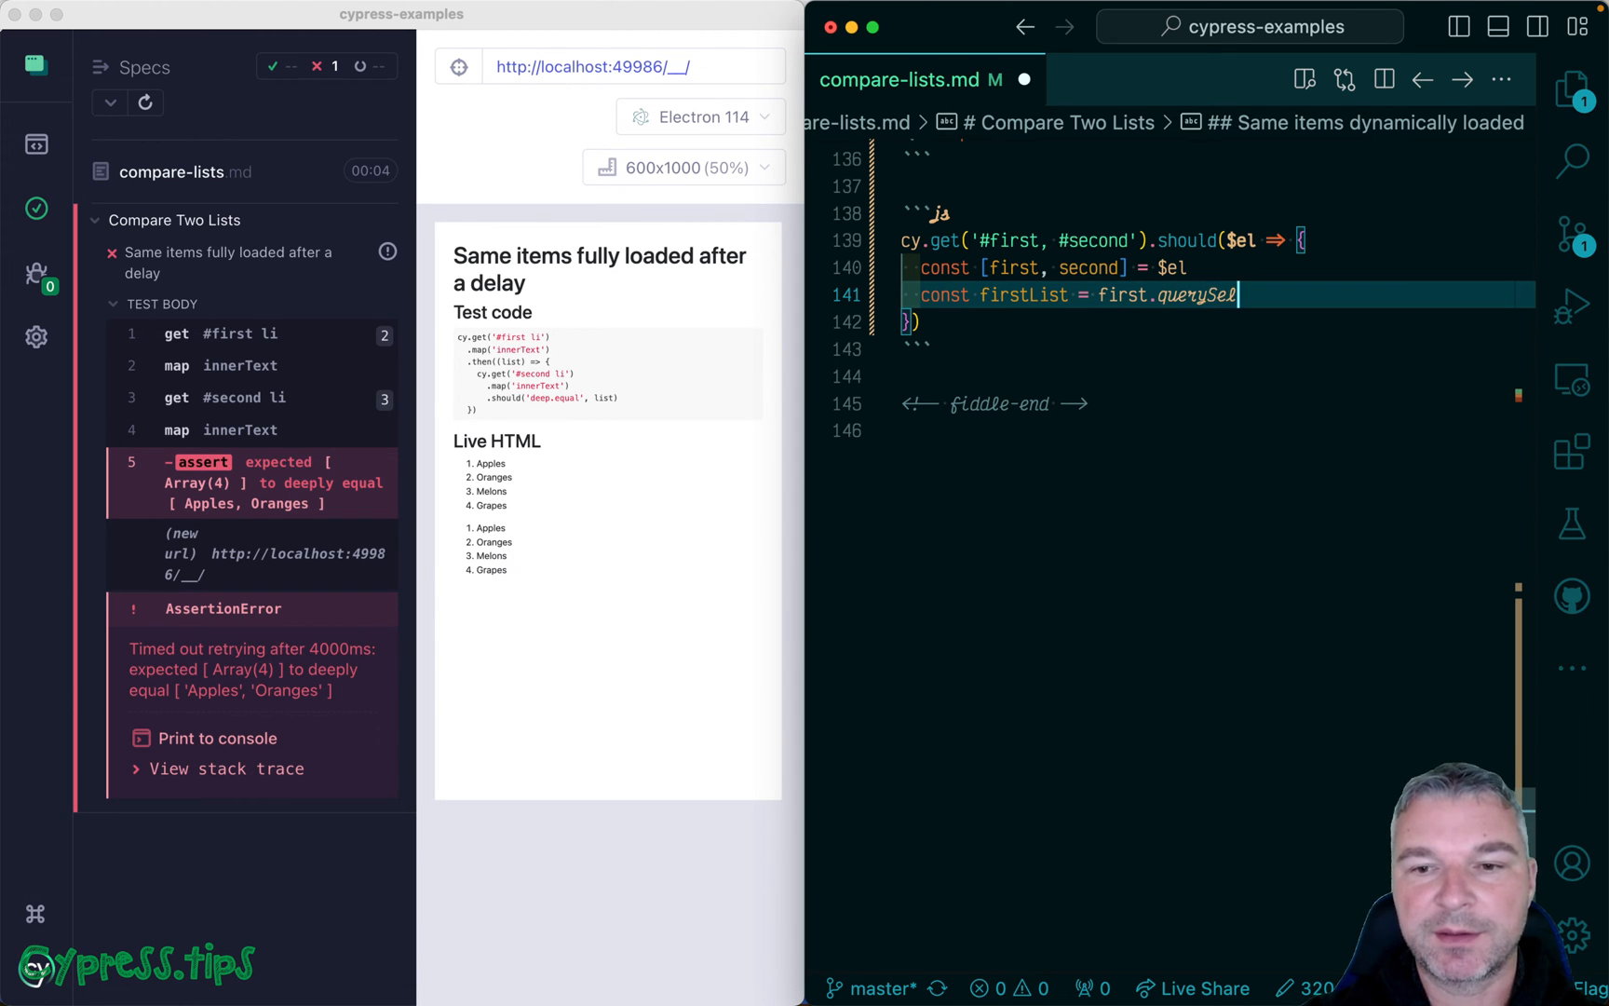
type("ectorAll('')")
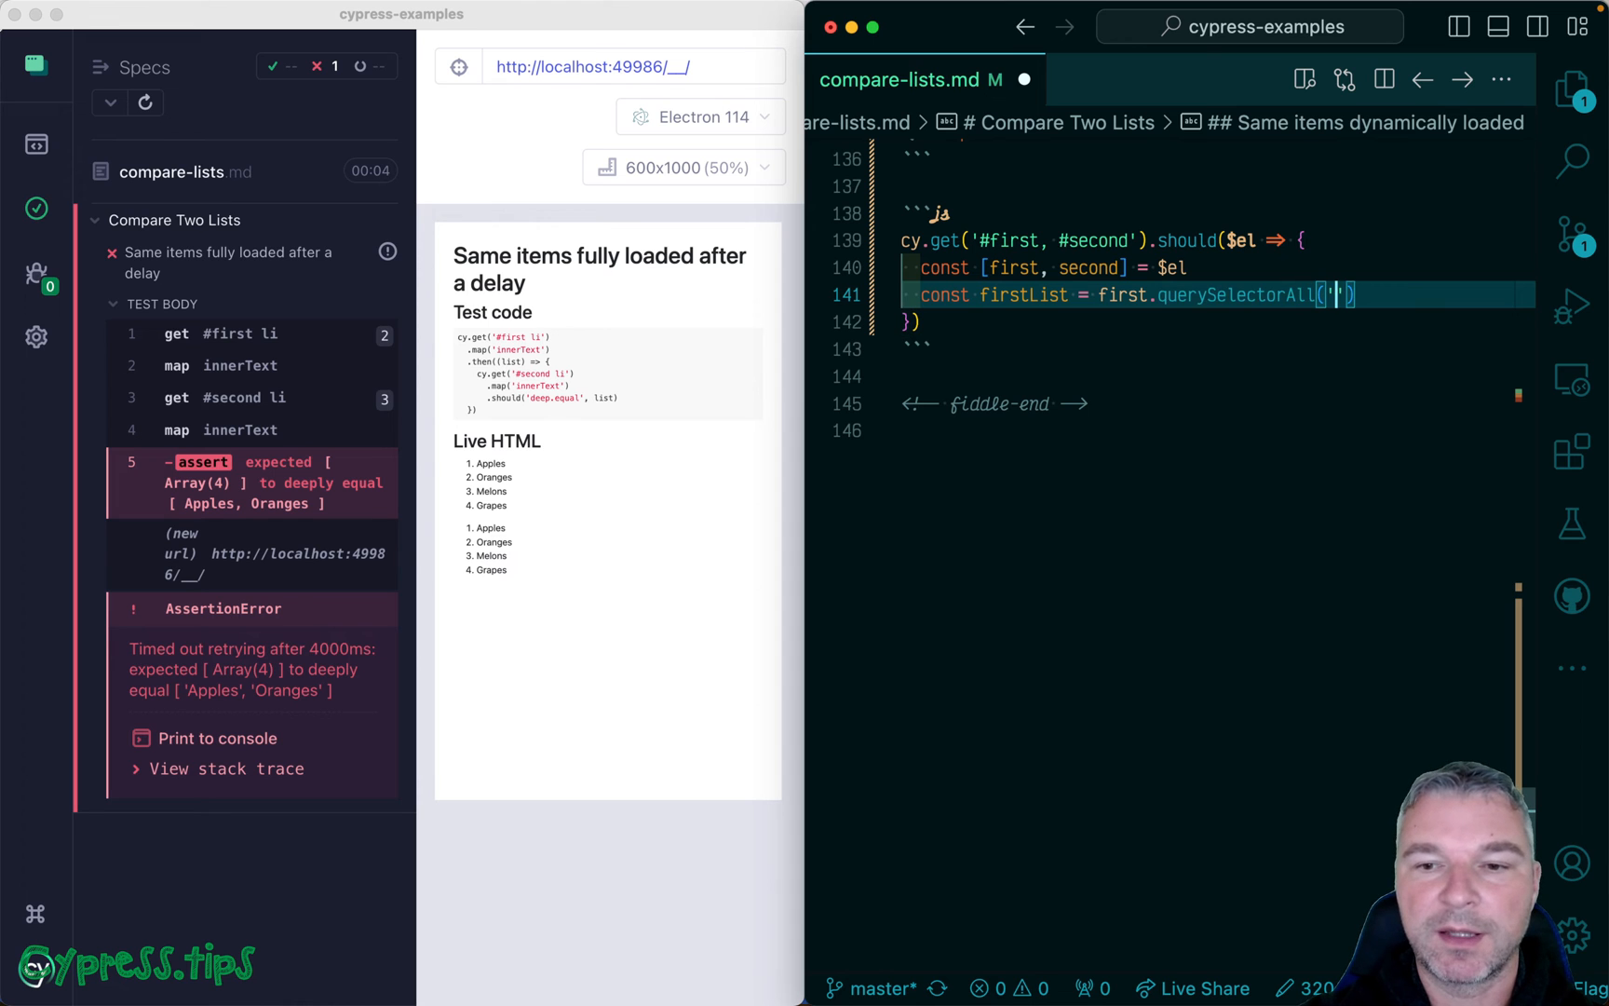
type("li")
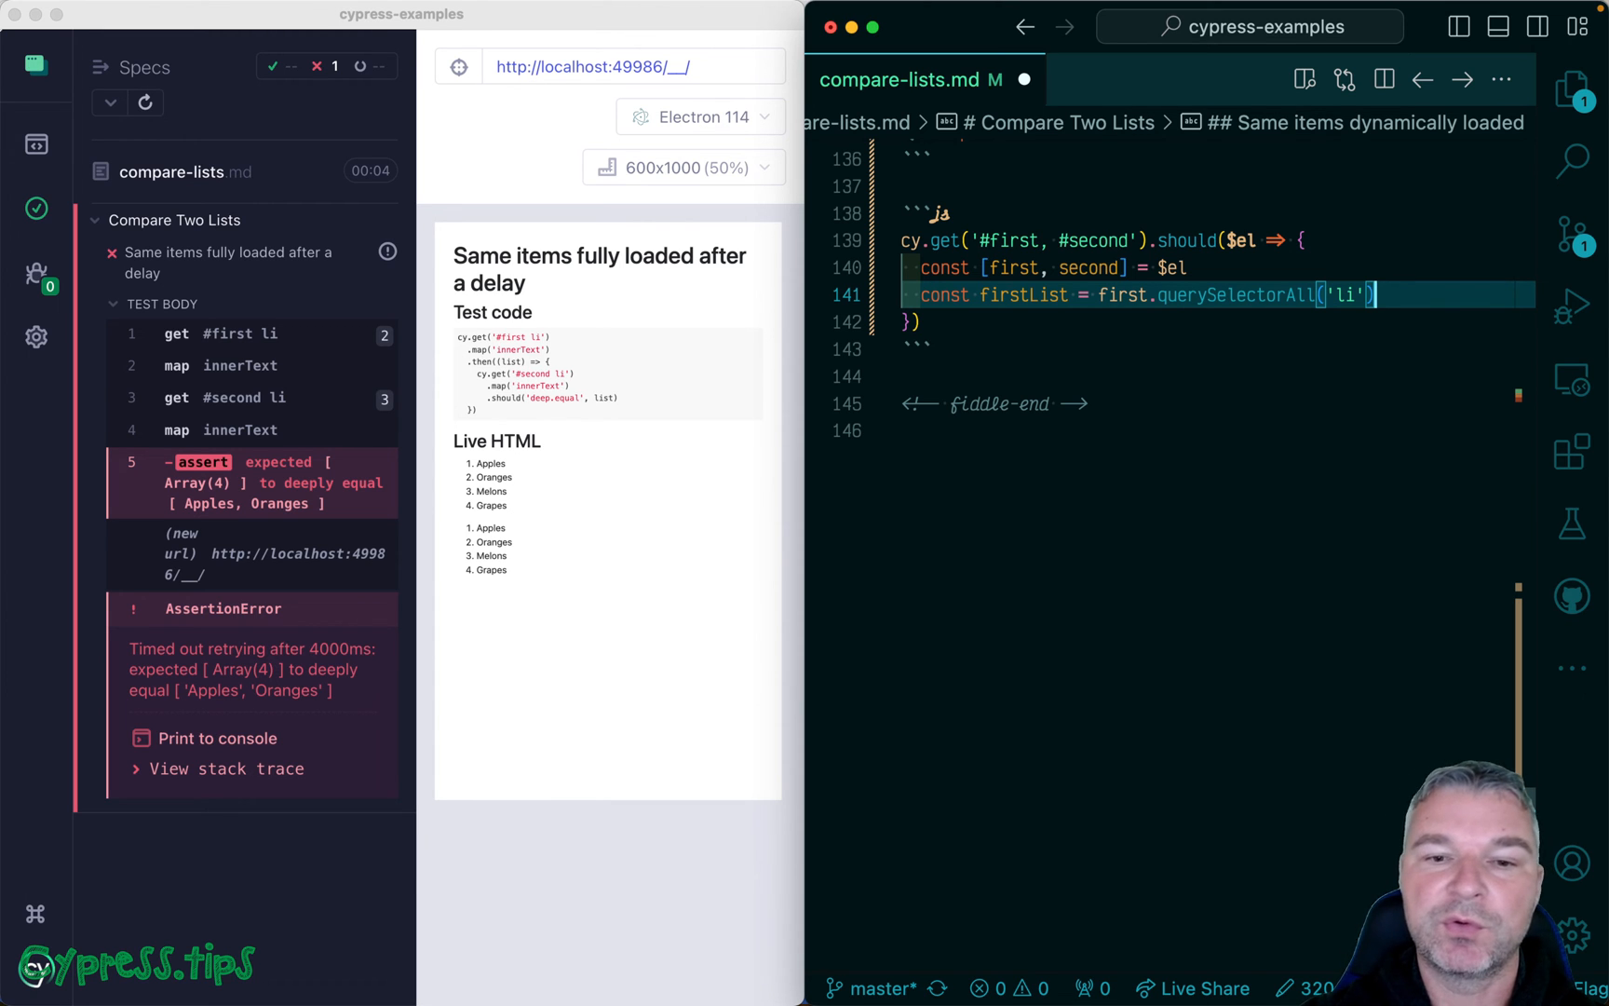
mouse_move(572, 623)
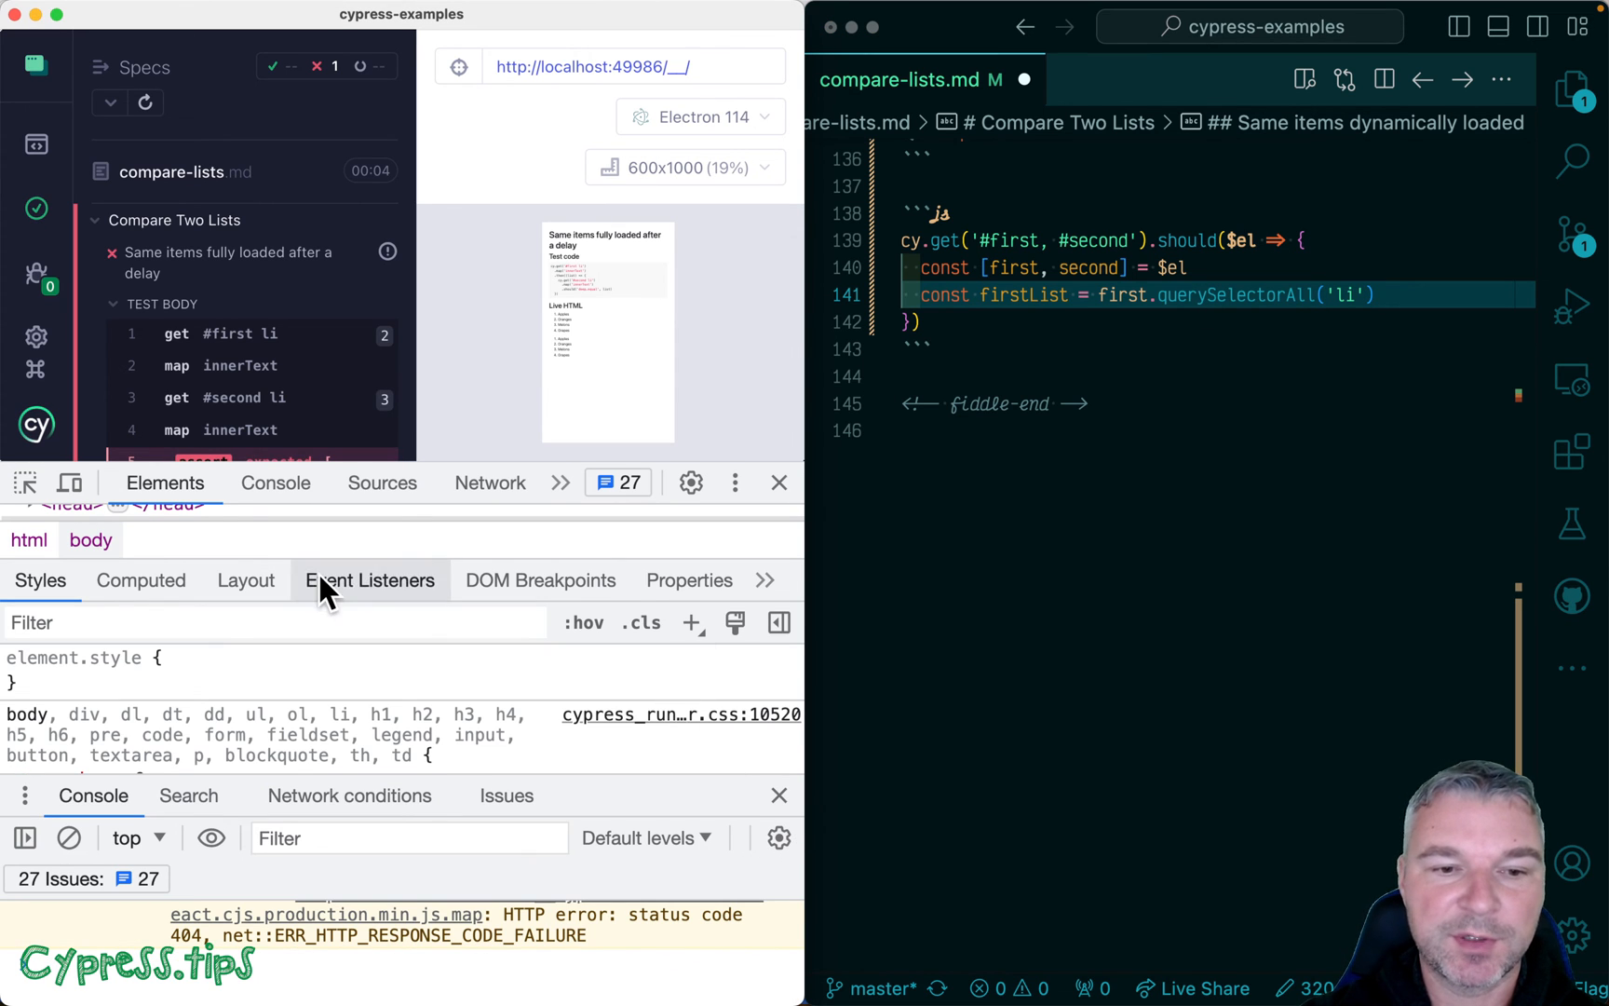
Step: In a cleared DevTools console, run $0.querySelectorAll('li') on the selected first list
left_click(275, 482)
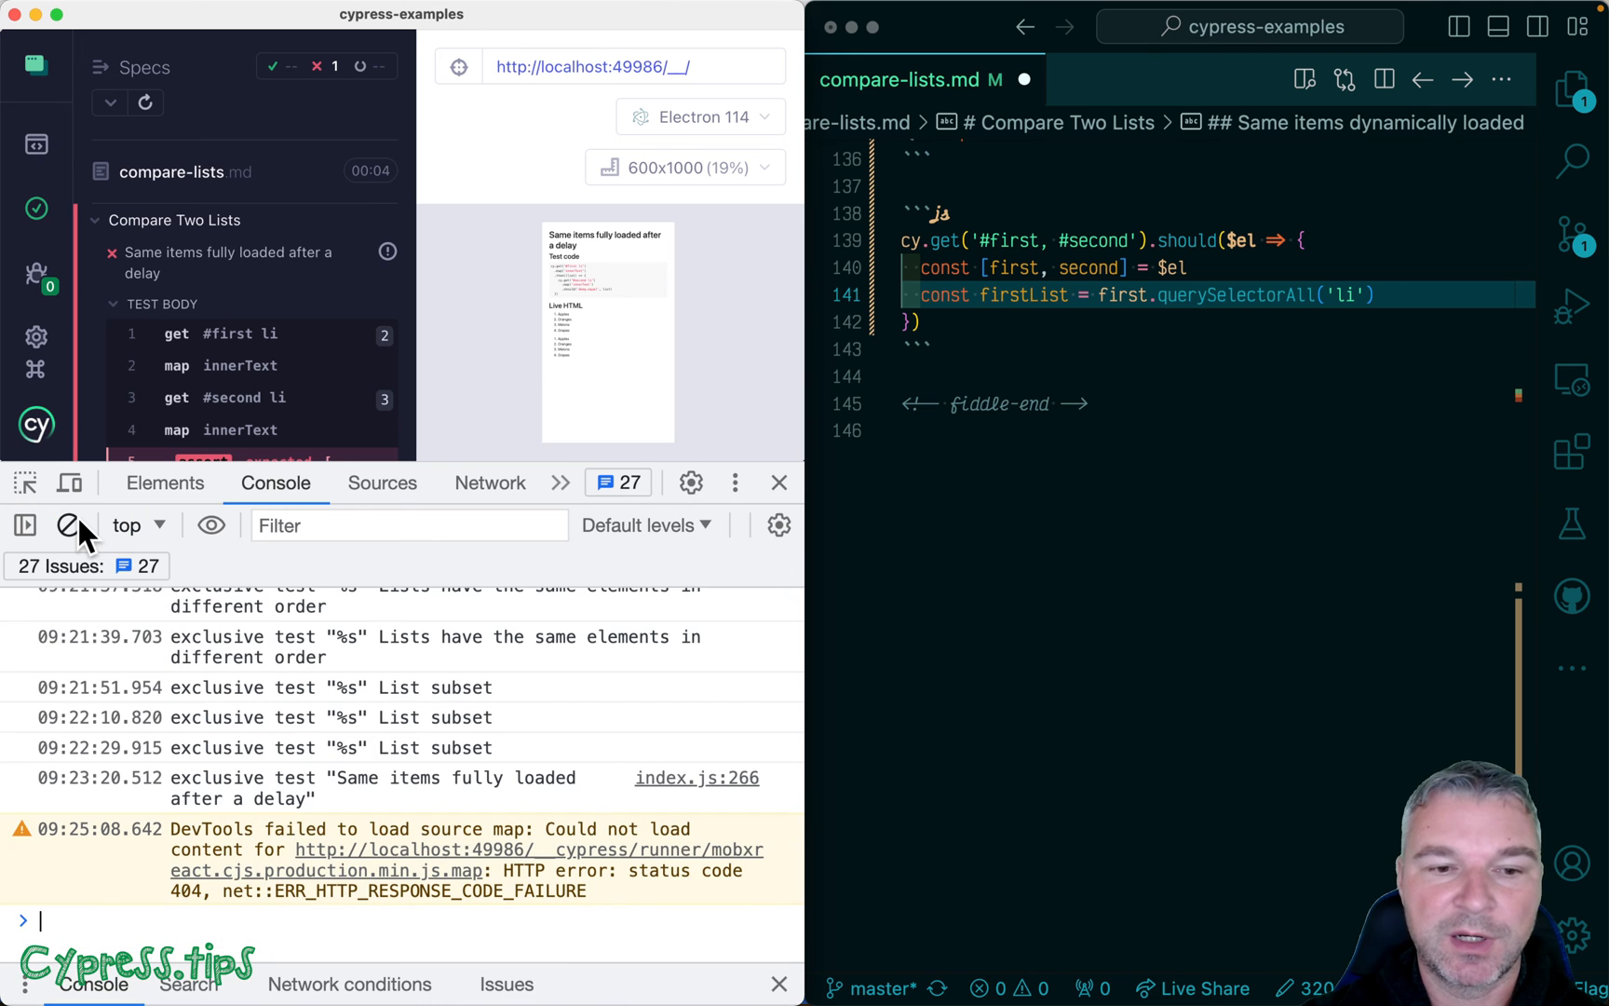
left_click(164, 482)
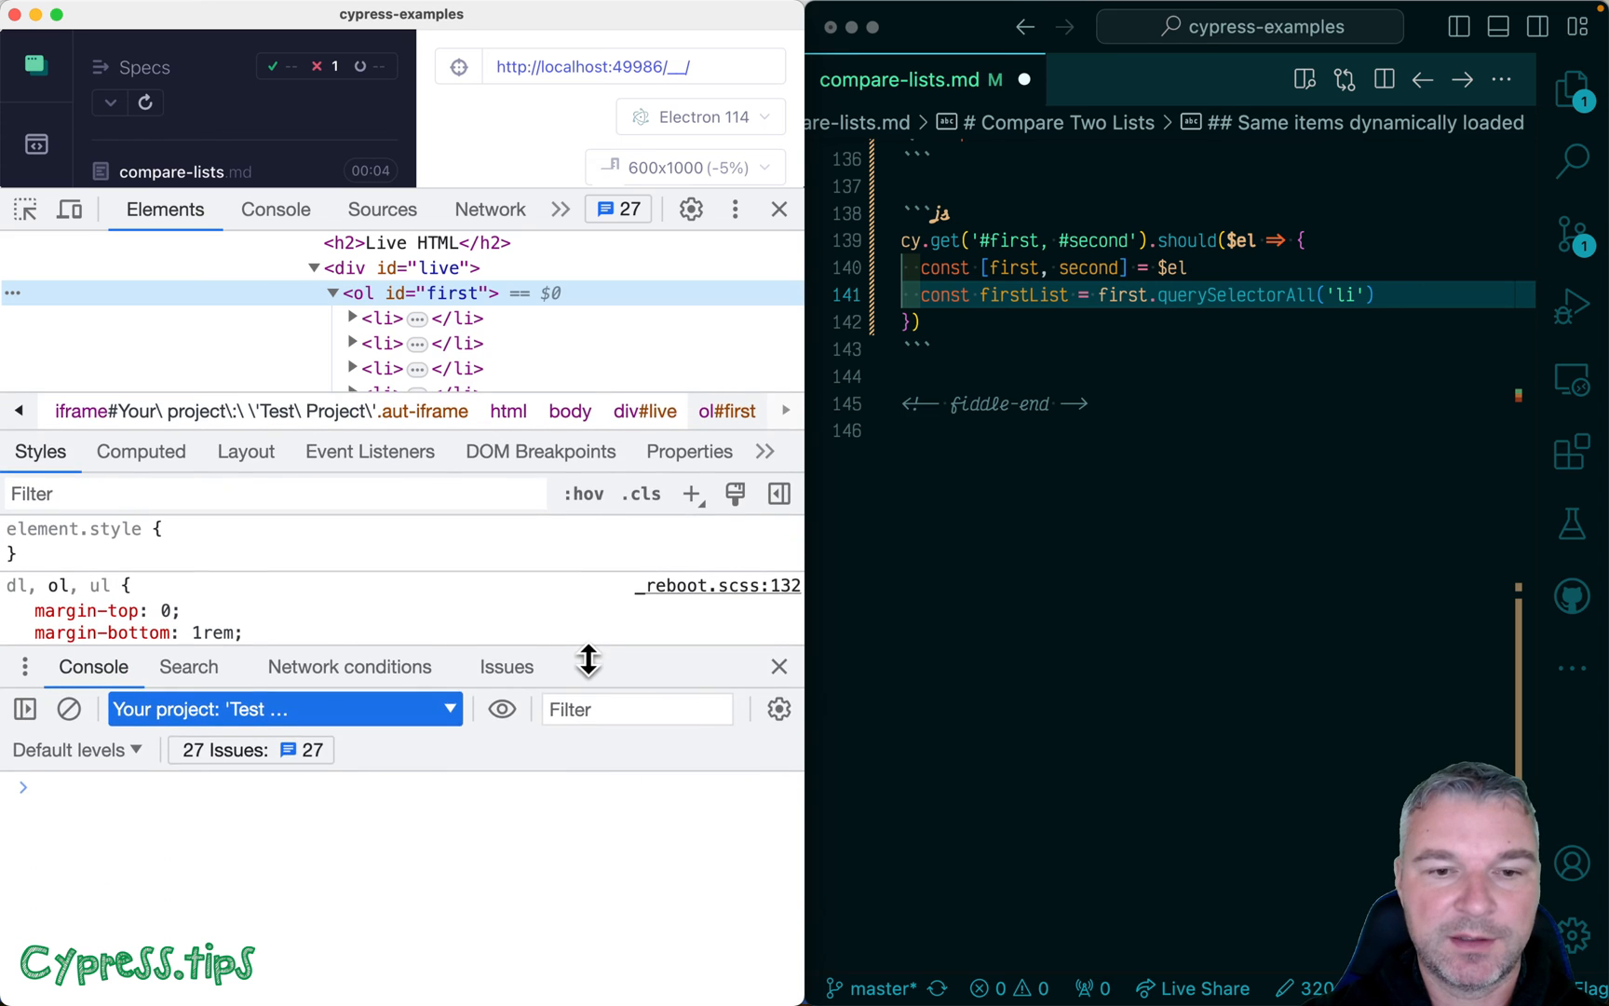
type("$")
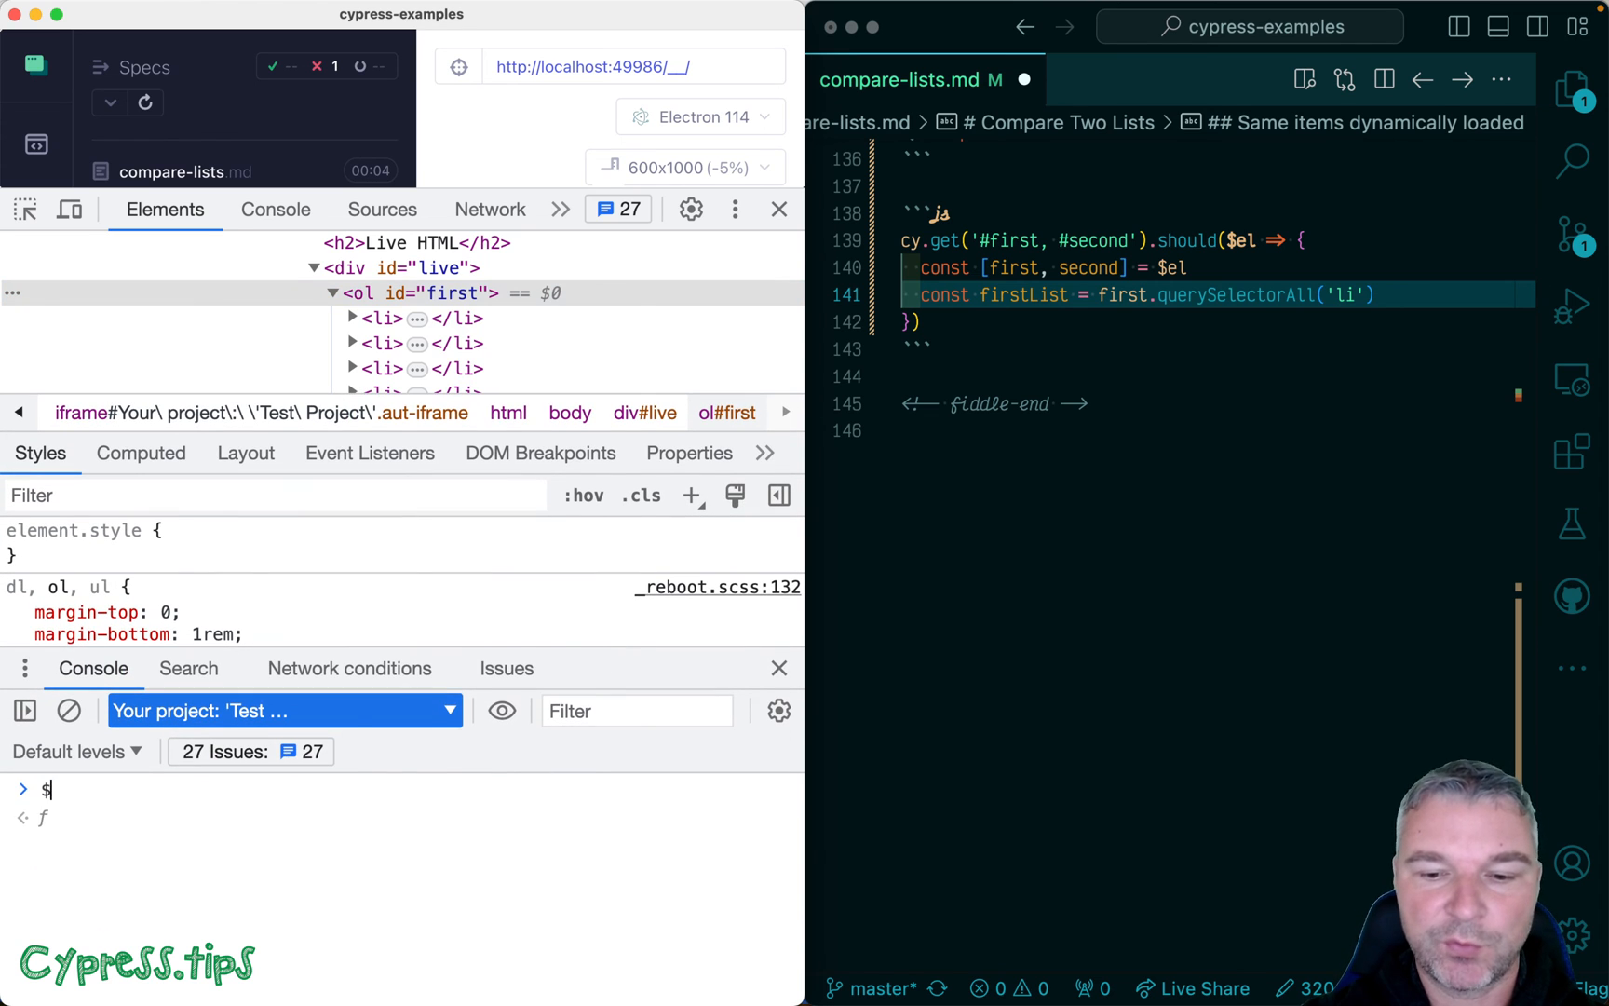
type("0.")
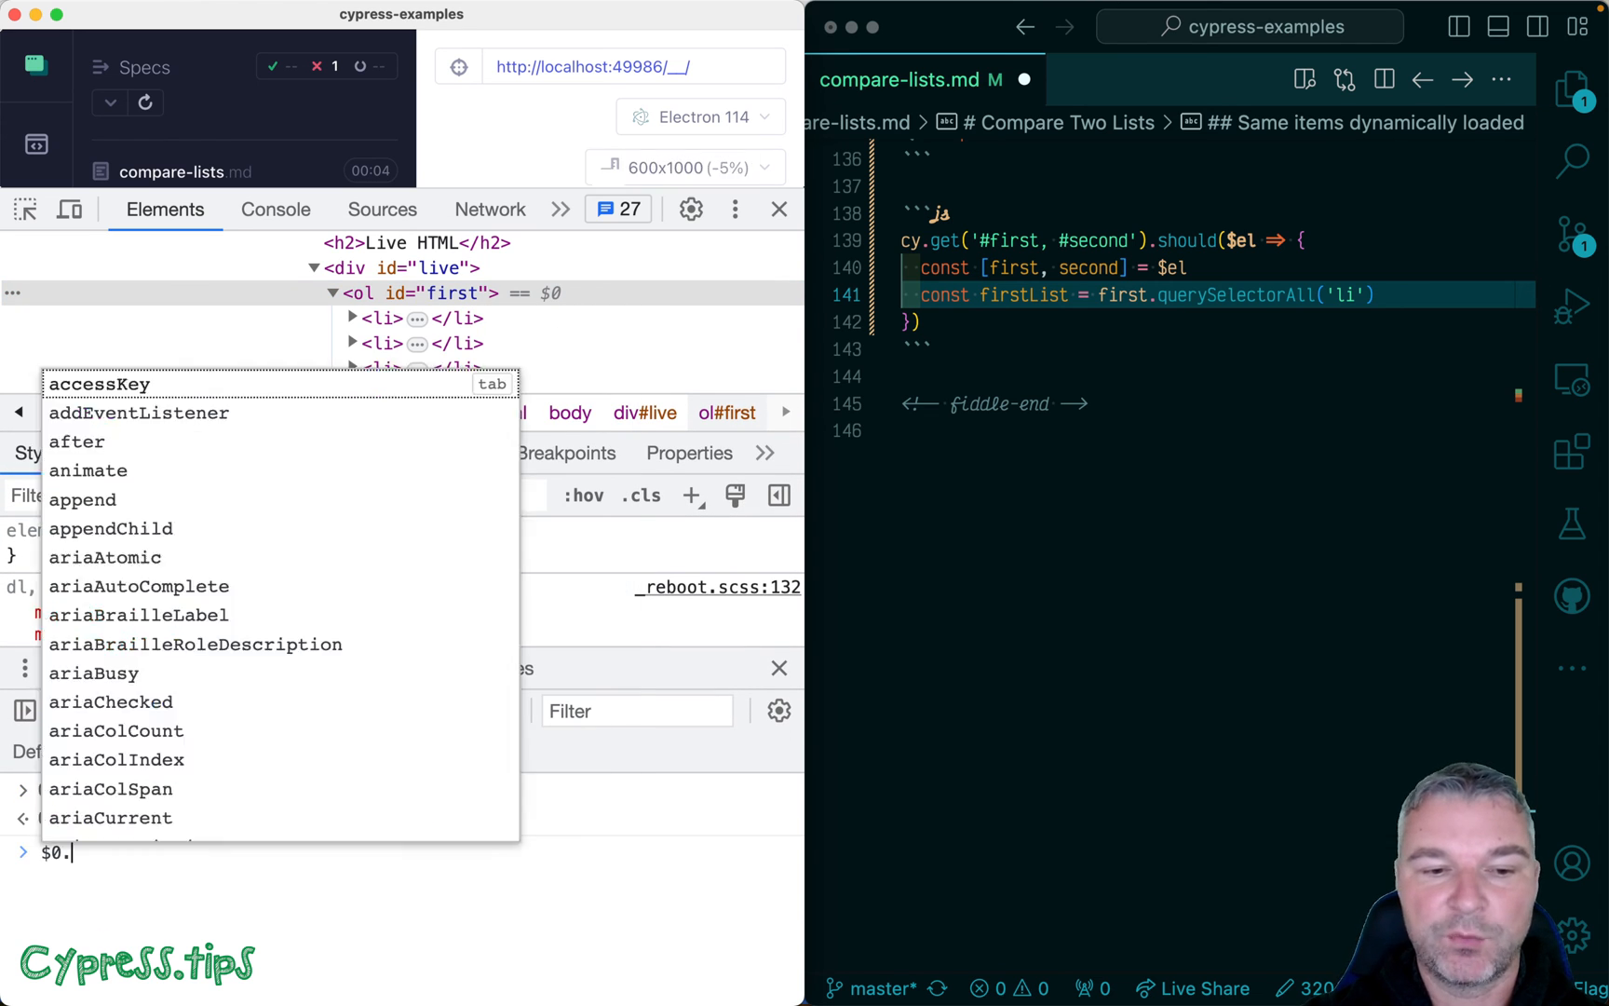
type("querySelectorAll")
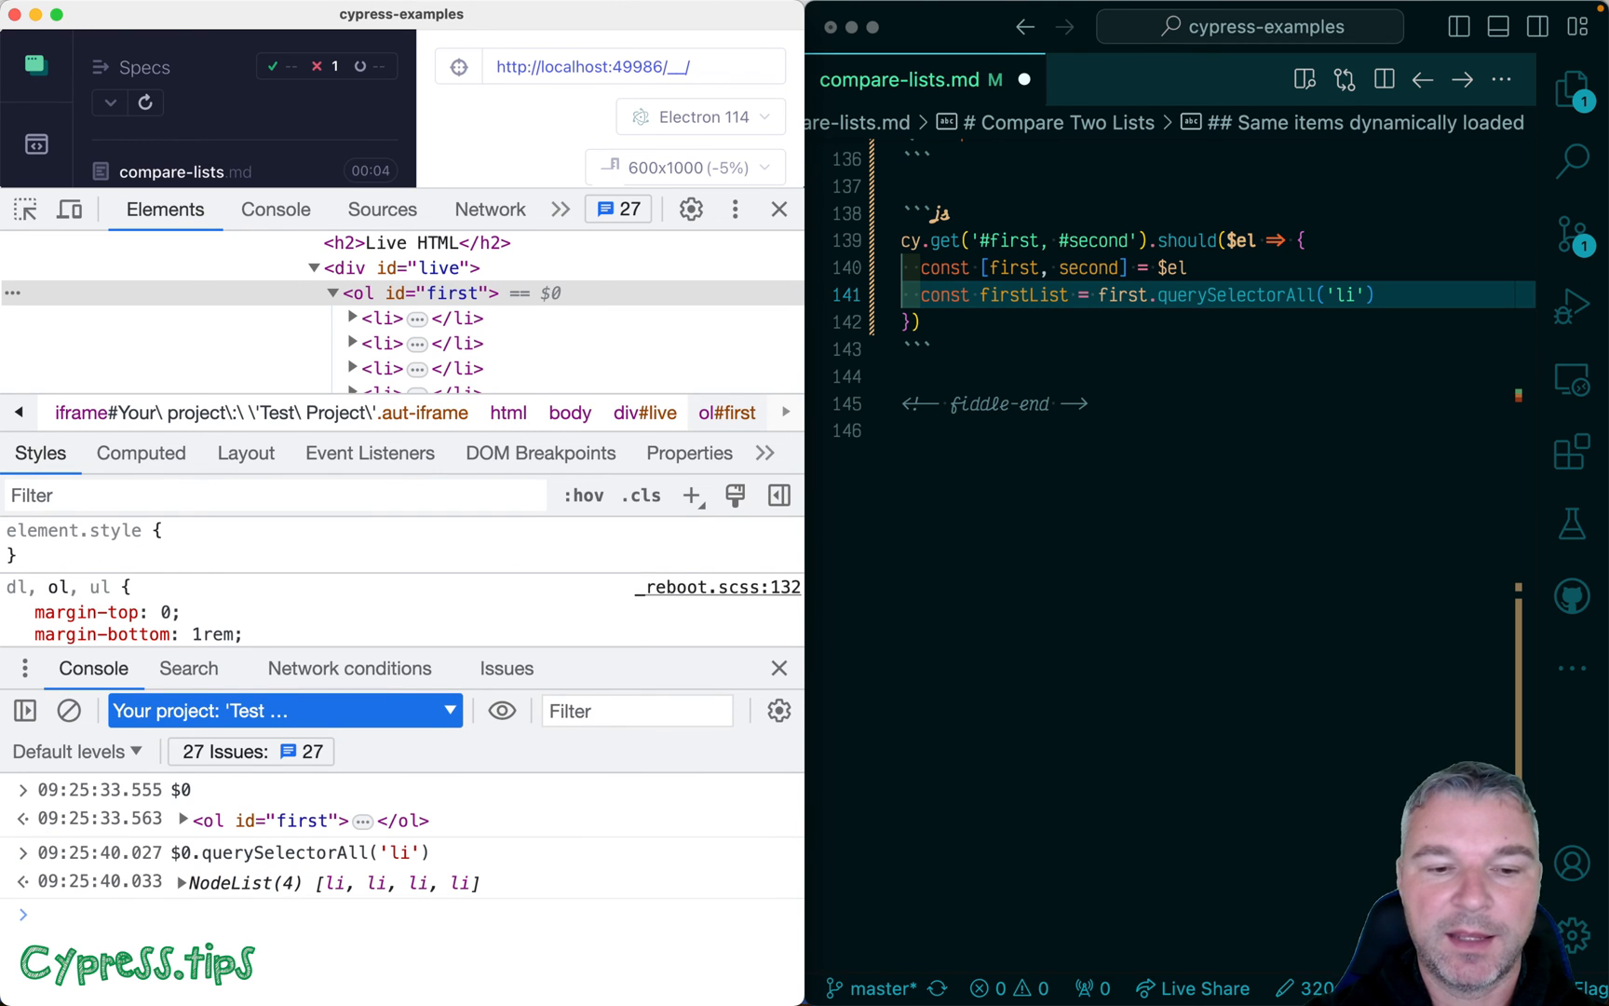
type("$0.querySelectorAll('li')")
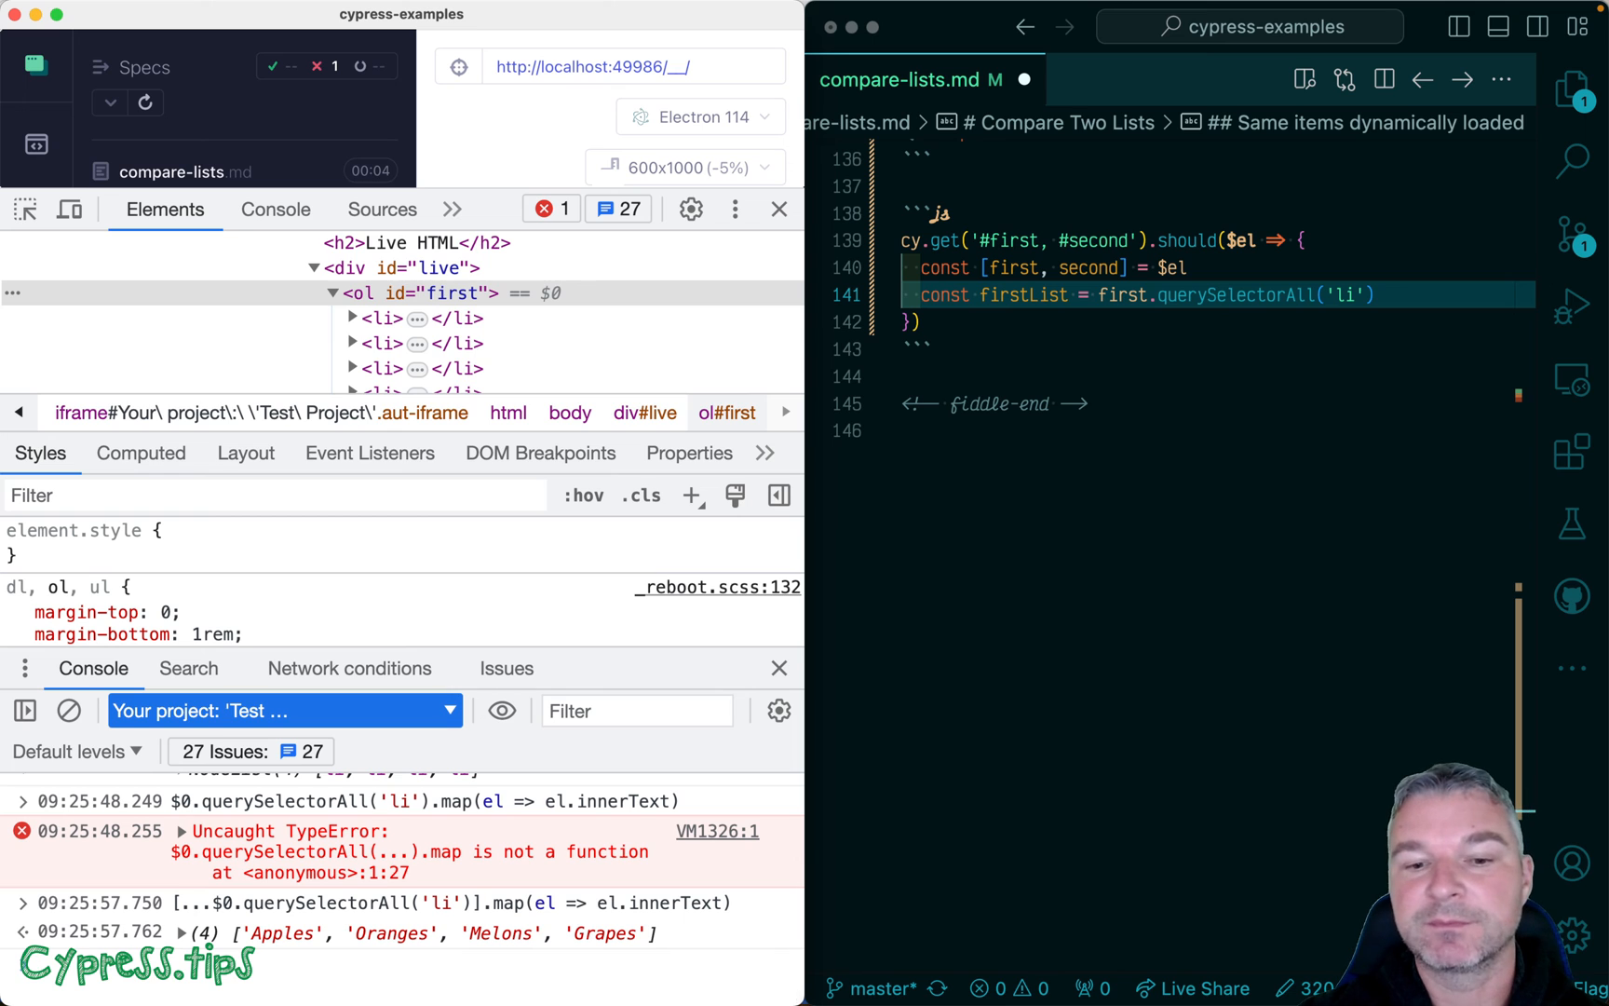
mouse_move(1289, 385)
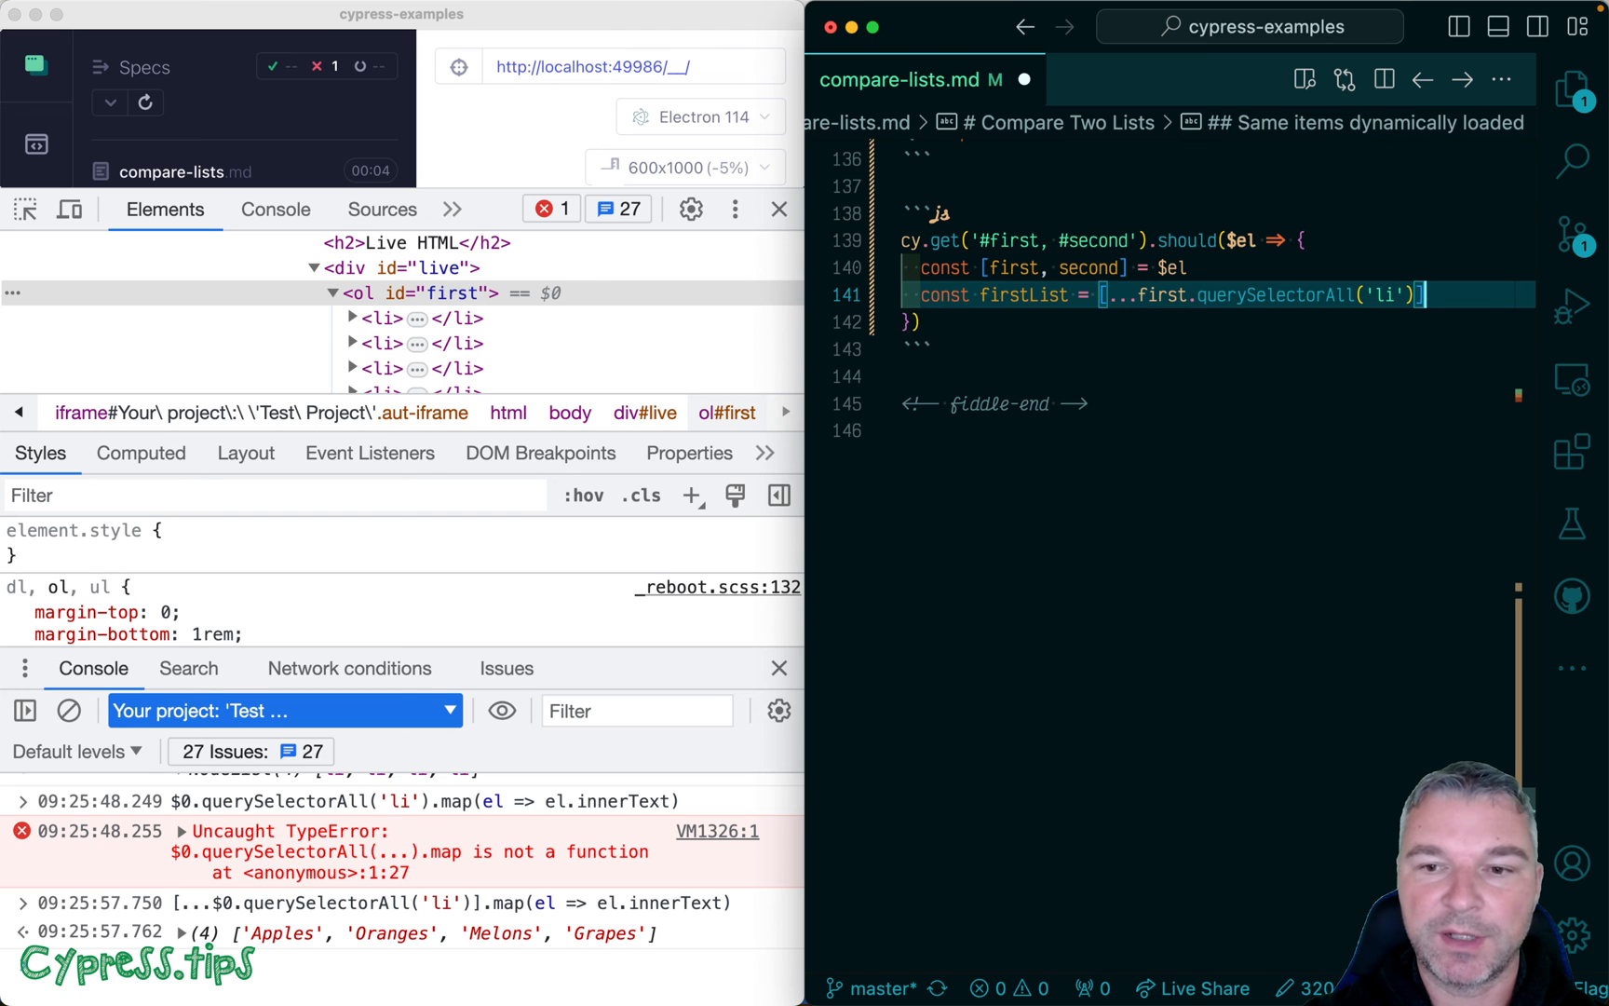
Step: Map the queried list items with .map(el => el.innerText)
type(".map")
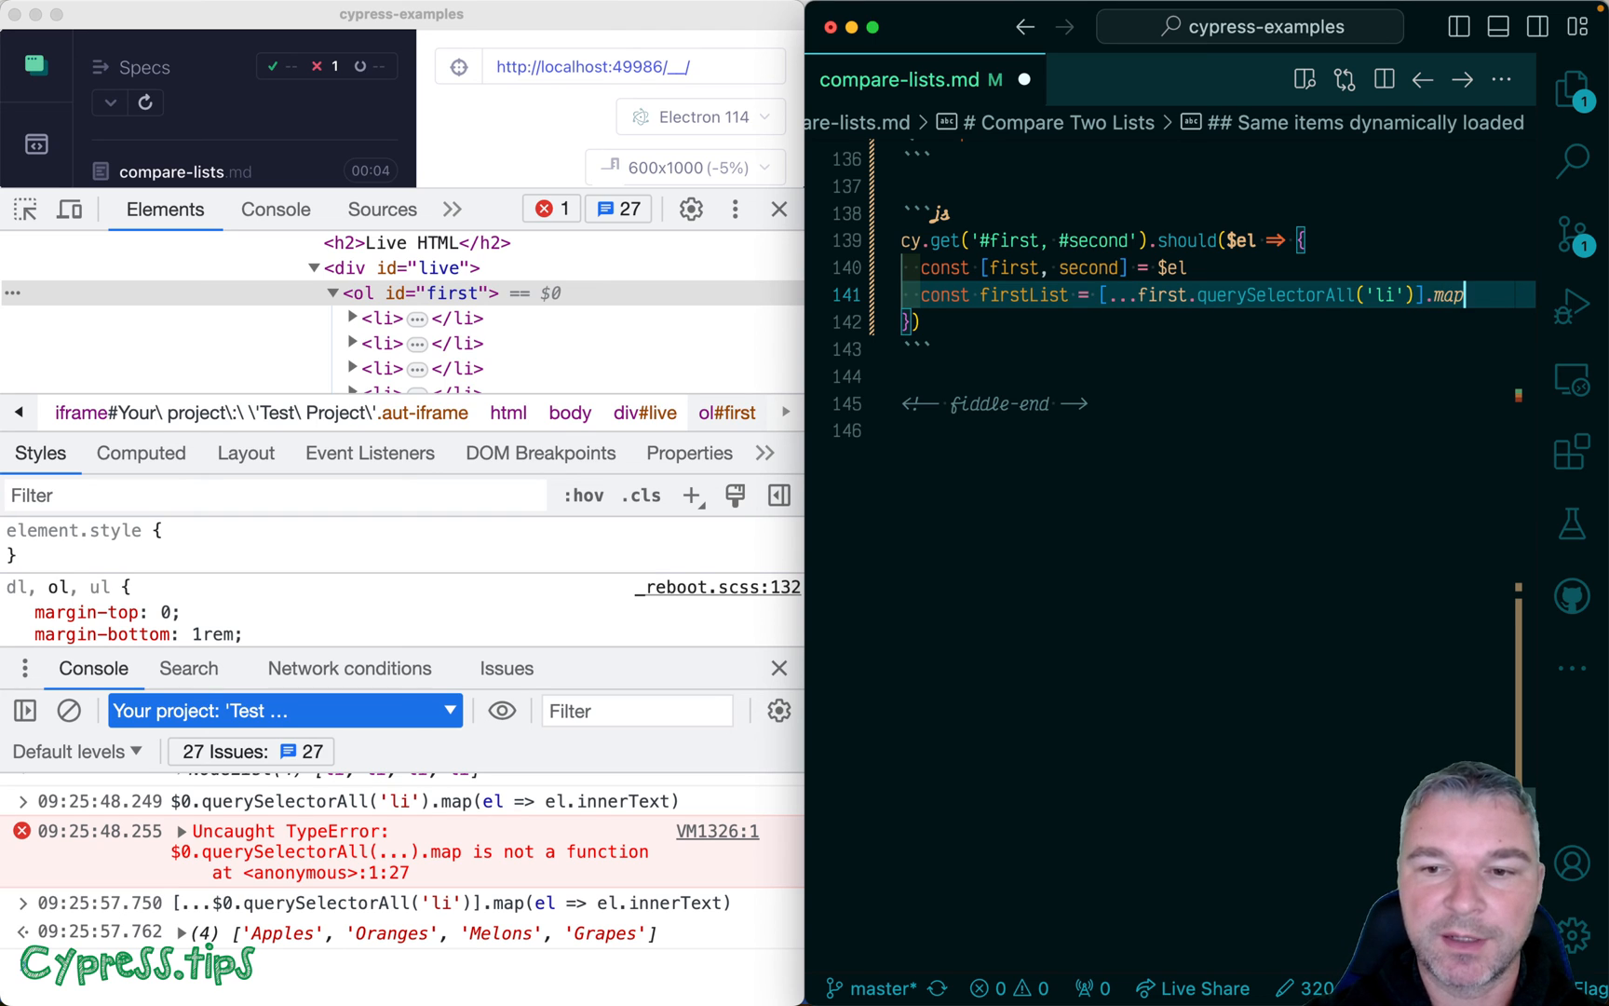
type("(el => el.")
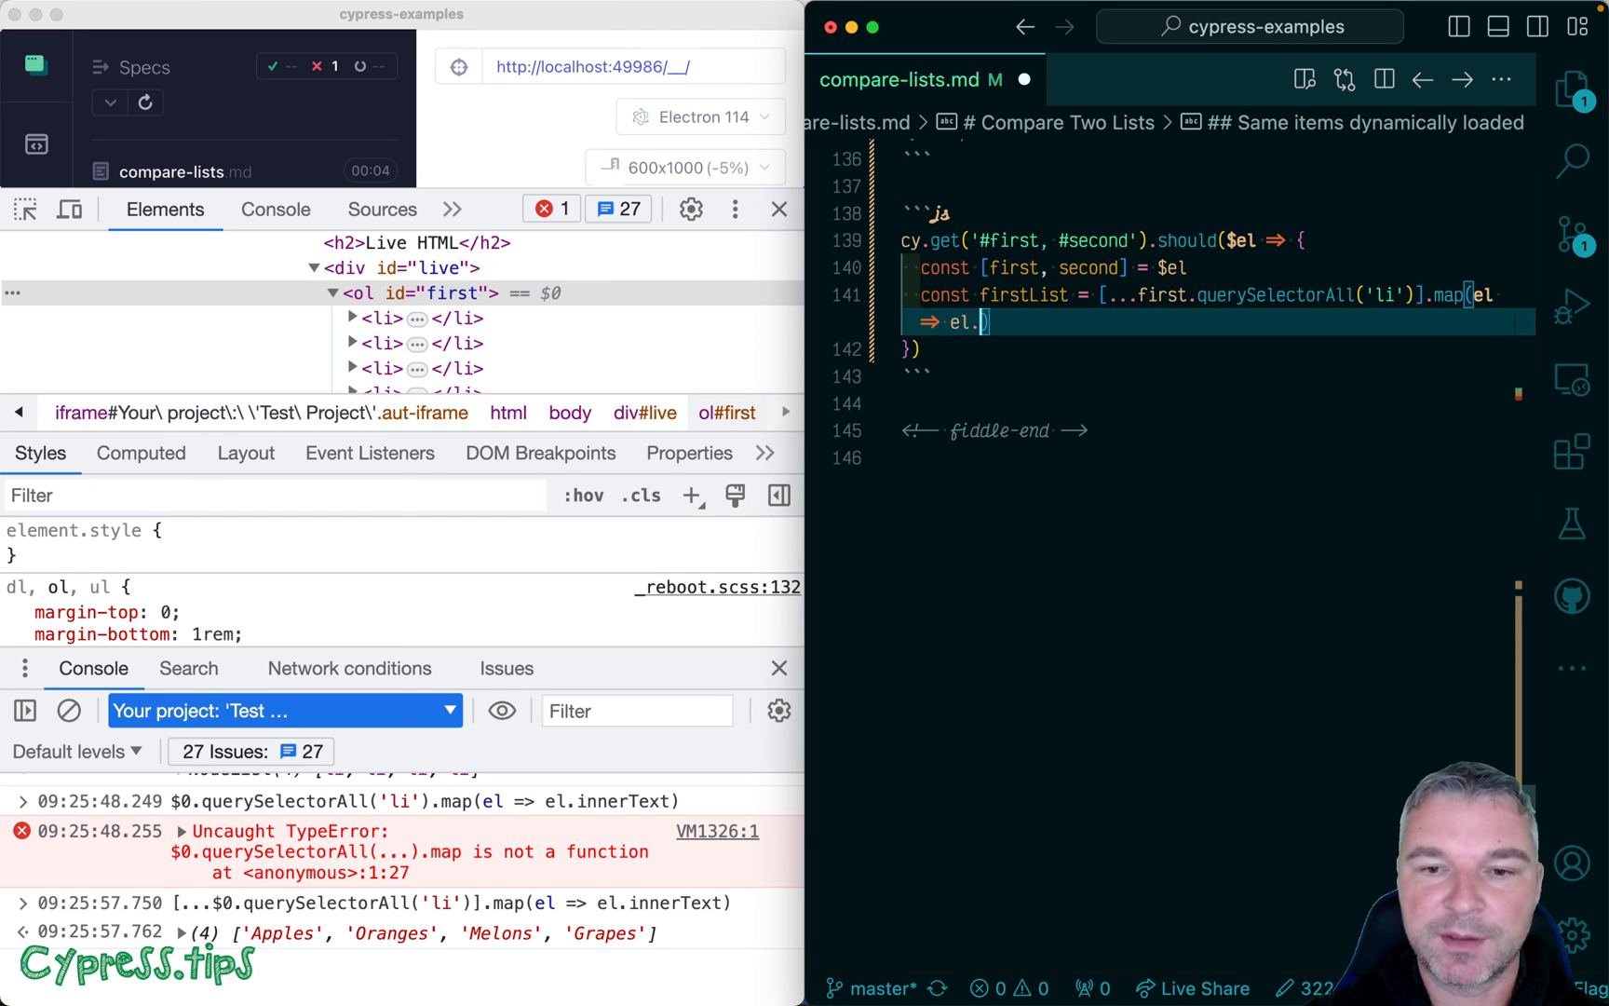
type("innerText")
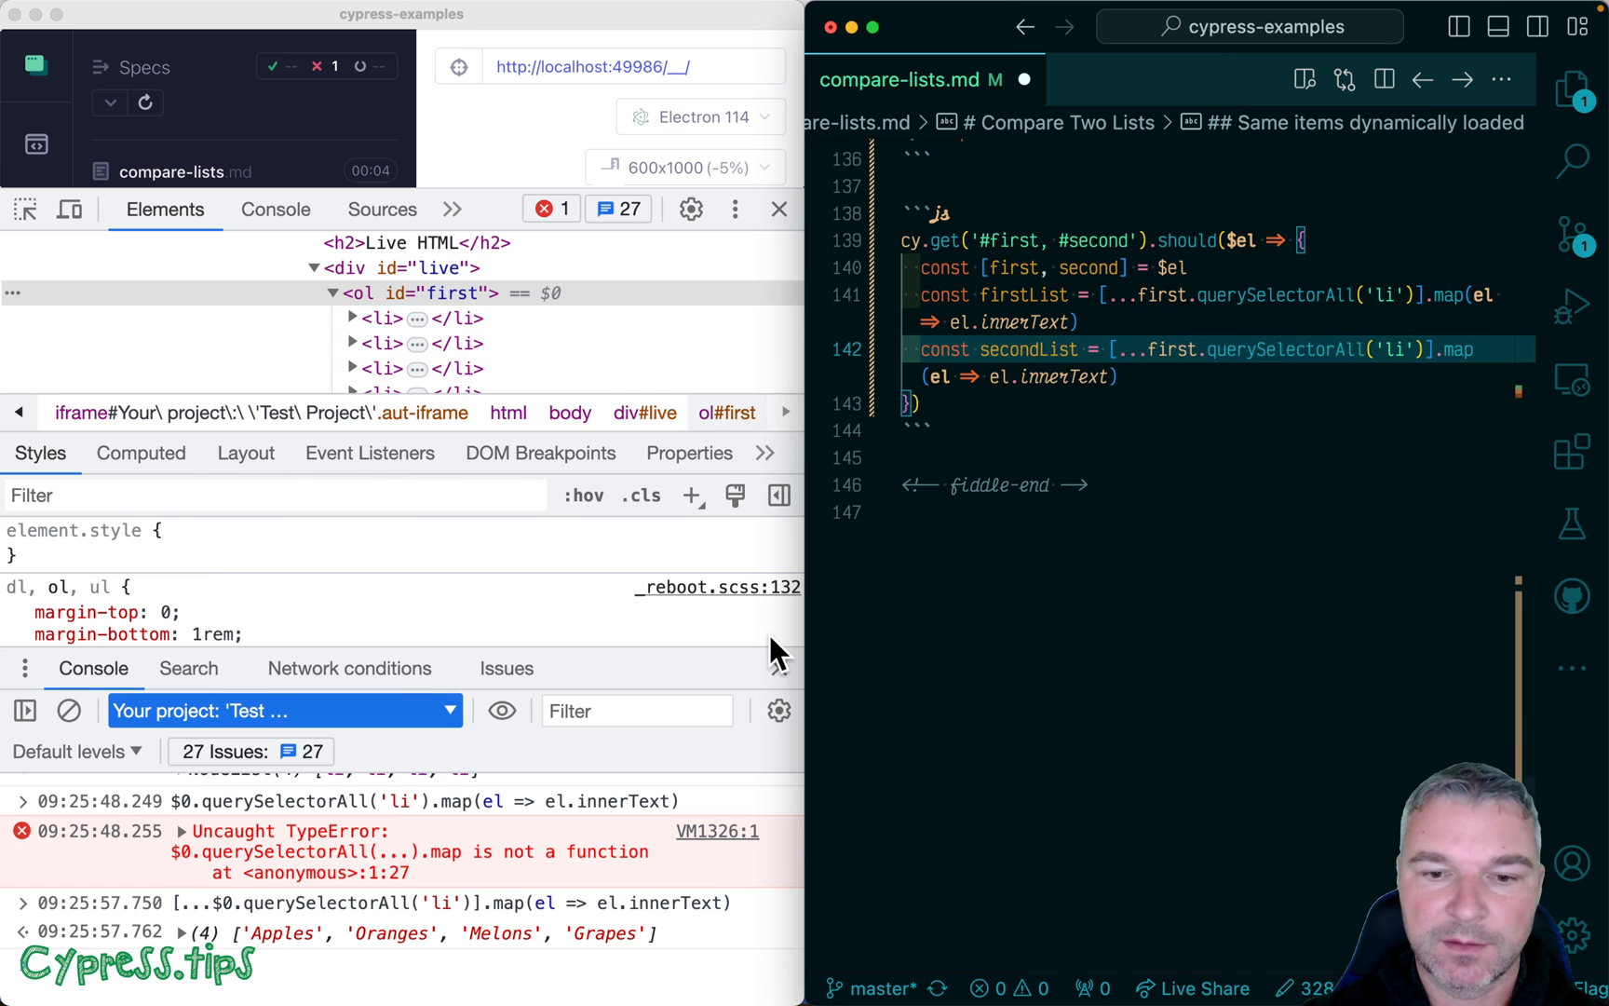
left_click(777, 209)
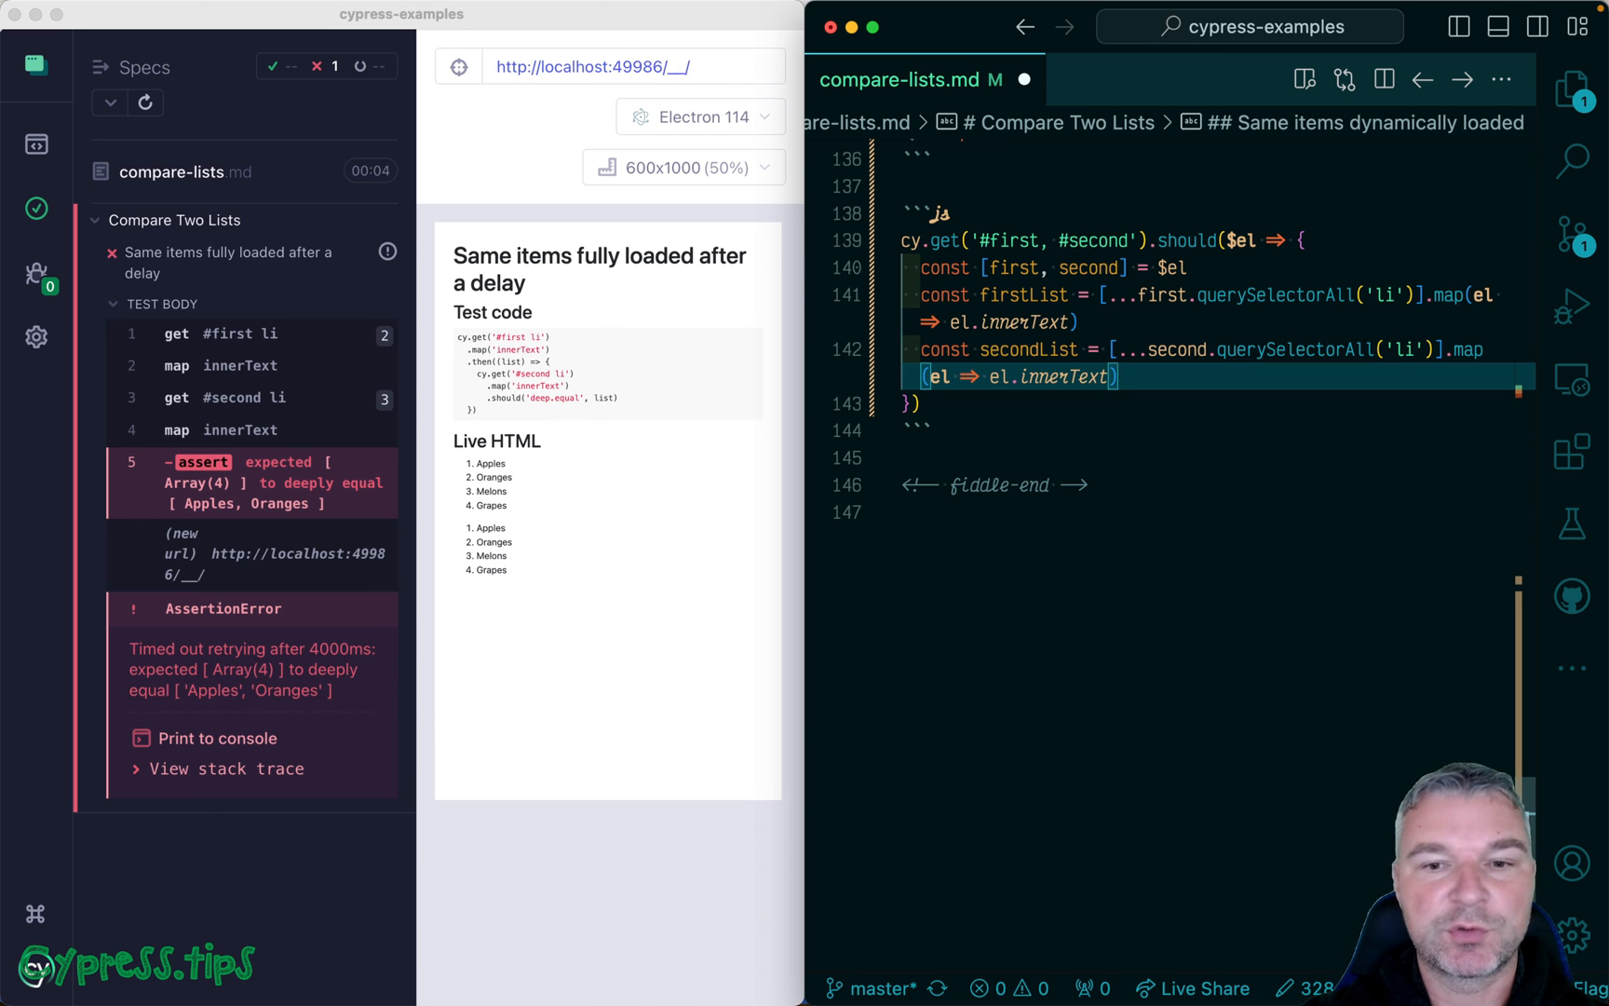
Step: Add expect(firstList, 'compare lists').to.deep.equal(secondList)
type("expect()")
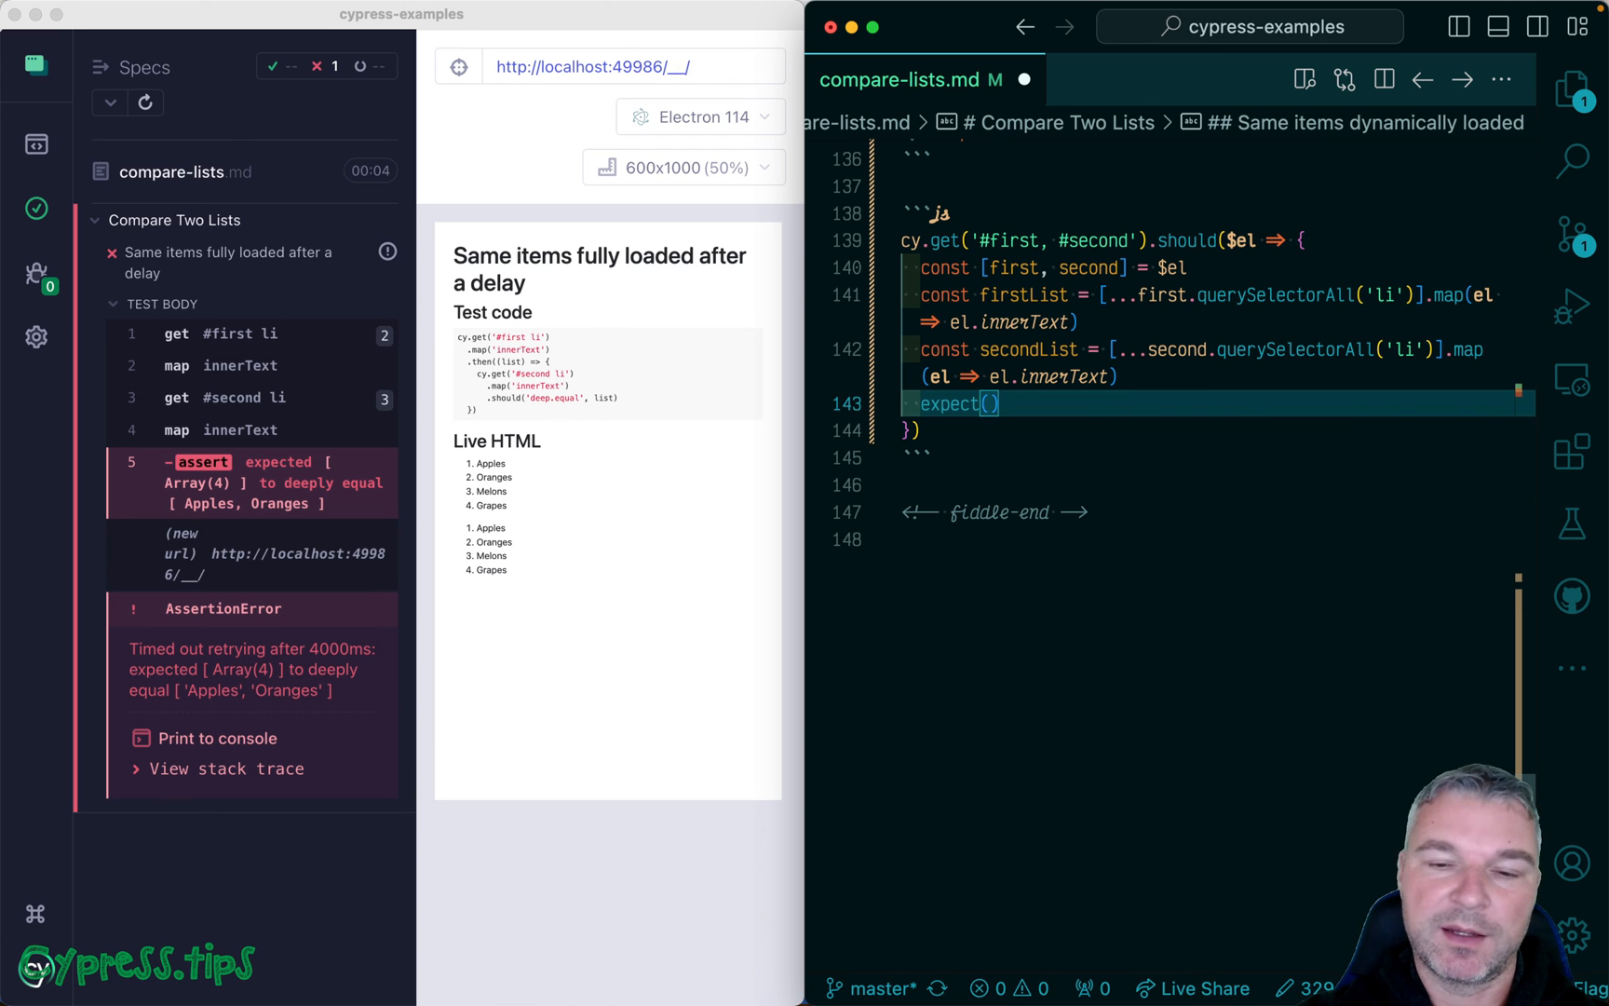
type("first")
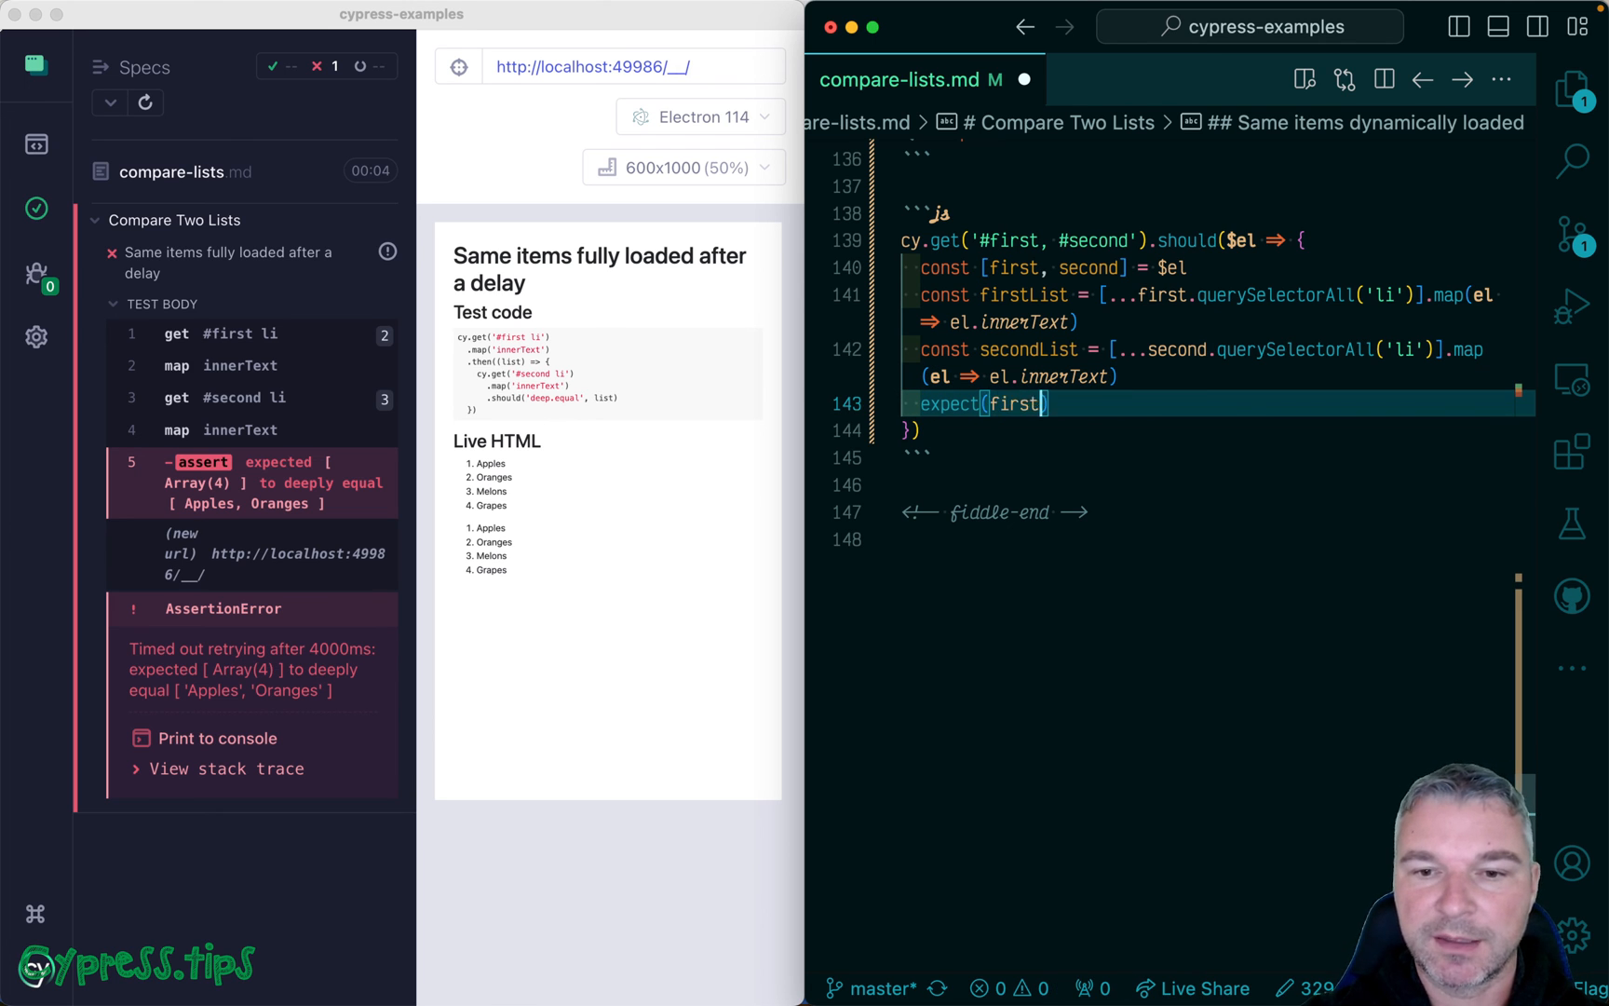
type("List, 'compare lists').to")
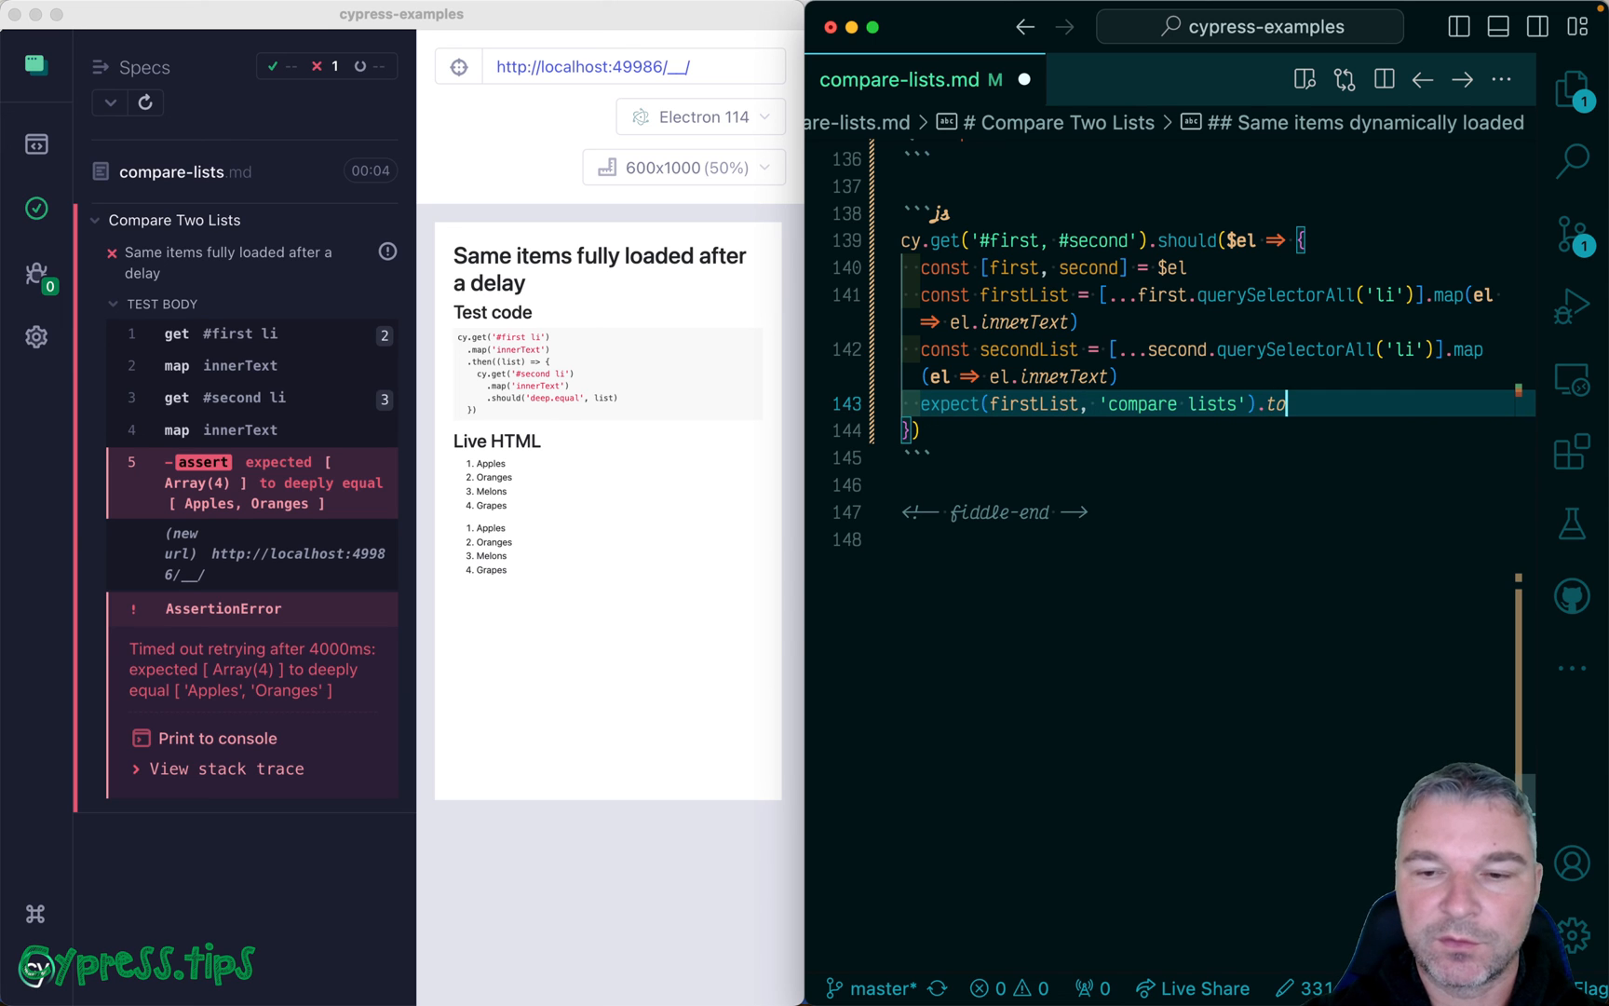
type("deep.eq")
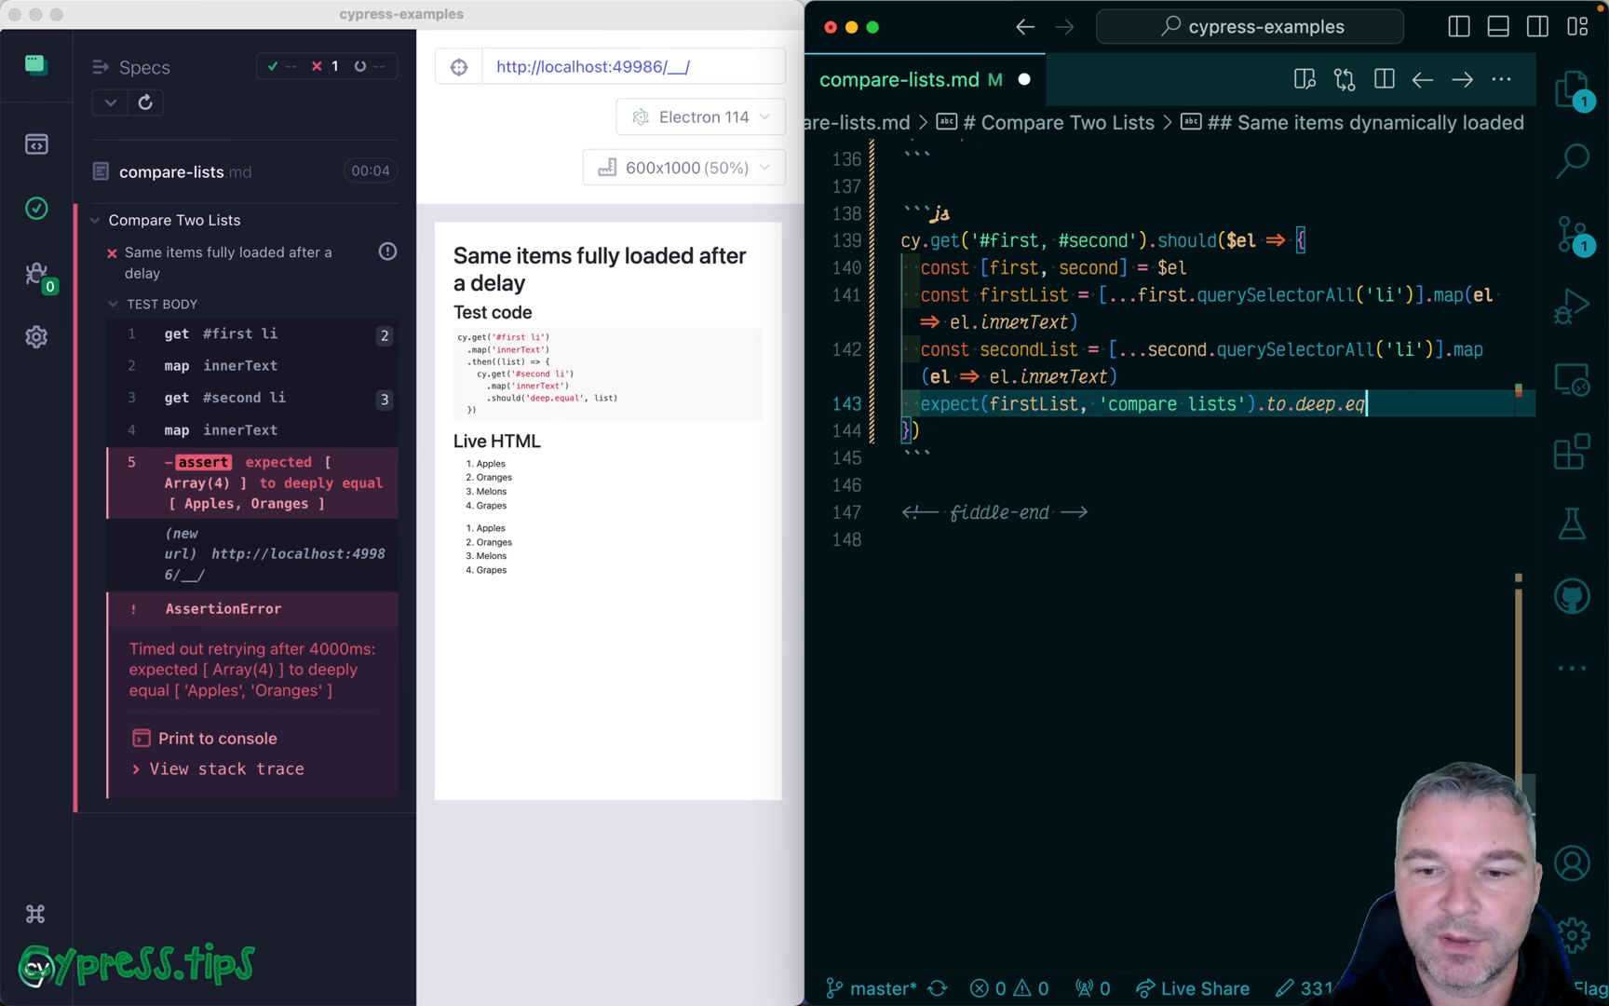
type("(secondList)")
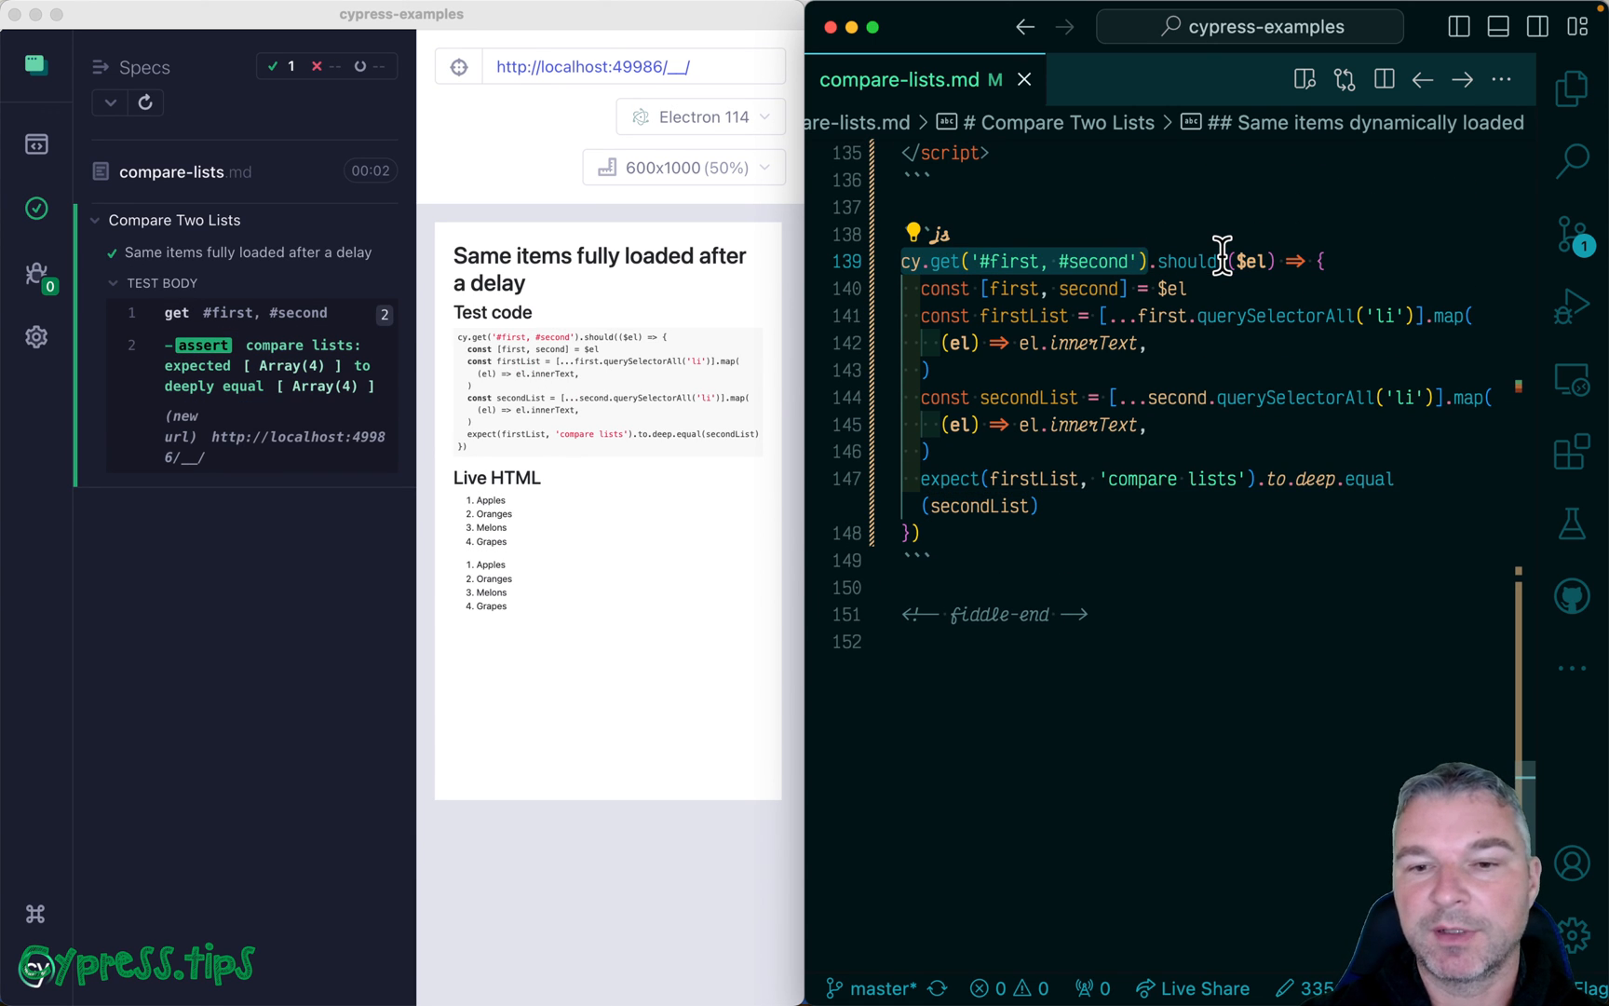
Step: Select the combined first and second list query and save compare-lists.md
left_click_drag(1221, 260, 1180, 505)
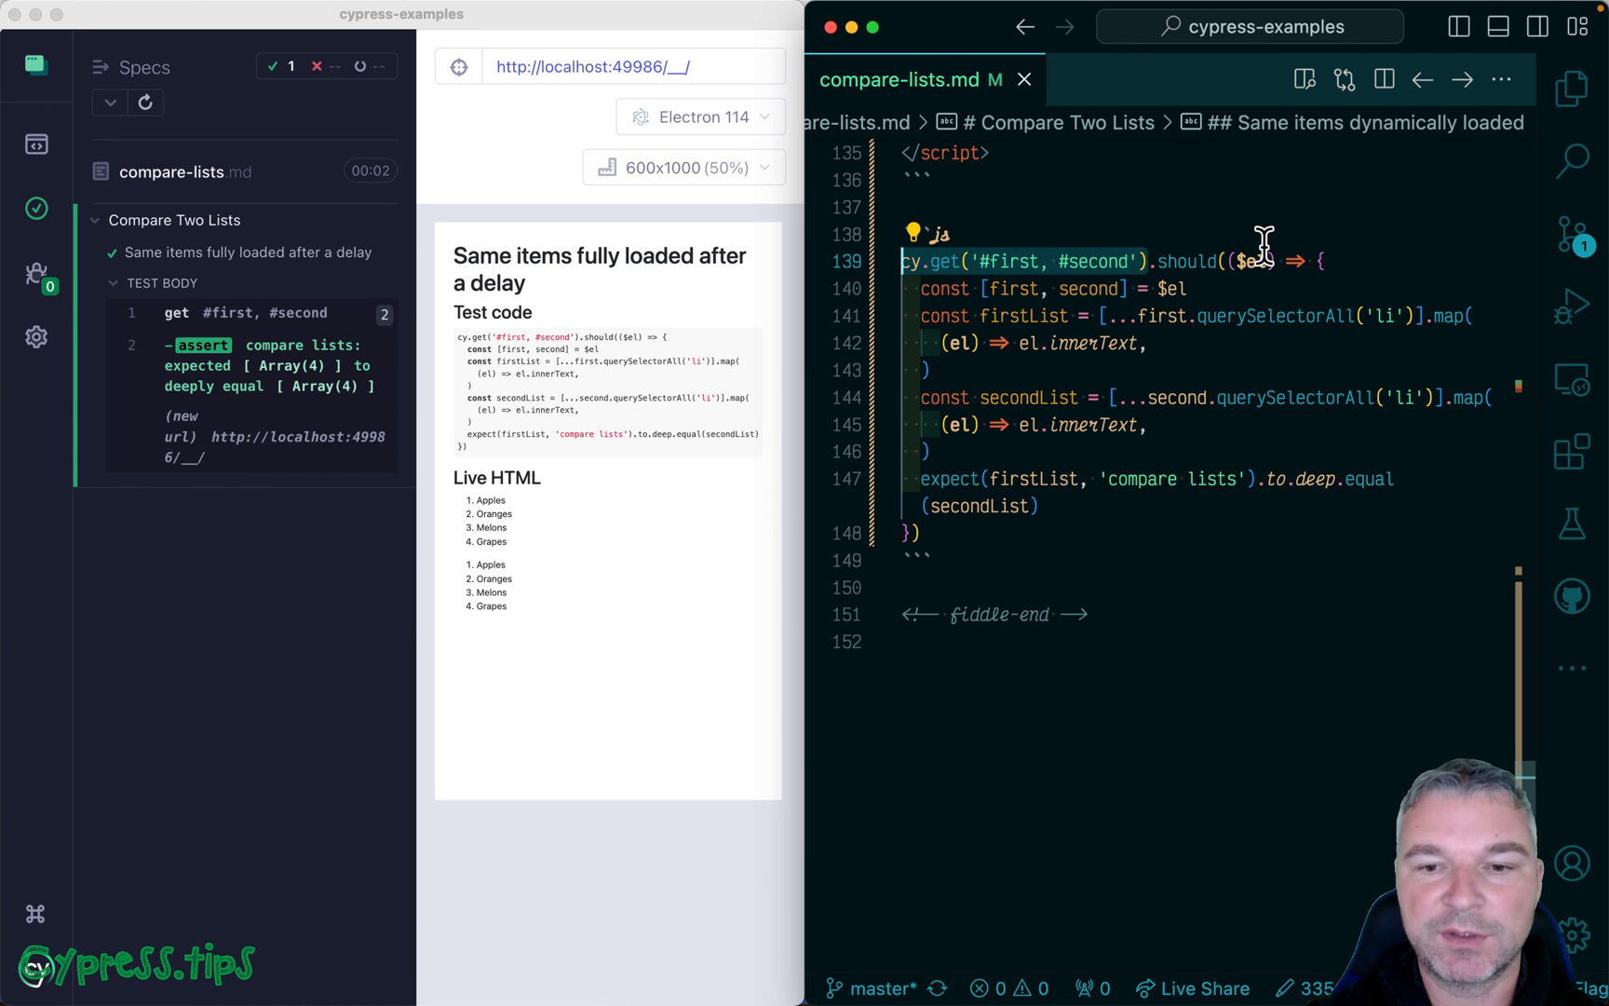
mouse_move(524, 585)
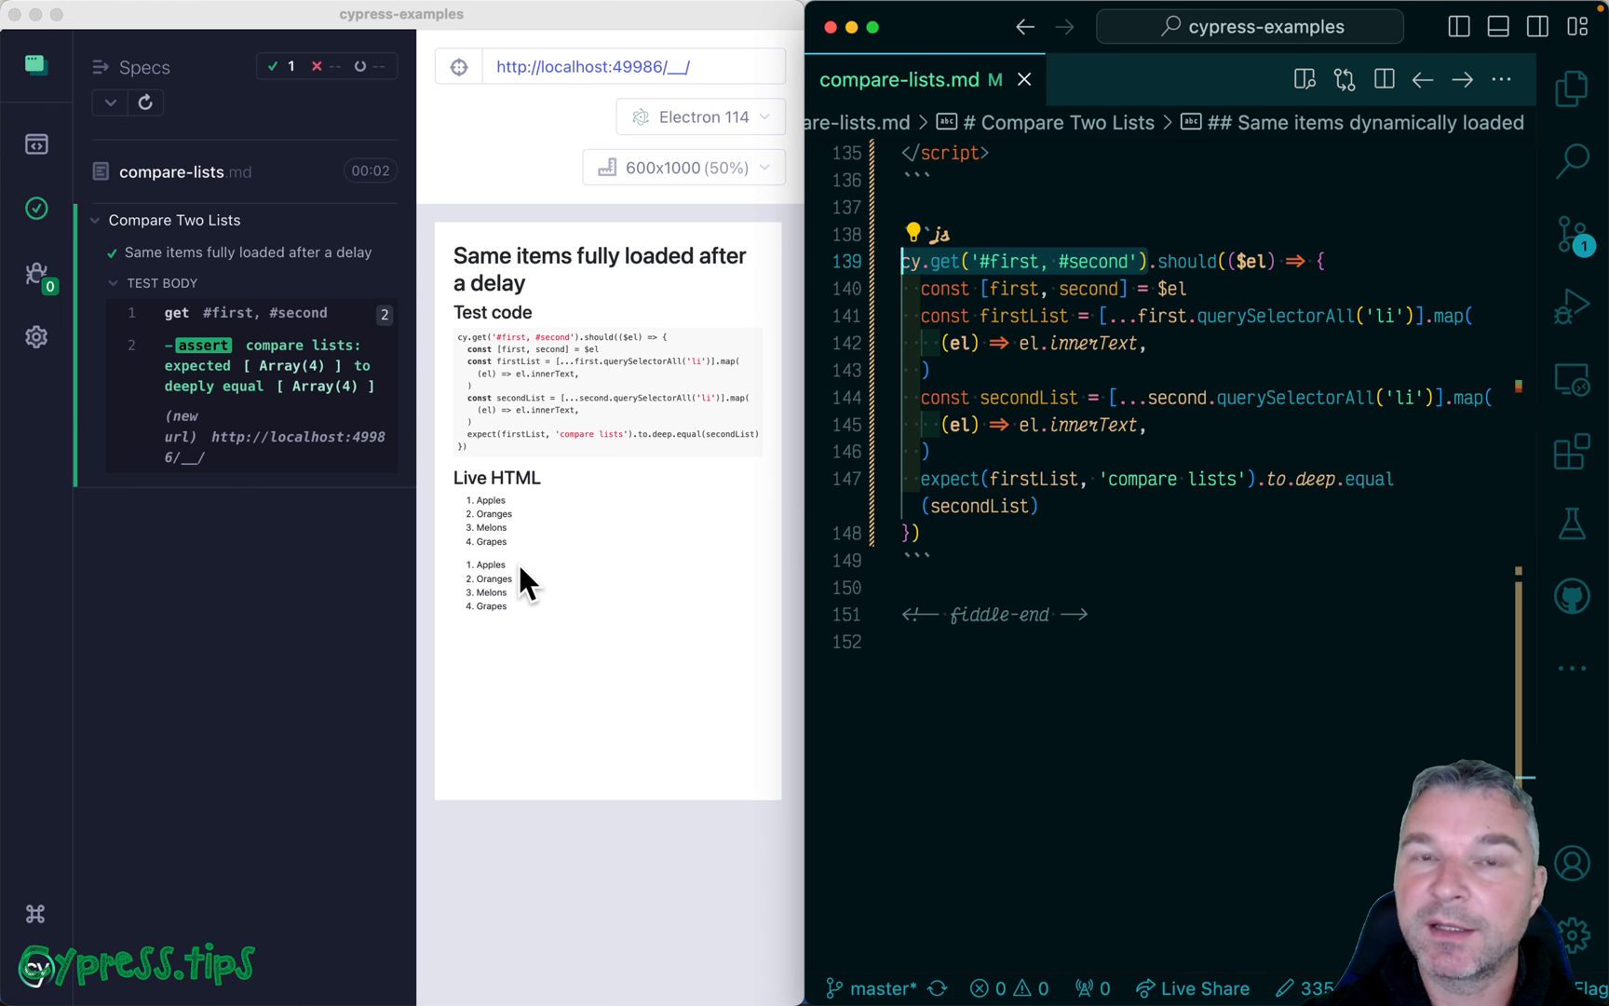
mouse_move(1121, 463)
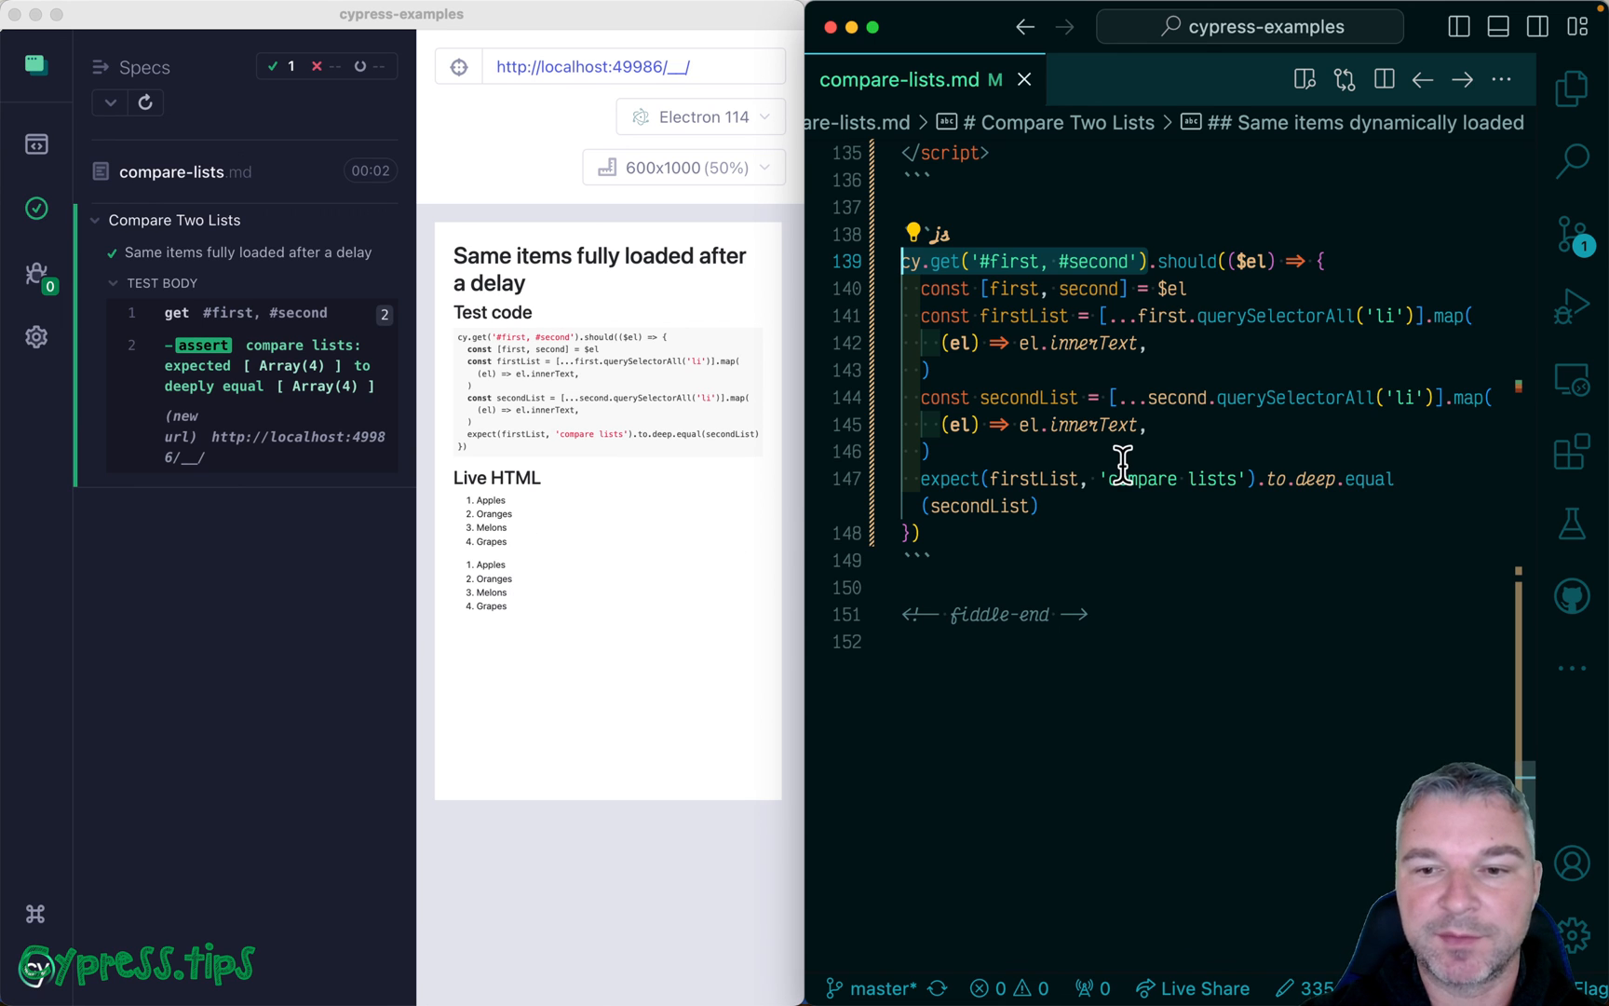
left_click(1237, 315)
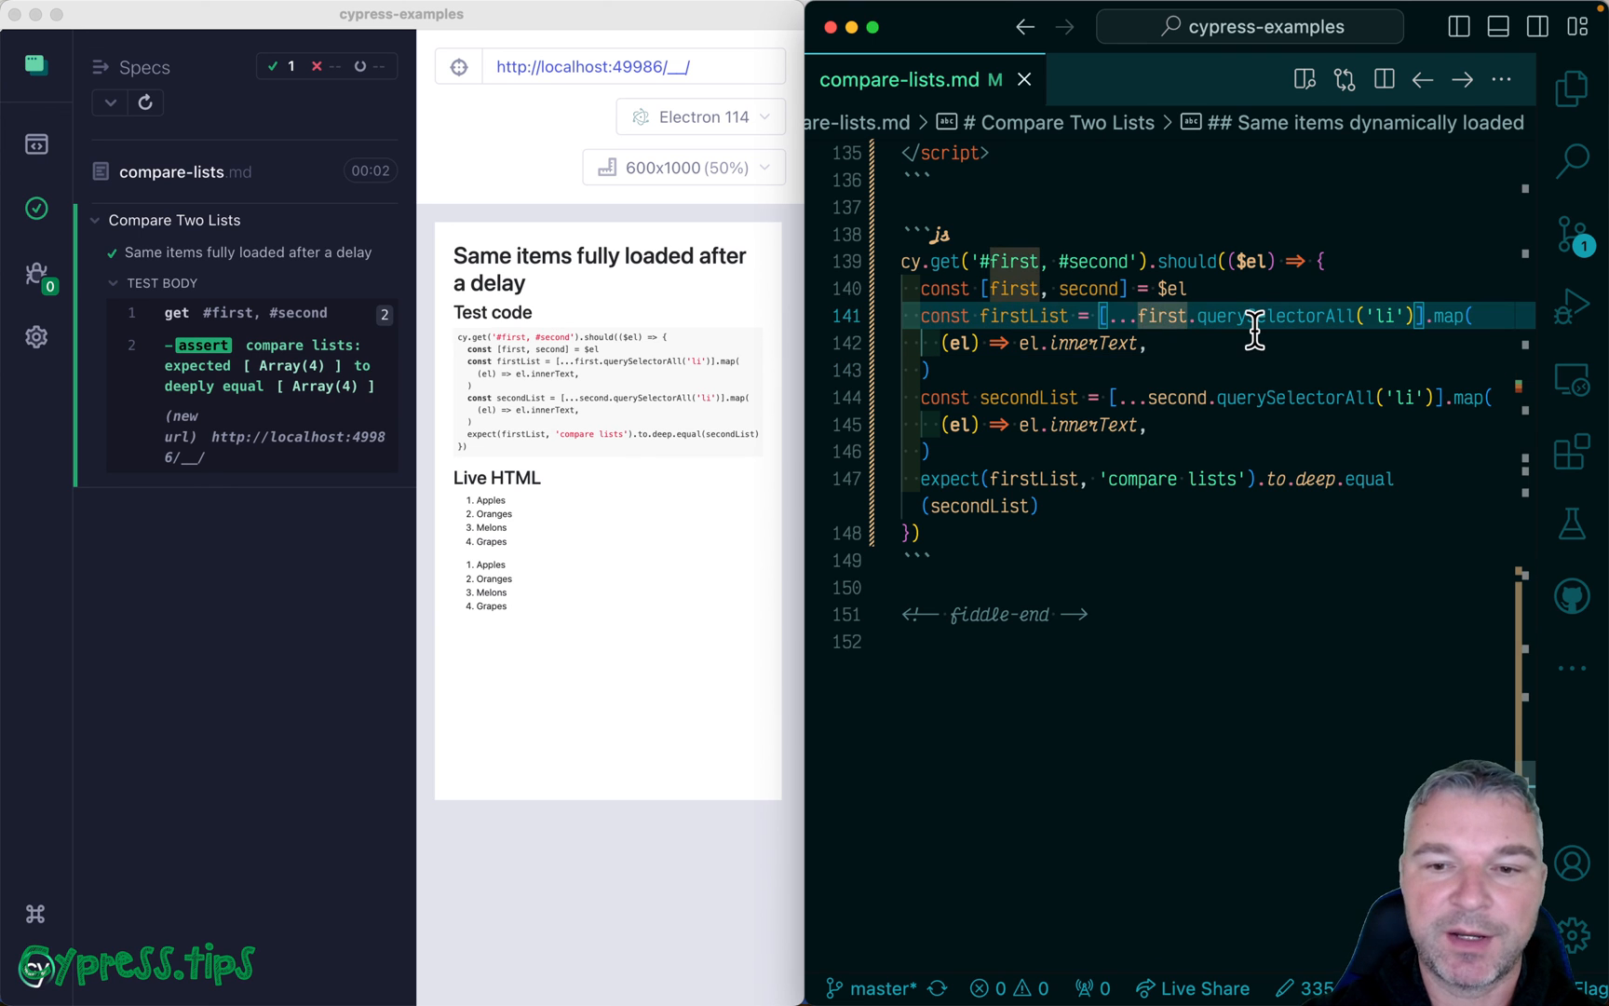
Step: Rewrite firstList as Cypress._.map(first.querySelectorAll('li'), 'innerText')
type("Cypress")
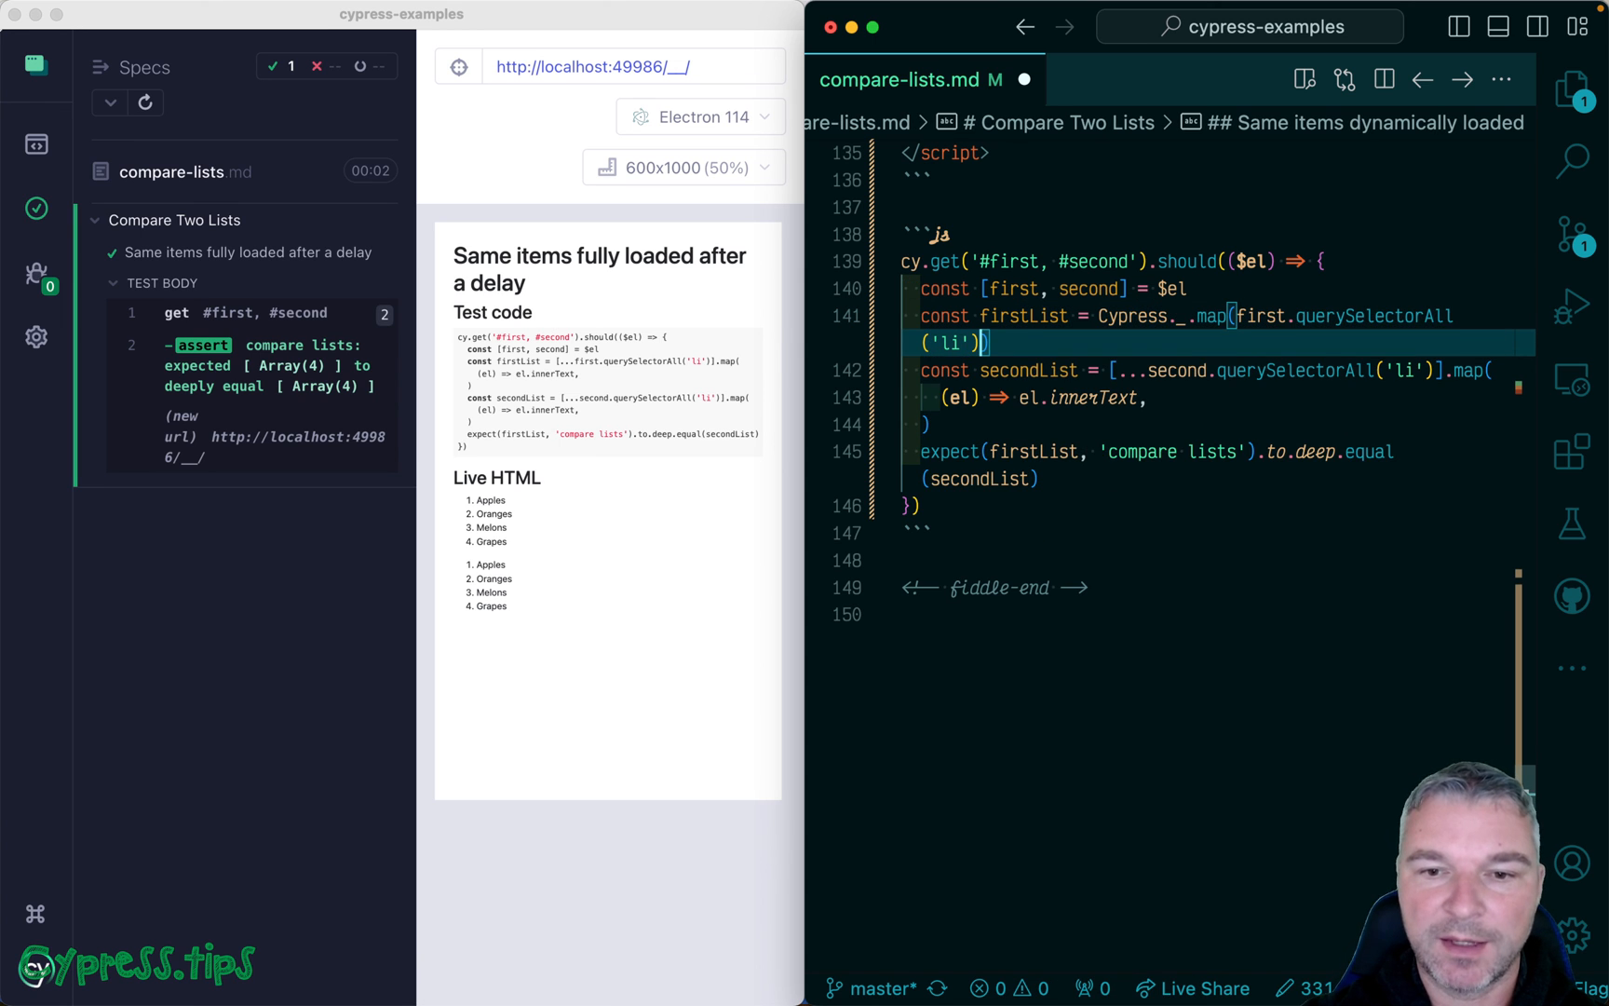
type(", ''")
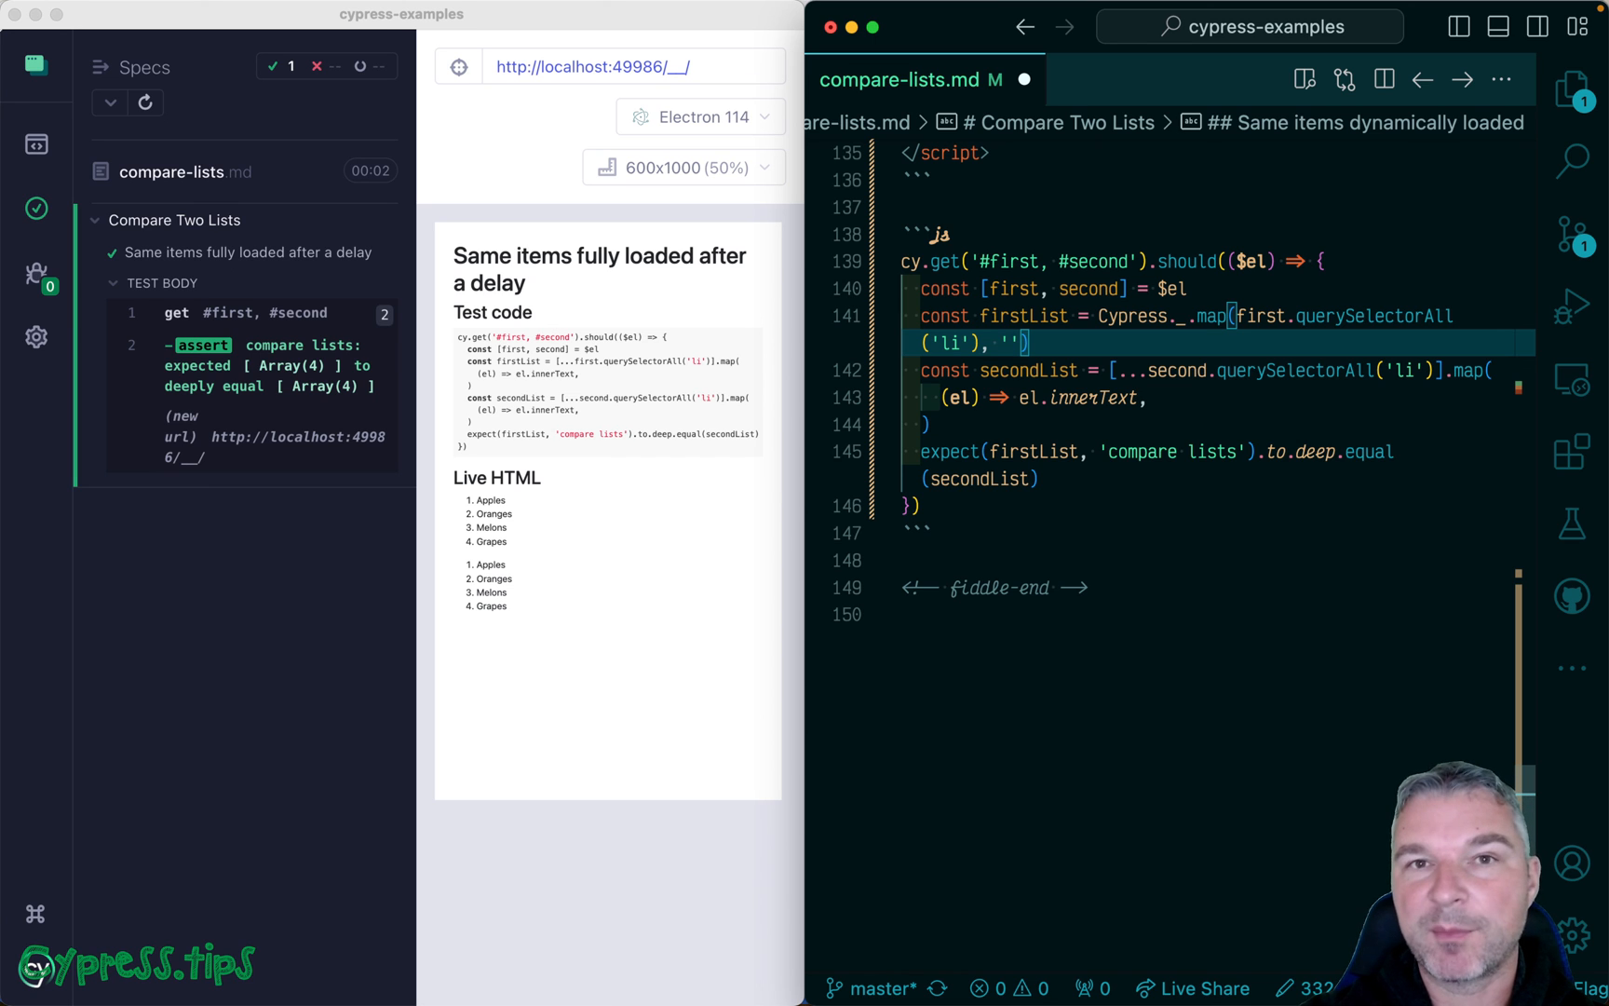
type("'innerTe")
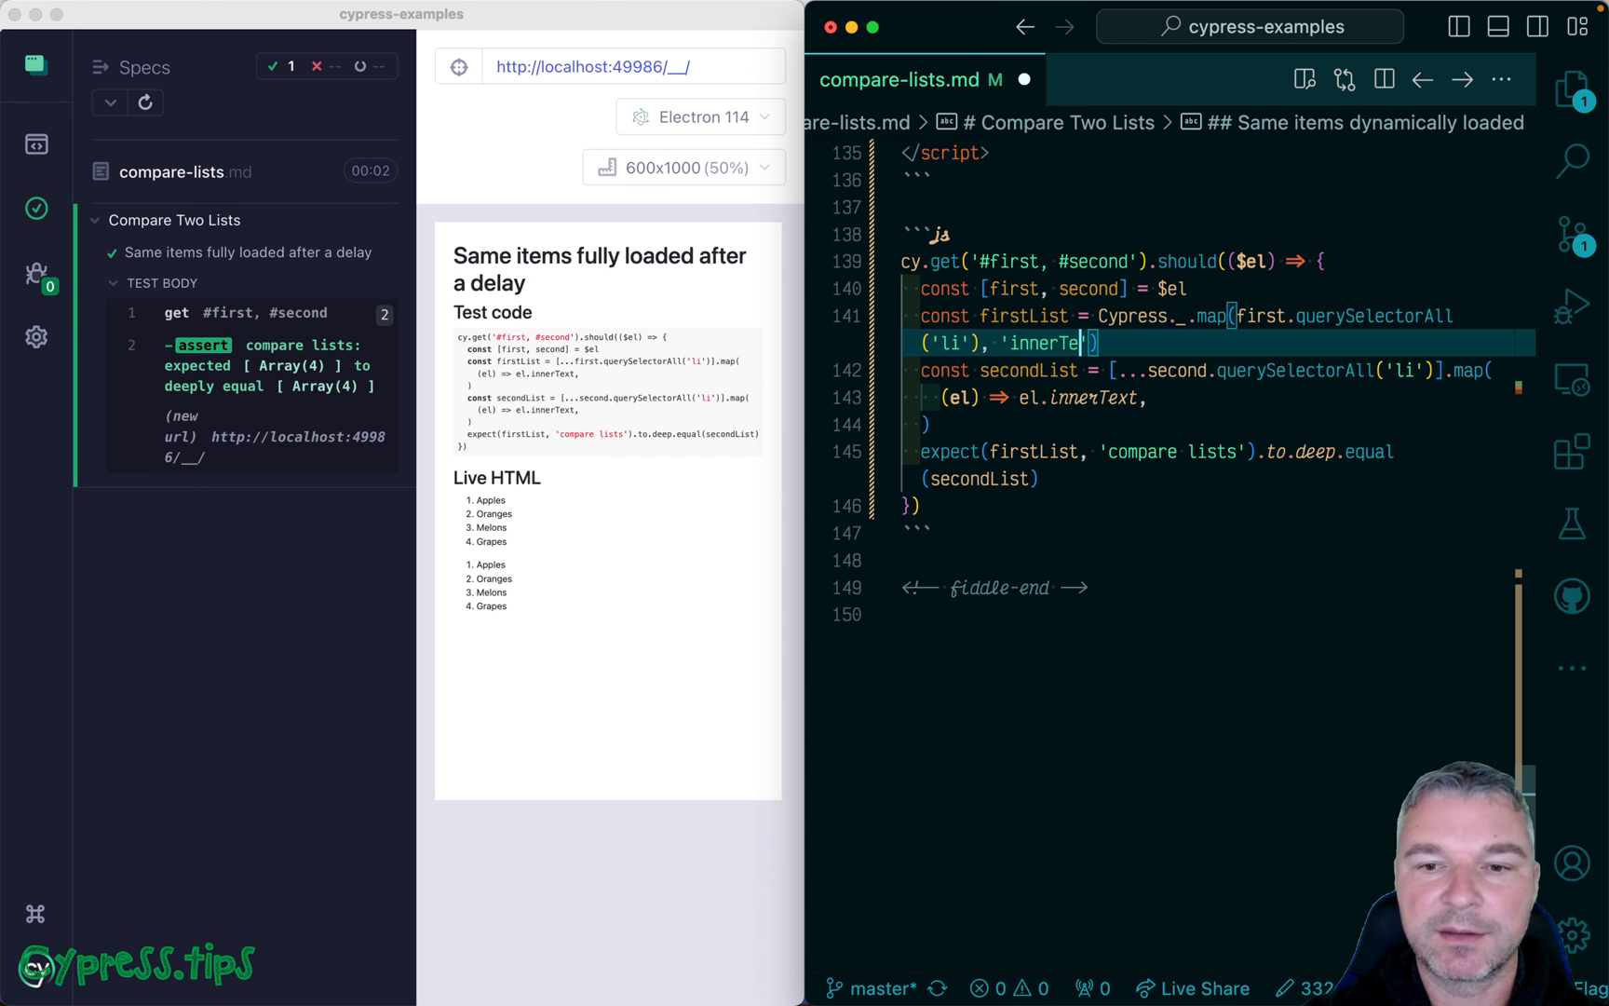